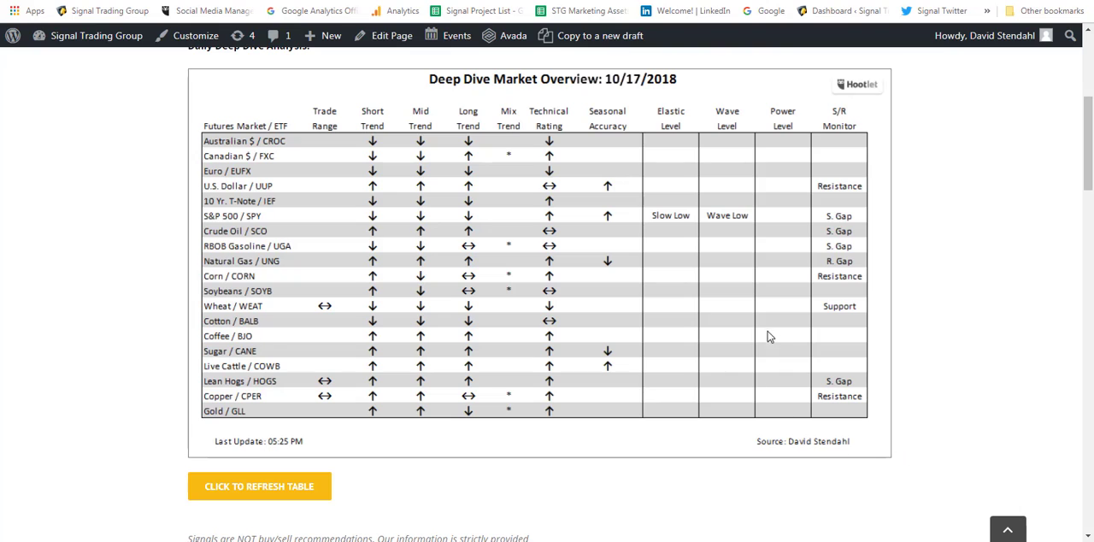
{"action": "mouse_move", "coordinate": [617, 94]}
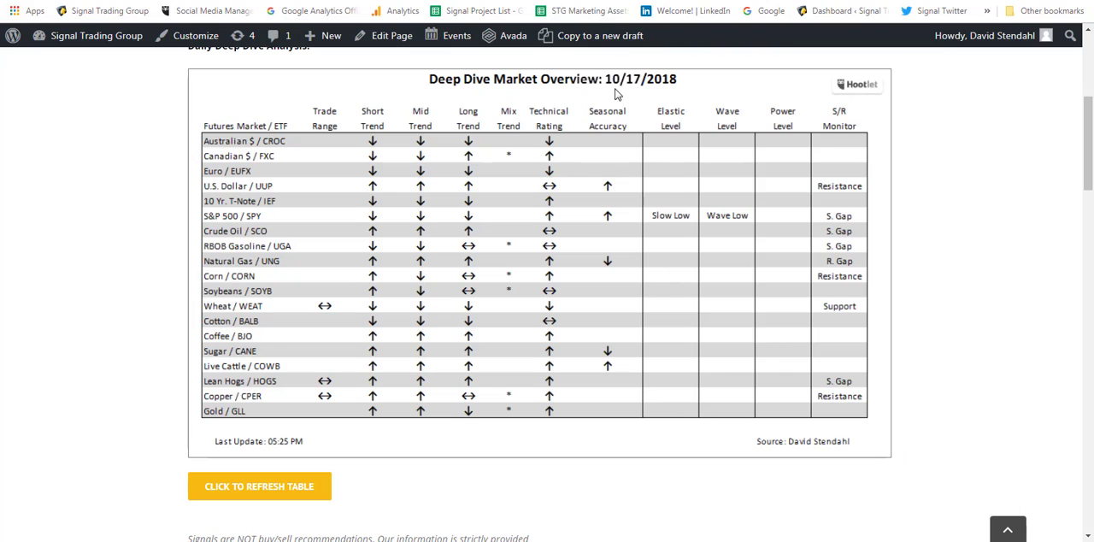
{"action": "mouse_move", "coordinate": [670, 195]}
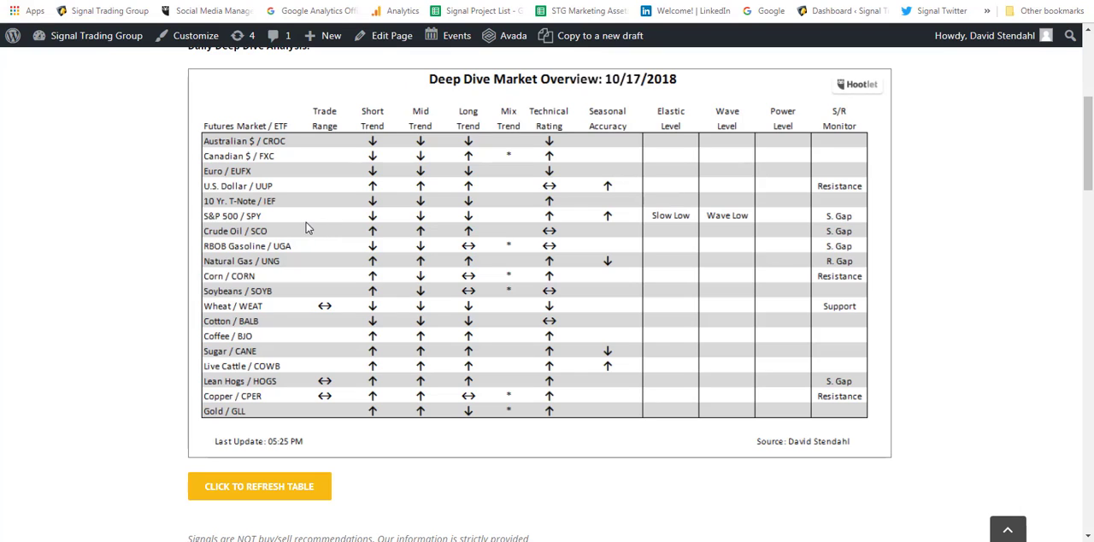
{"action": "mouse_move", "coordinate": [255, 231]}
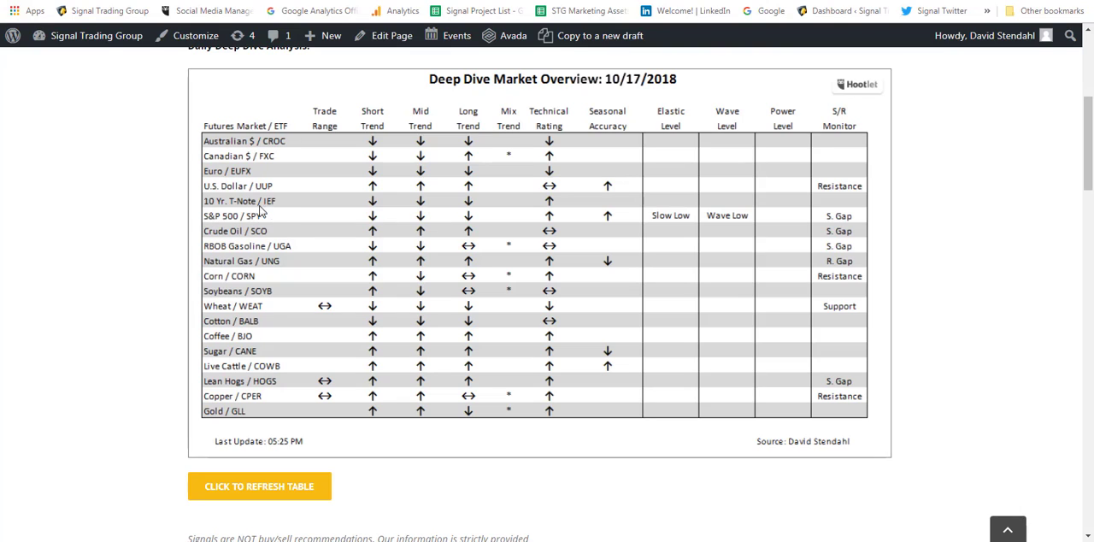
{"action": "mouse_move", "coordinate": [445, 223]}
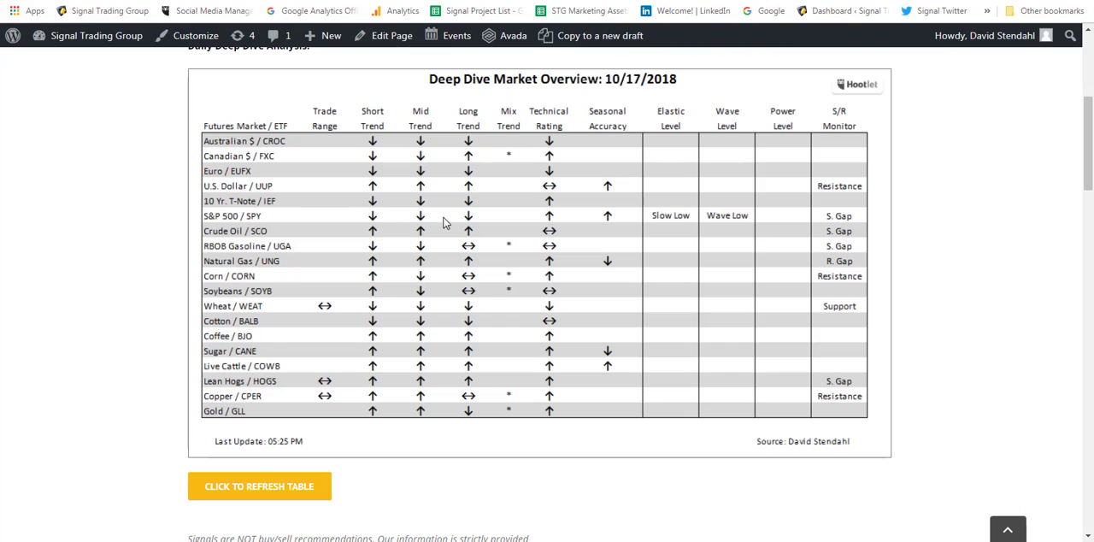
{"action": "mouse_move", "coordinate": [469, 215]}
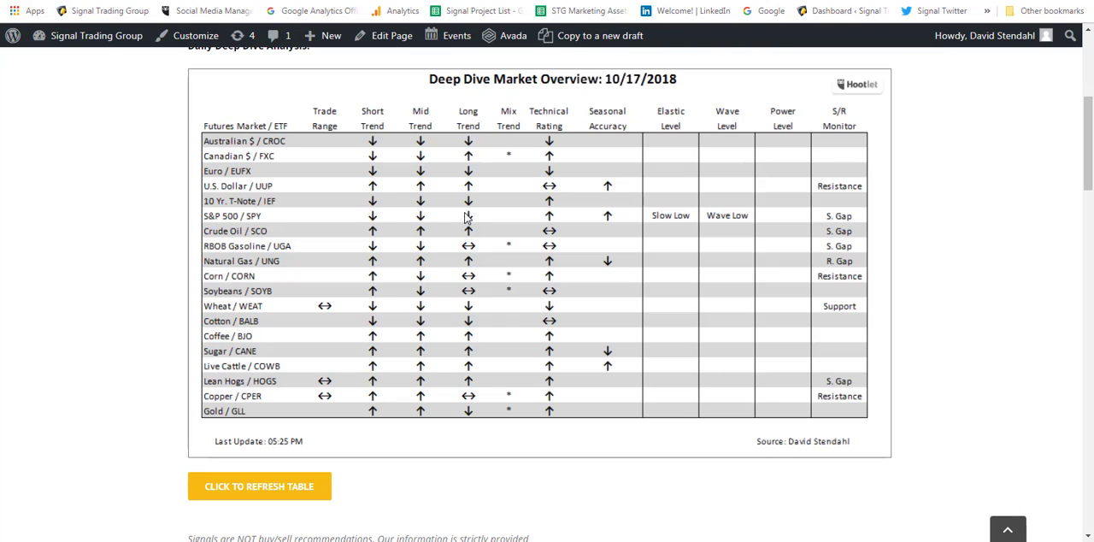
{"action": "mouse_move", "coordinate": [472, 218]}
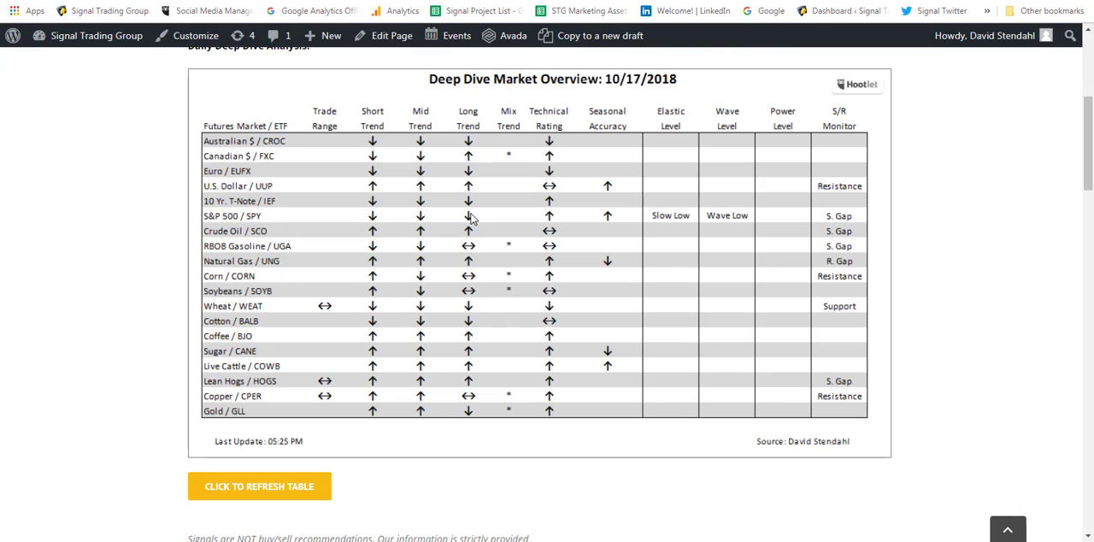
{"action": "mouse_move", "coordinate": [578, 221]}
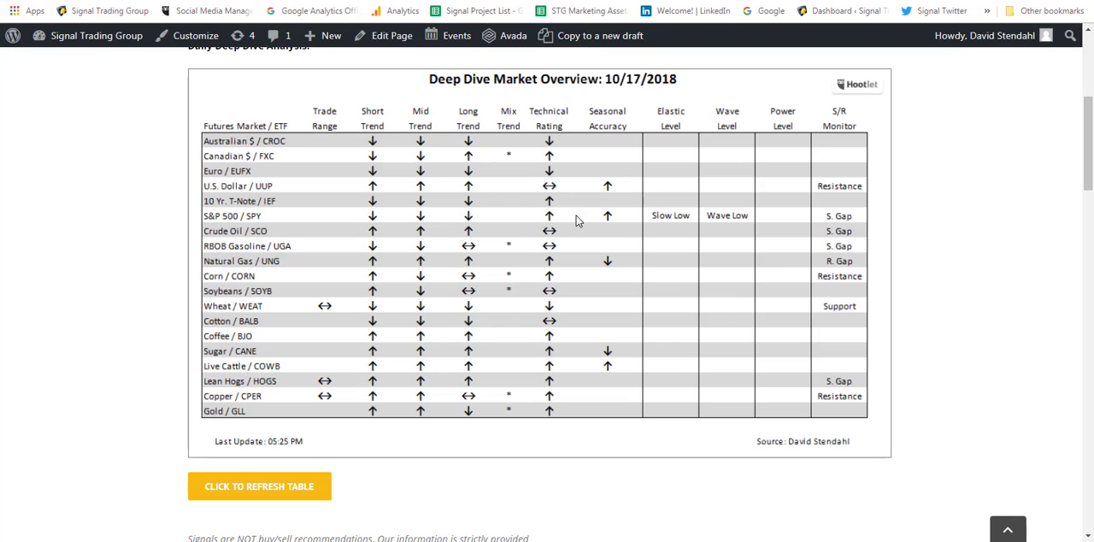
{"action": "mouse_move", "coordinate": [554, 223]}
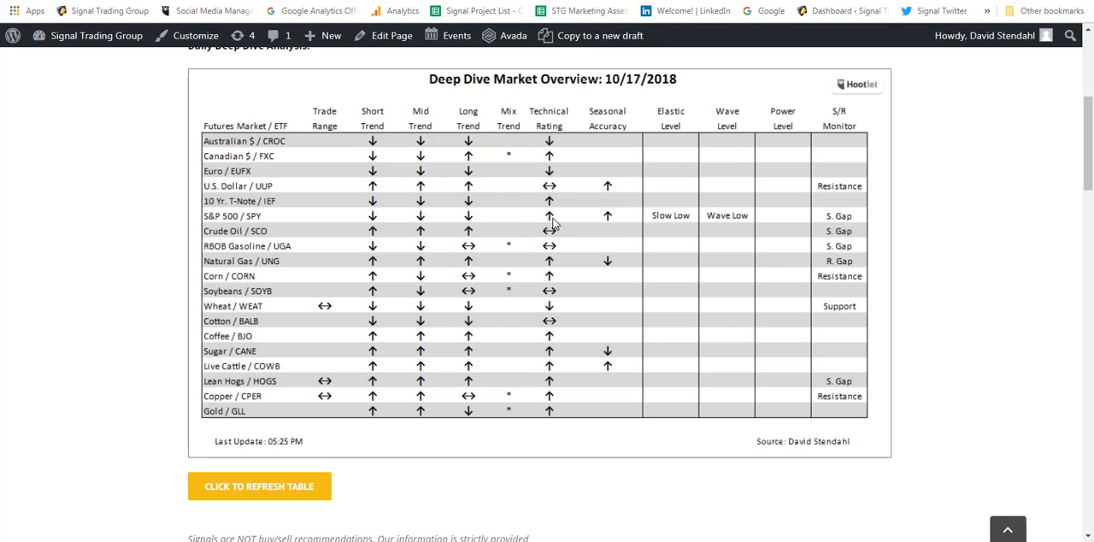
{"action": "mouse_move", "coordinate": [614, 226]}
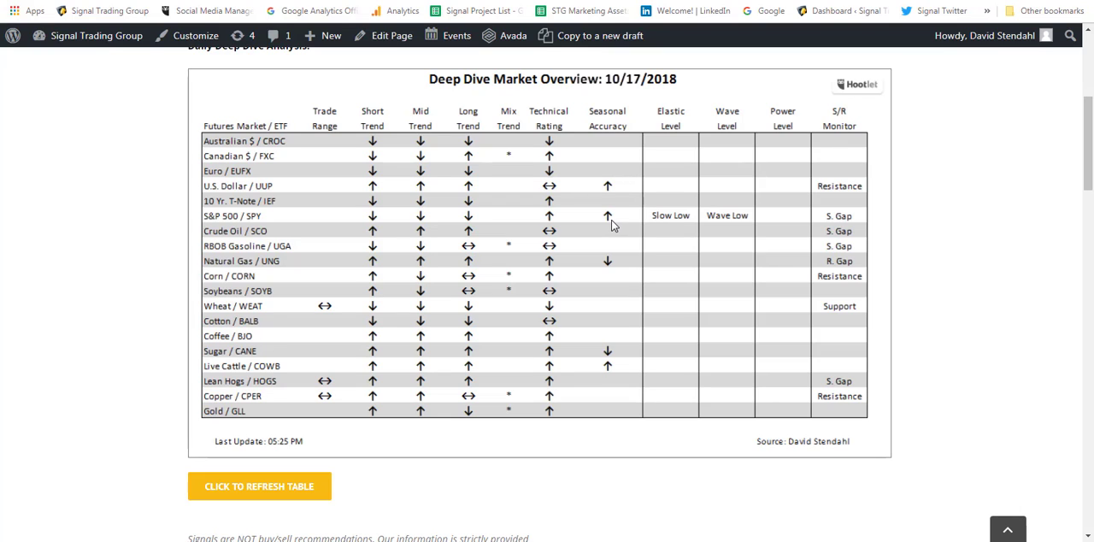
{"action": "mouse_move", "coordinate": [660, 229]}
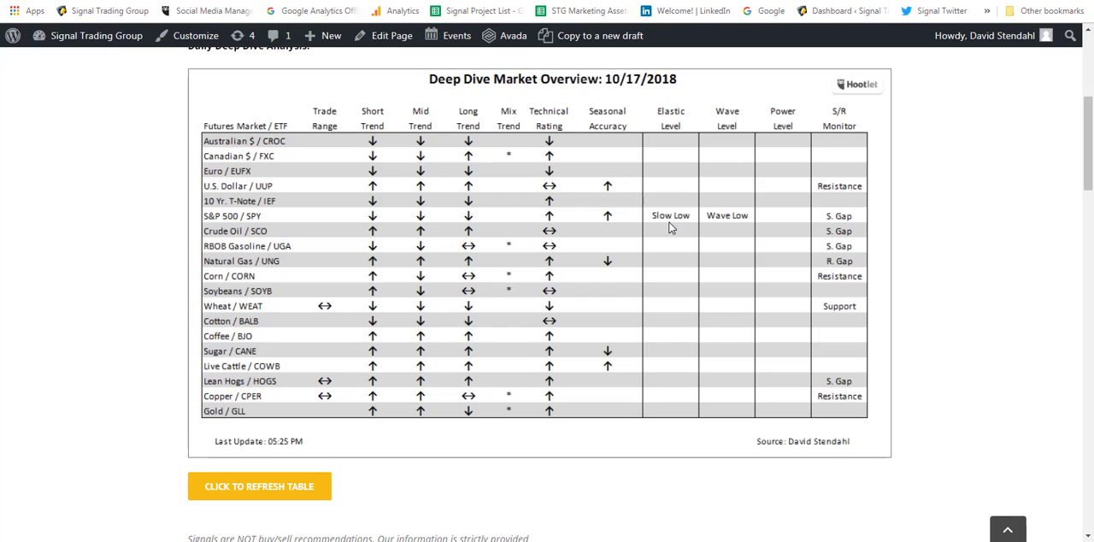
{"action": "mouse_move", "coordinate": [674, 246]}
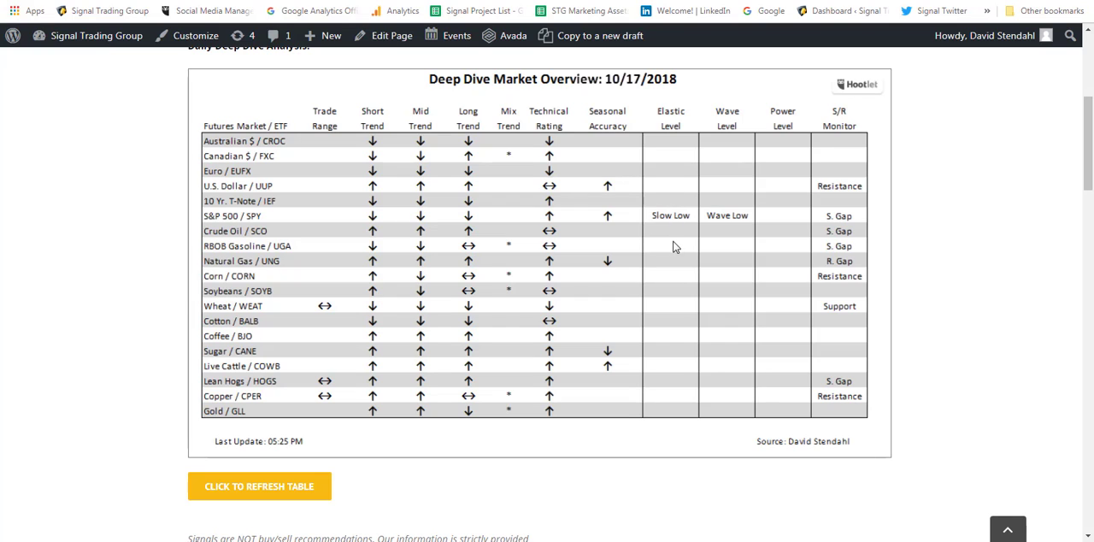
{"action": "mouse_move", "coordinate": [671, 223]}
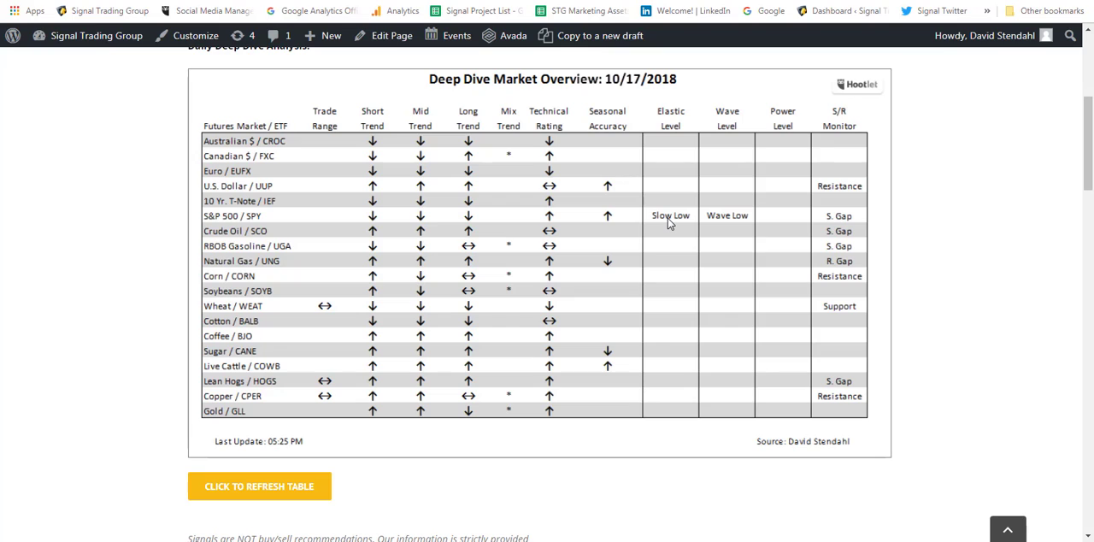
{"action": "mouse_move", "coordinate": [674, 219]}
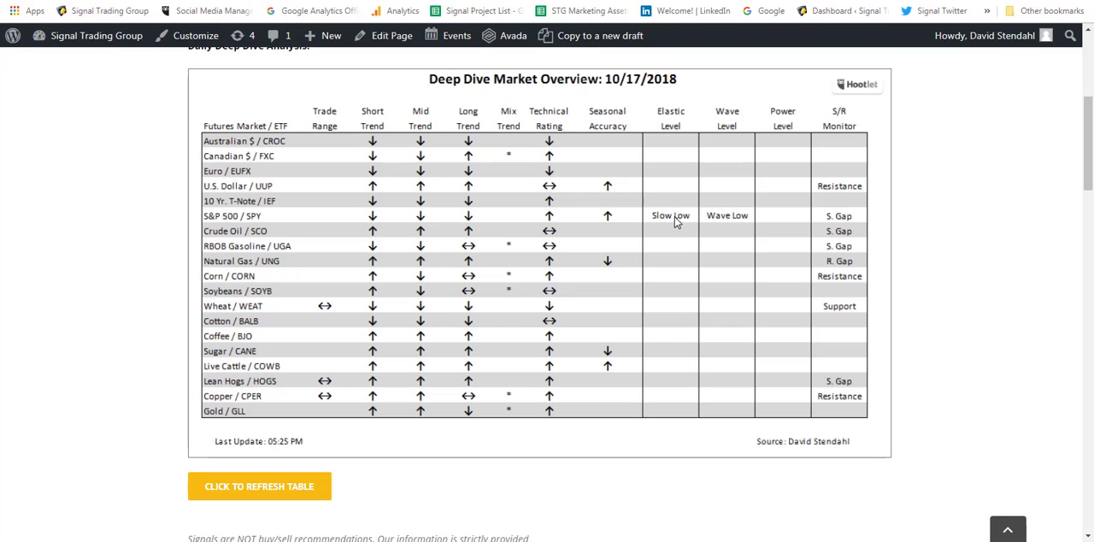
{"action": "mouse_move", "coordinate": [723, 220]}
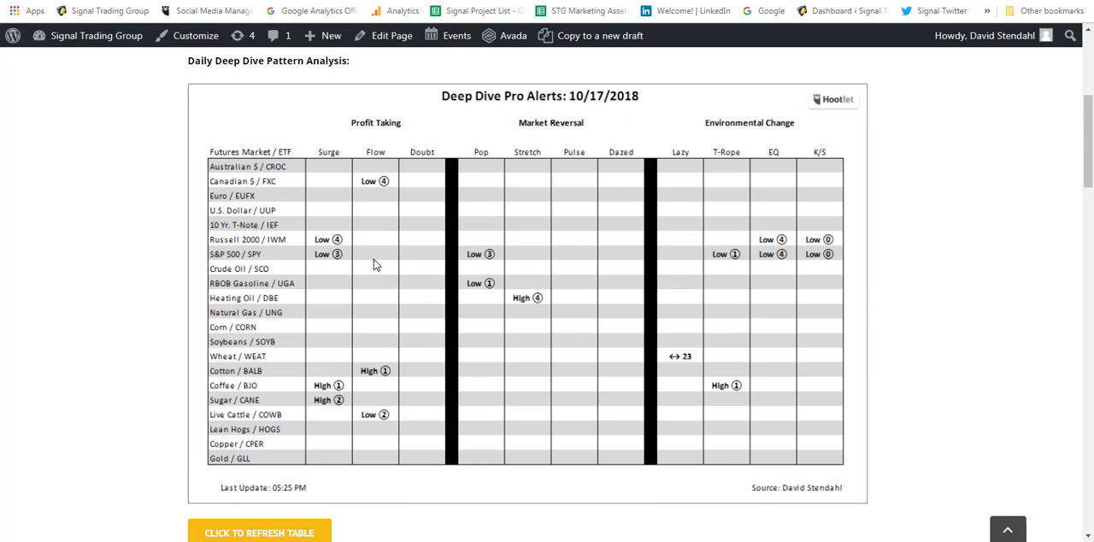
{"action": "mouse_move", "coordinate": [330, 260]}
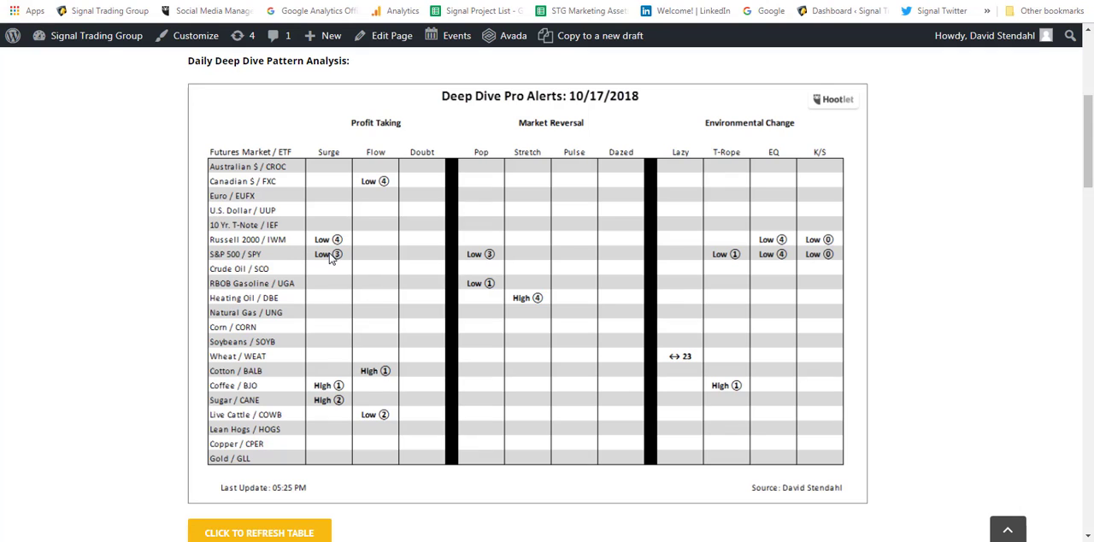
{"action": "mouse_move", "coordinate": [489, 256]}
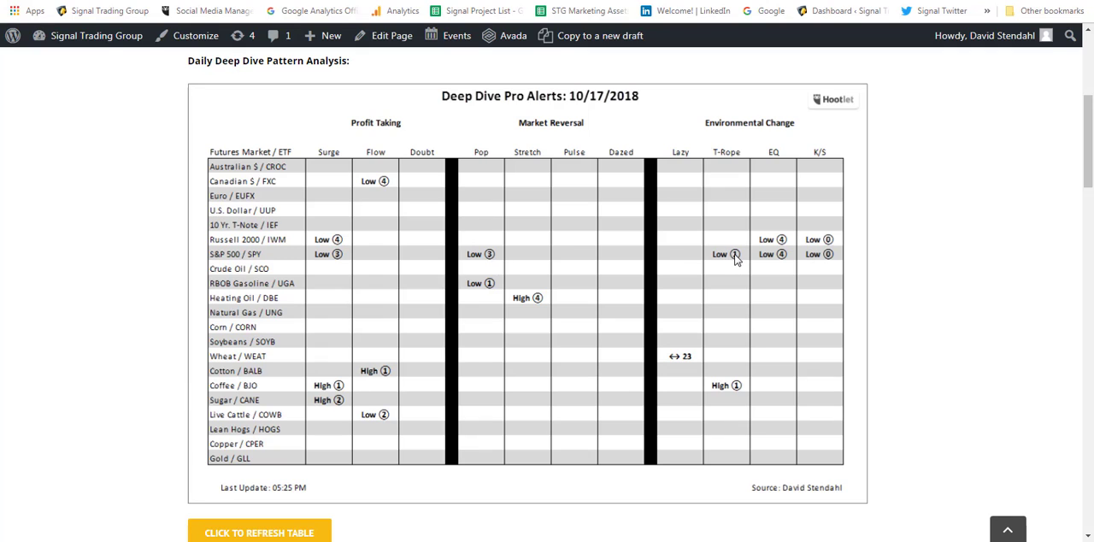
{"action": "mouse_move", "coordinate": [727, 256]}
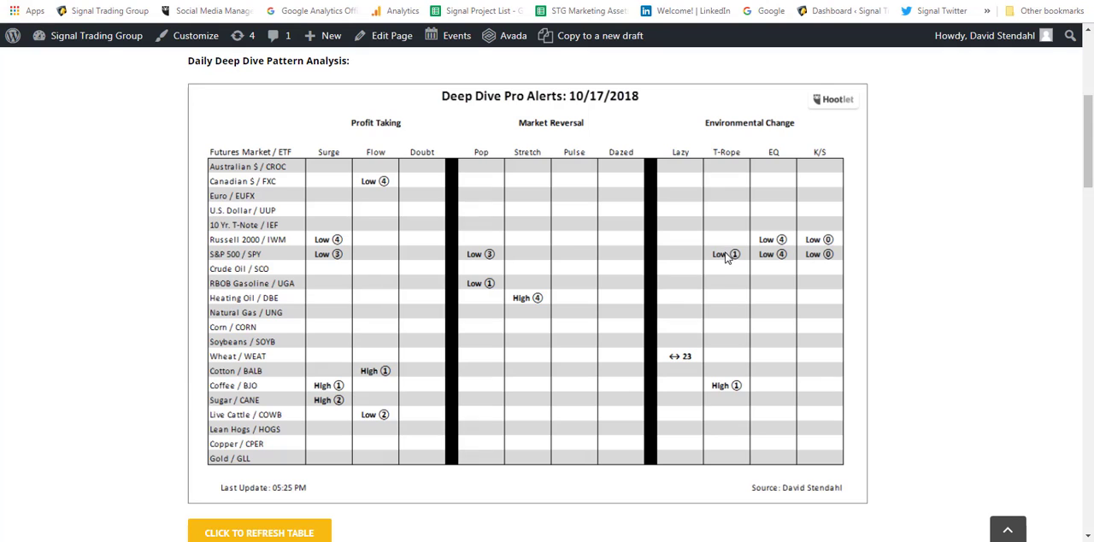
{"action": "mouse_move", "coordinate": [776, 260]}
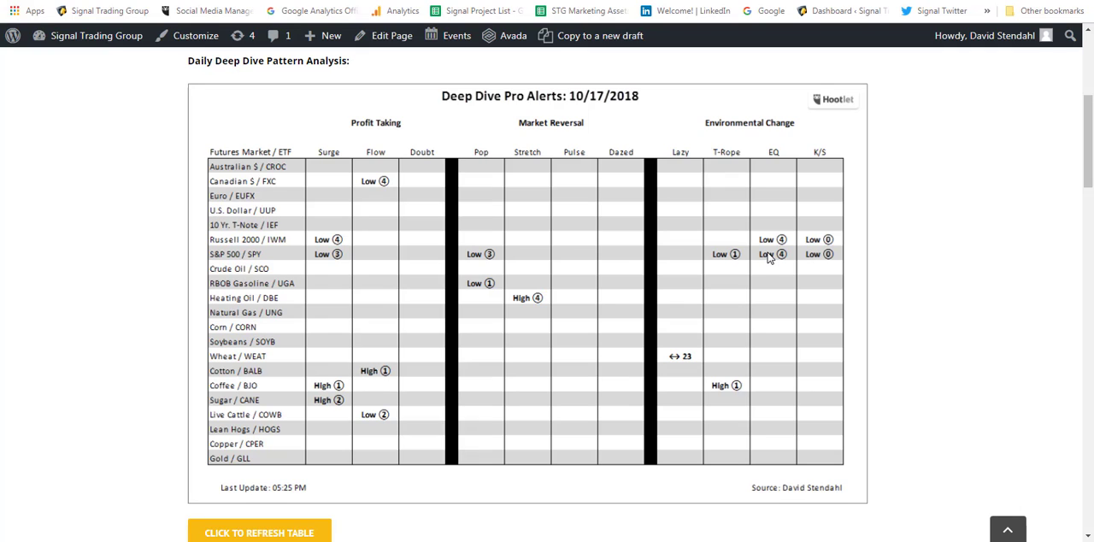
{"action": "mouse_move", "coordinate": [769, 260]}
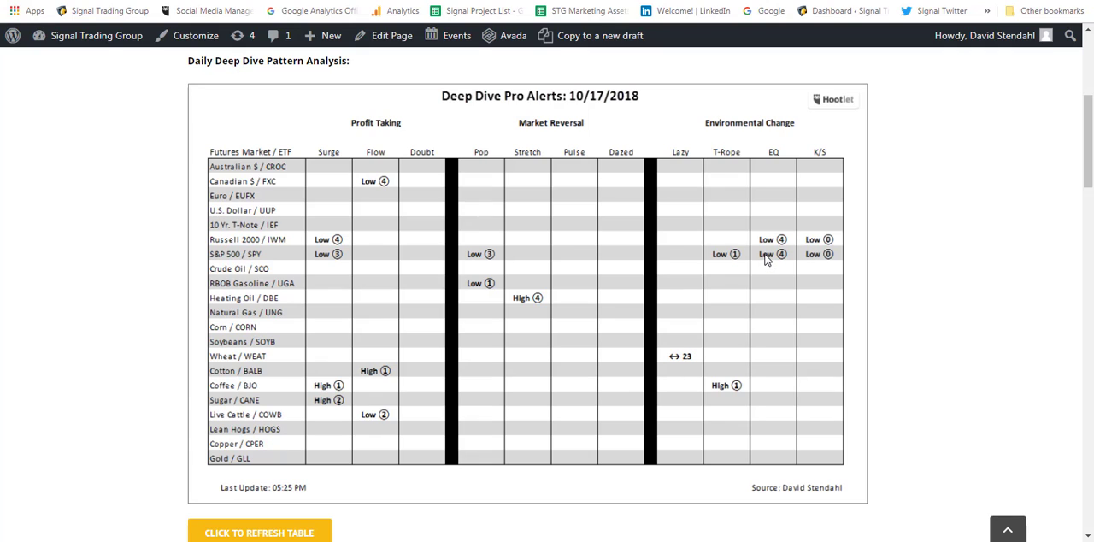
{"action": "mouse_move", "coordinate": [766, 267]}
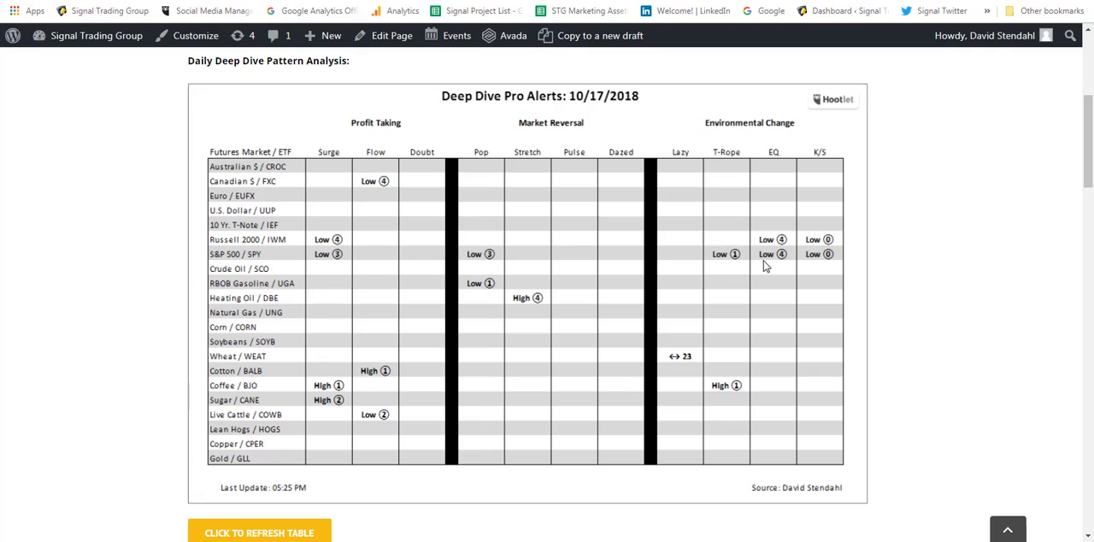
{"action": "mouse_move", "coordinate": [770, 263]}
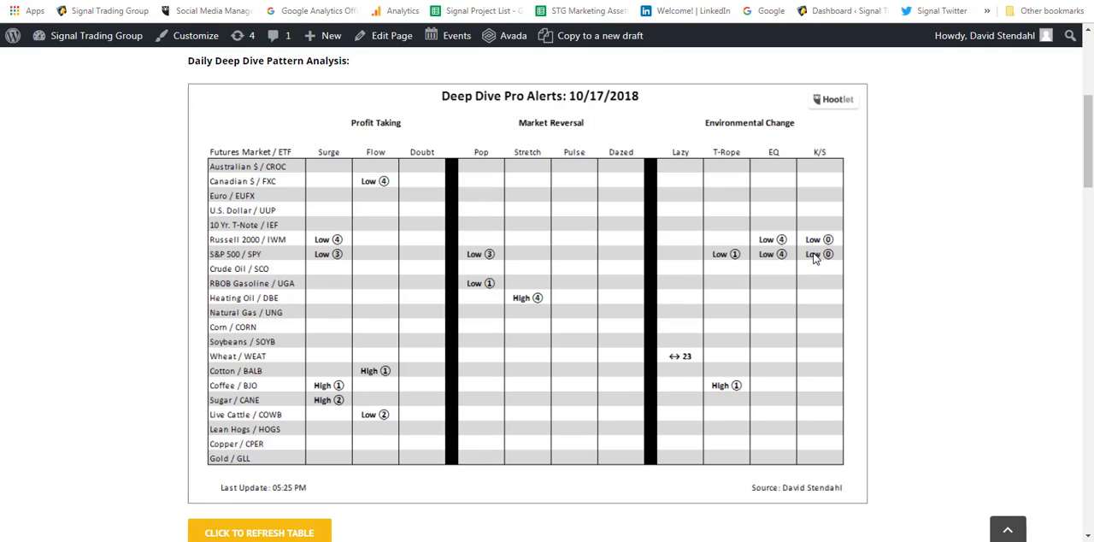
{"action": "mouse_move", "coordinate": [821, 260]}
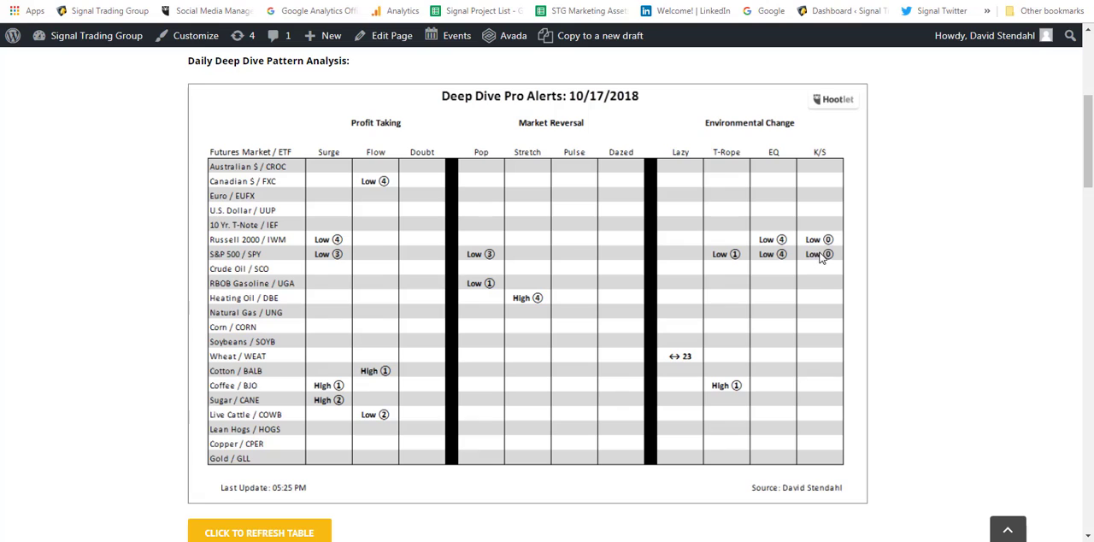
{"action": "mouse_move", "coordinate": [814, 256]}
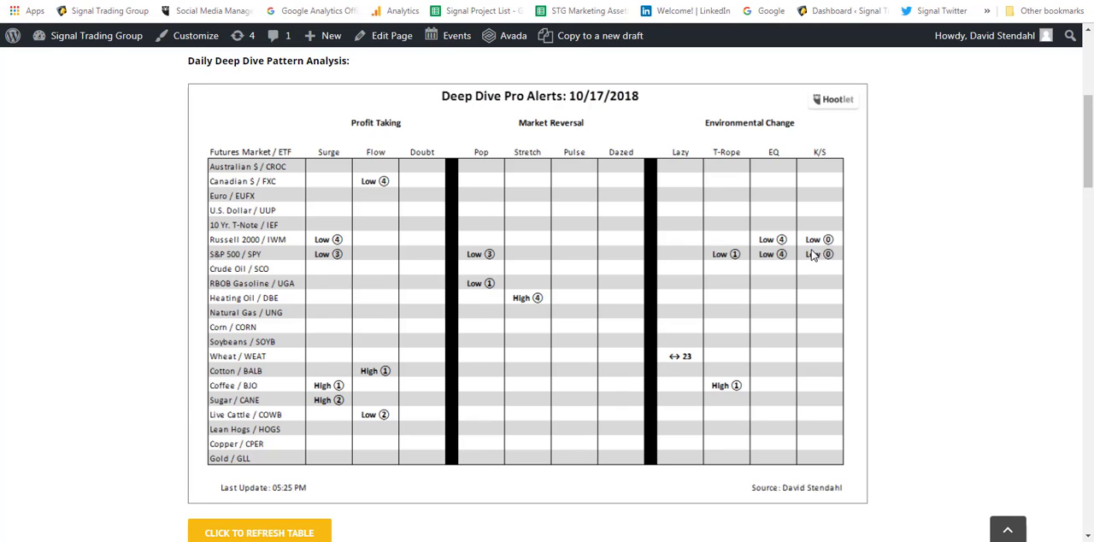
{"action": "mouse_move", "coordinate": [824, 172]}
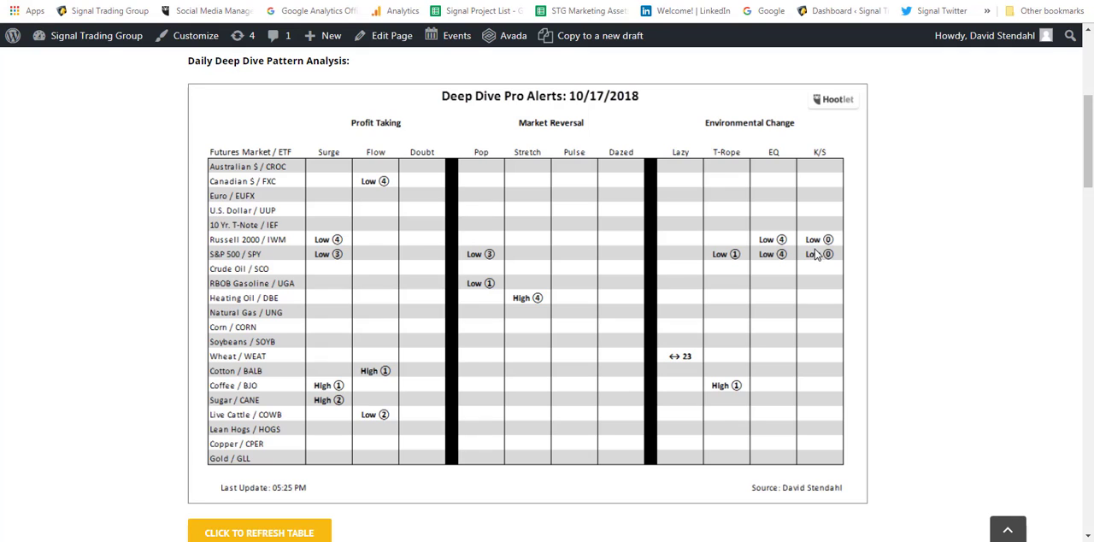
{"action": "mouse_move", "coordinate": [783, 256]}
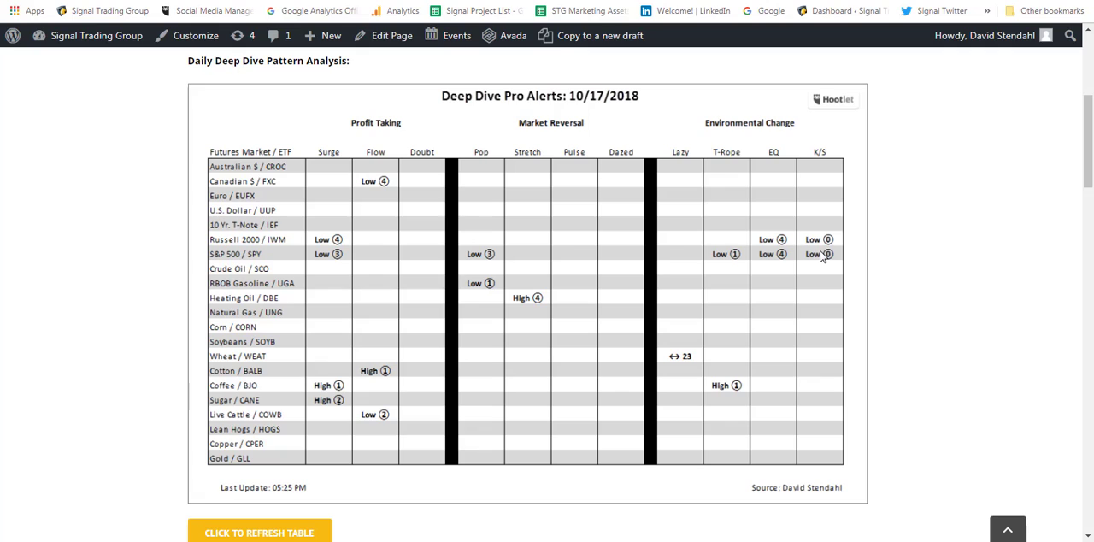
{"action": "mouse_move", "coordinate": [769, 260]}
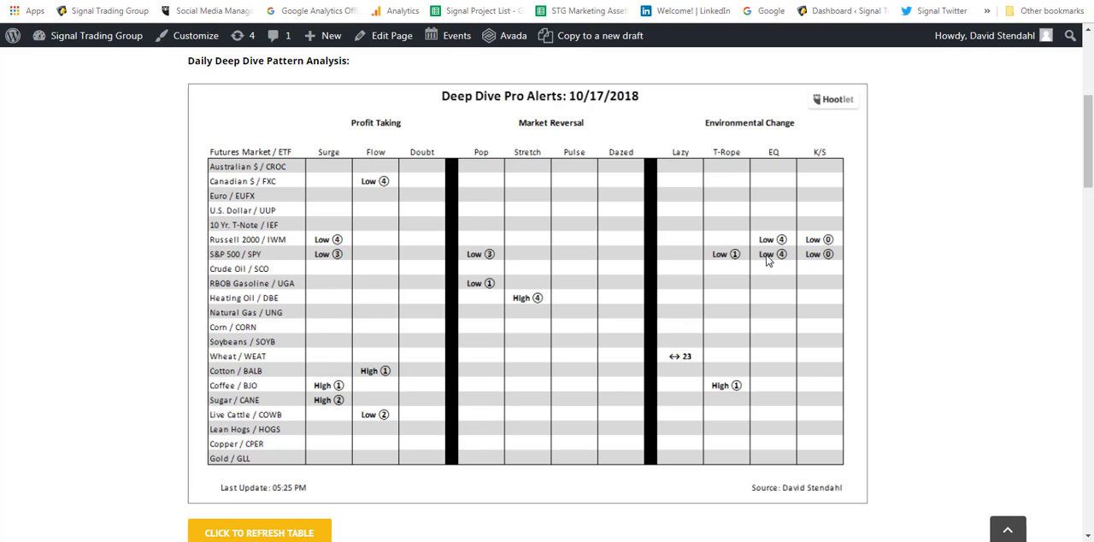
{"action": "mouse_move", "coordinate": [782, 258]}
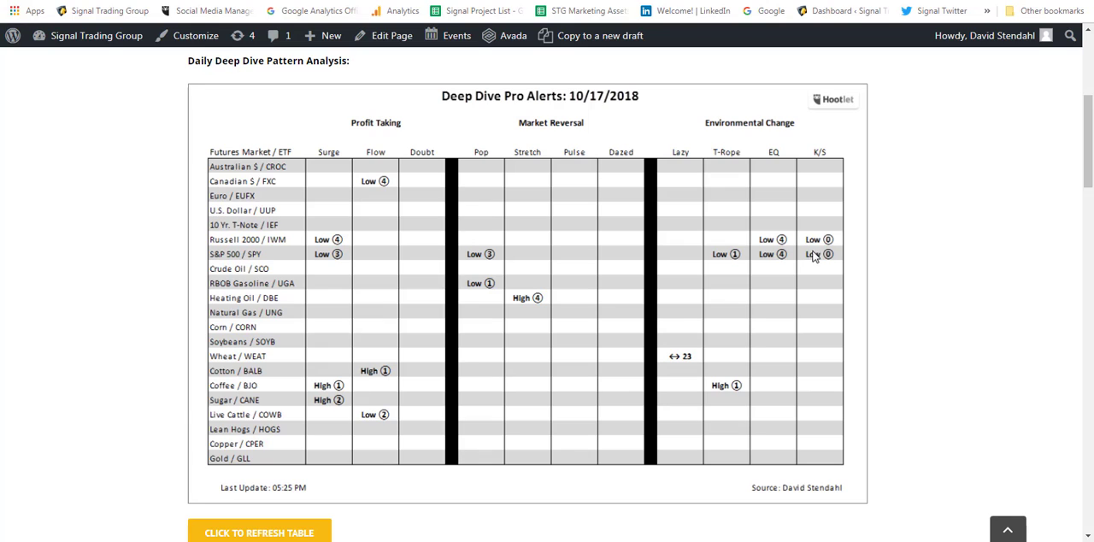
{"action": "mouse_move", "coordinate": [807, 257]}
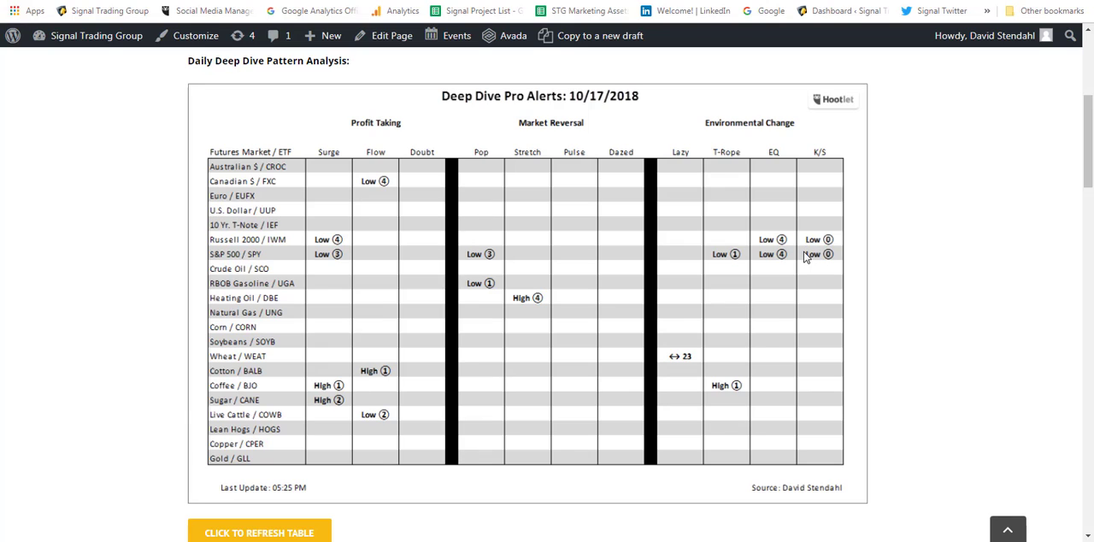
{"action": "mouse_move", "coordinate": [594, 270]}
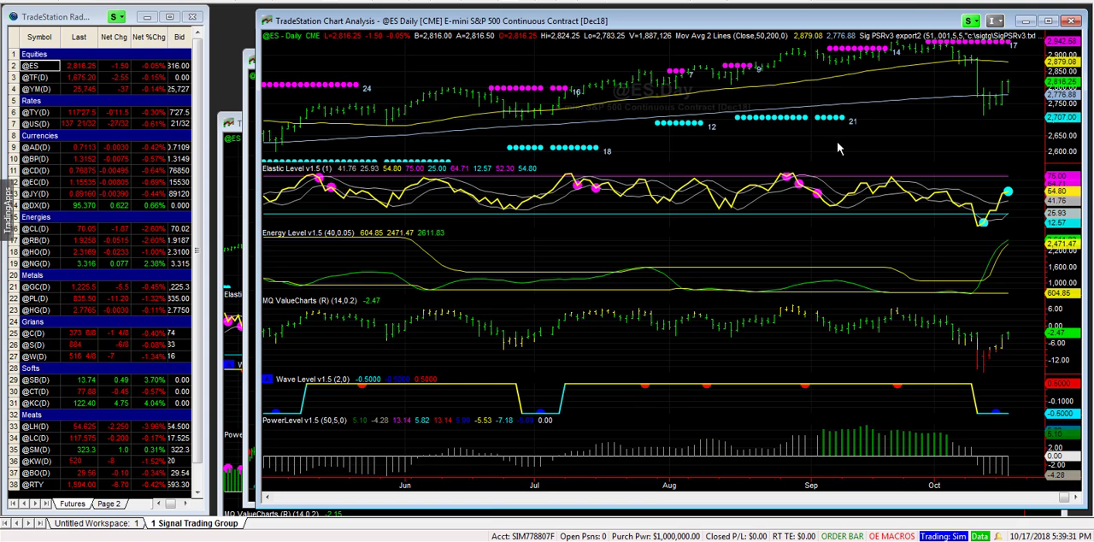
{"action": "mouse_move", "coordinate": [893, 48]}
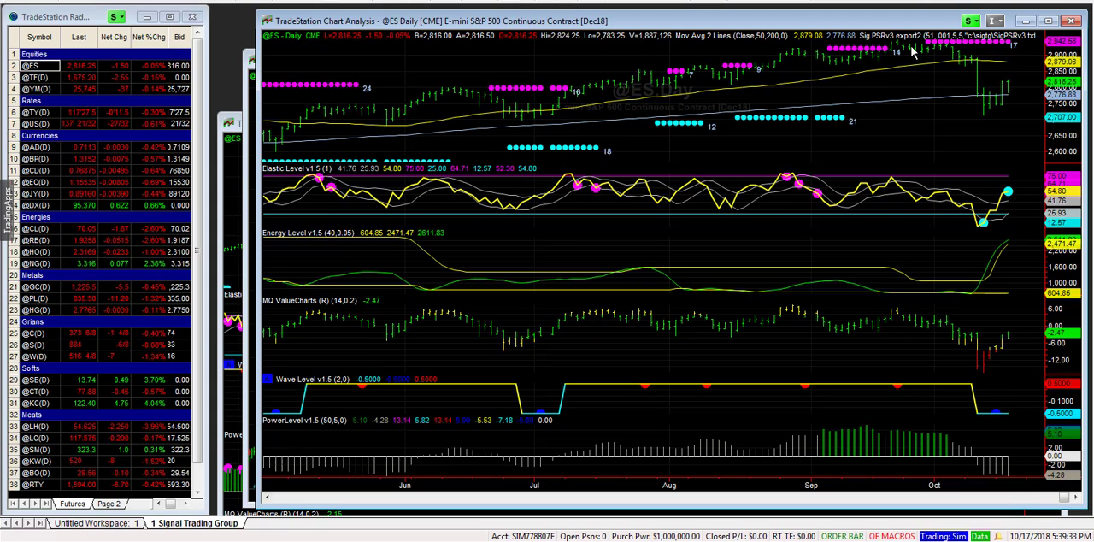
{"action": "mouse_move", "coordinate": [978, 89]}
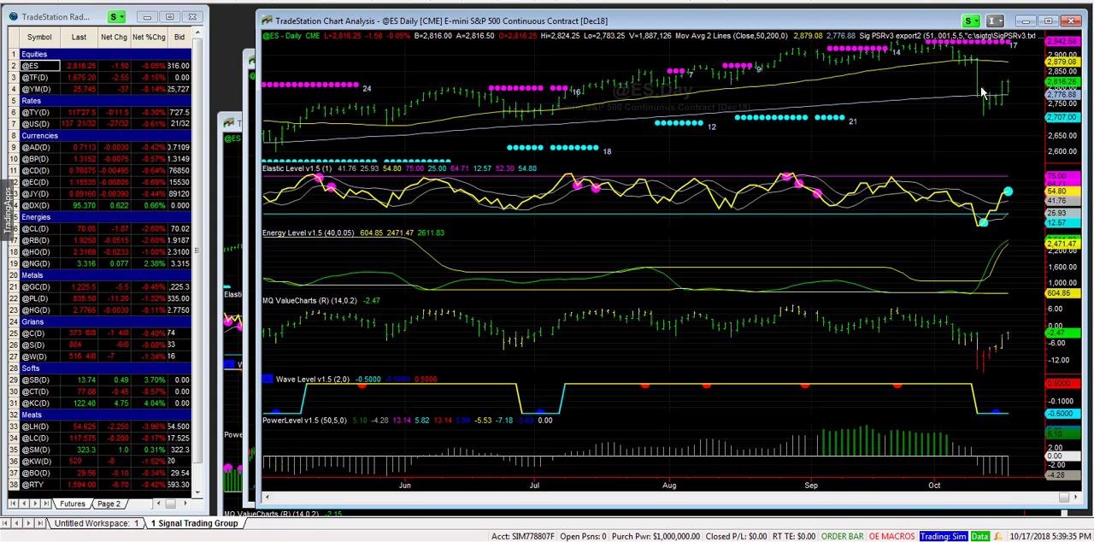
{"action": "mouse_move", "coordinate": [981, 101]}
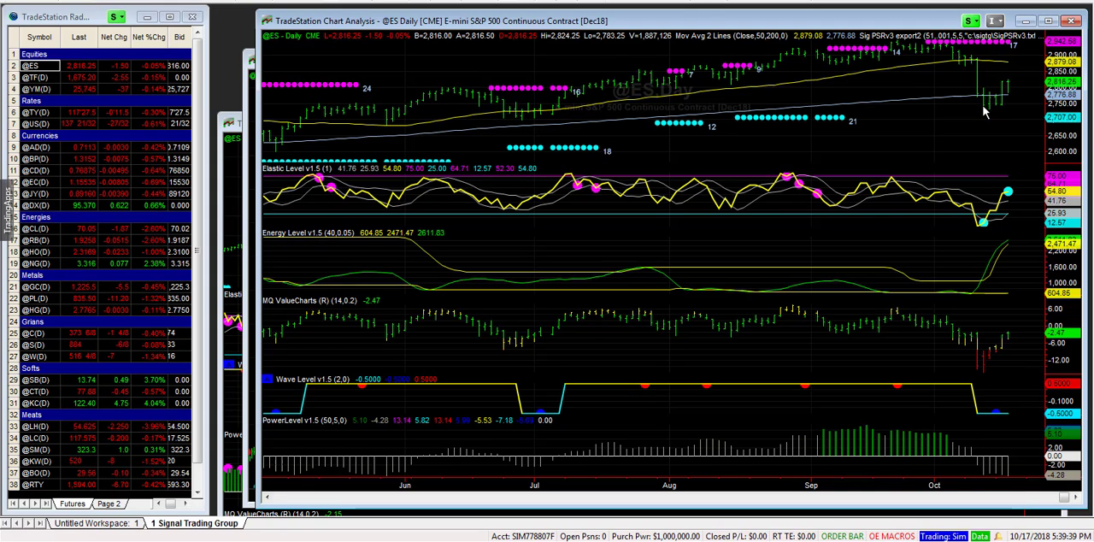
{"action": "mouse_move", "coordinate": [1004, 101]}
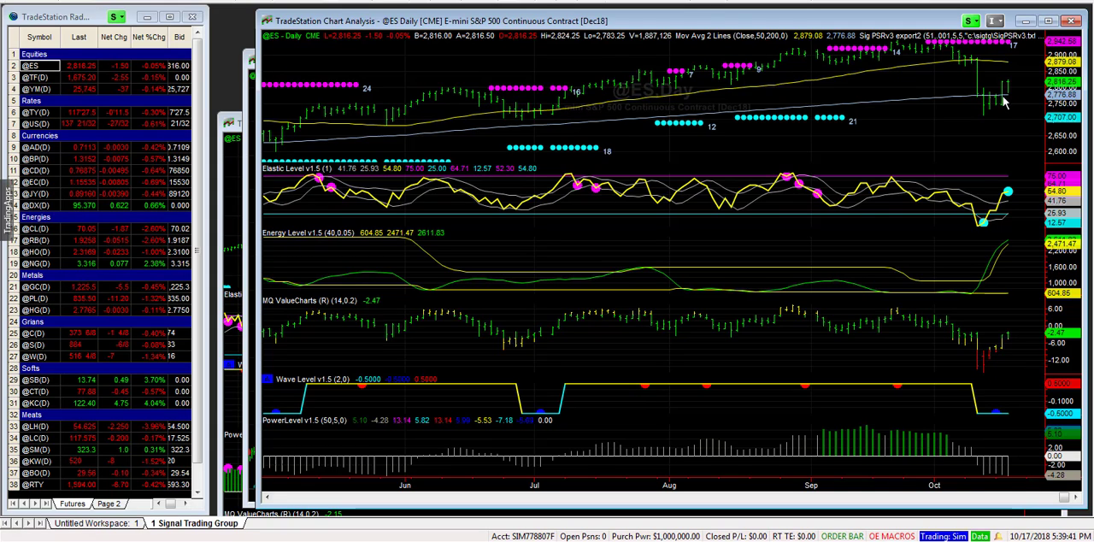
{"action": "mouse_move", "coordinate": [940, 101]}
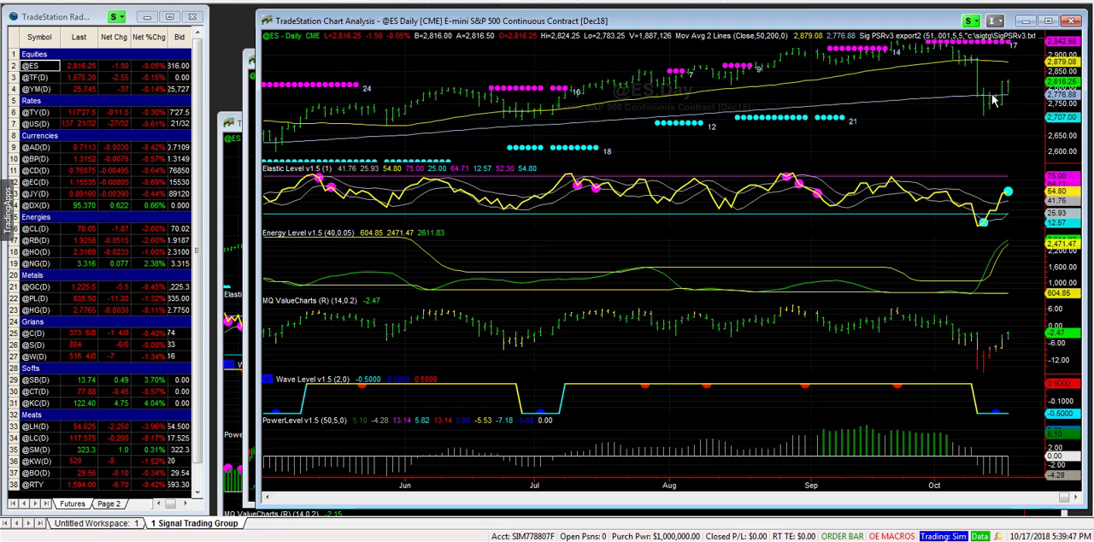
{"action": "mouse_move", "coordinate": [1008, 94]}
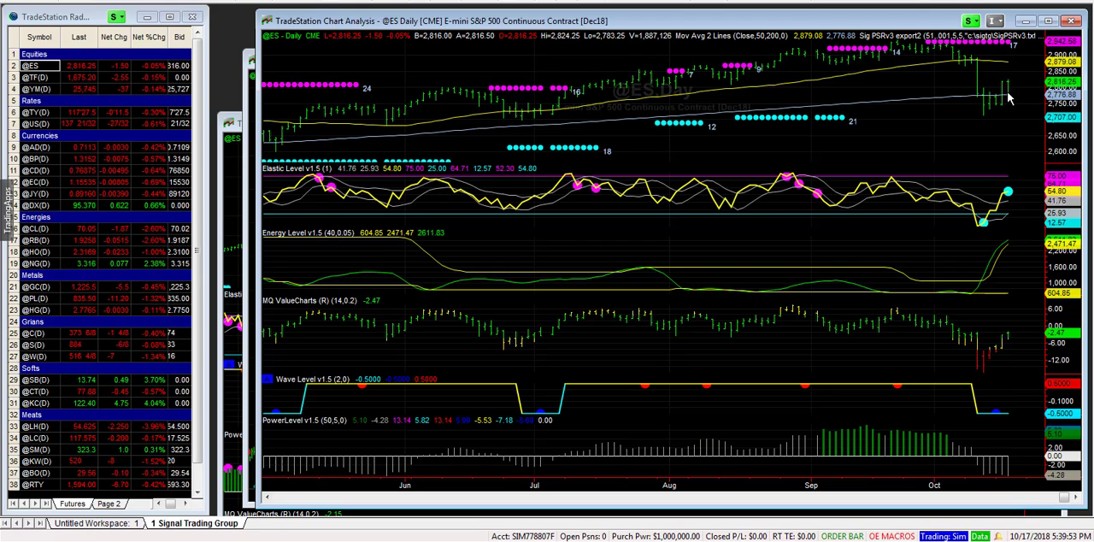
{"action": "mouse_move", "coordinate": [1010, 103]}
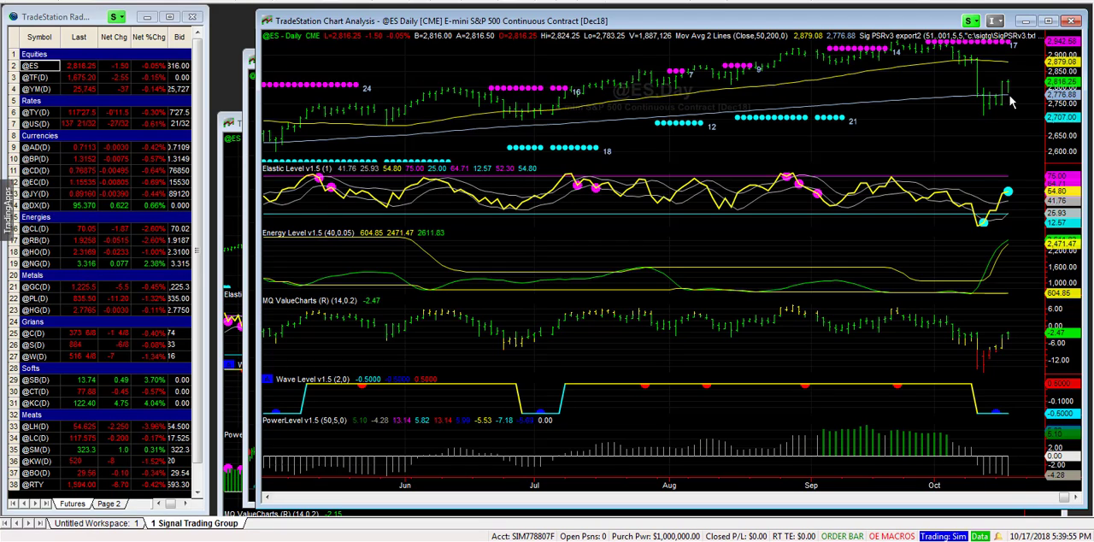
{"action": "mouse_move", "coordinate": [1009, 82]}
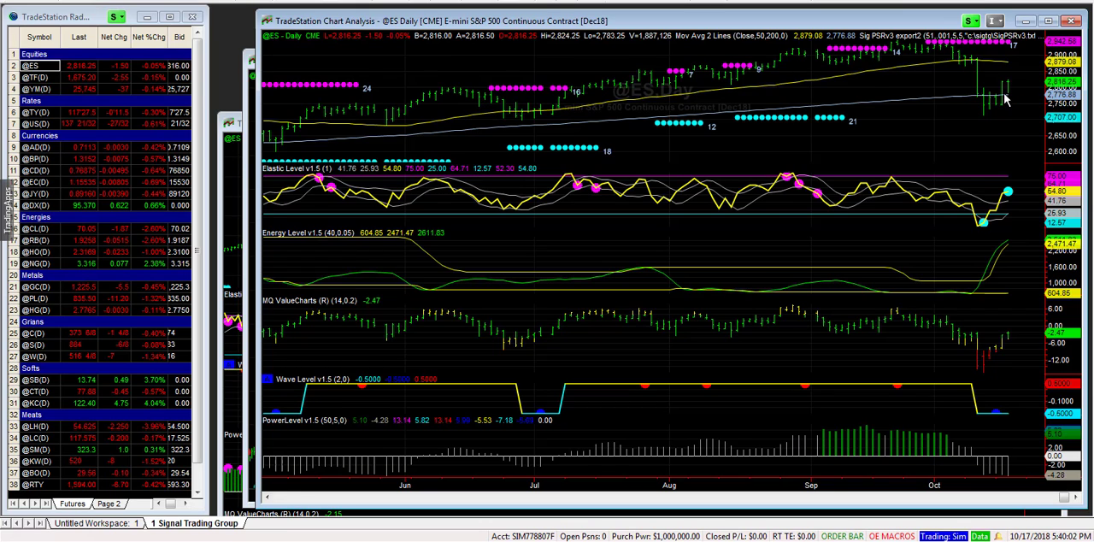
{"action": "mouse_move", "coordinate": [383, 79]}
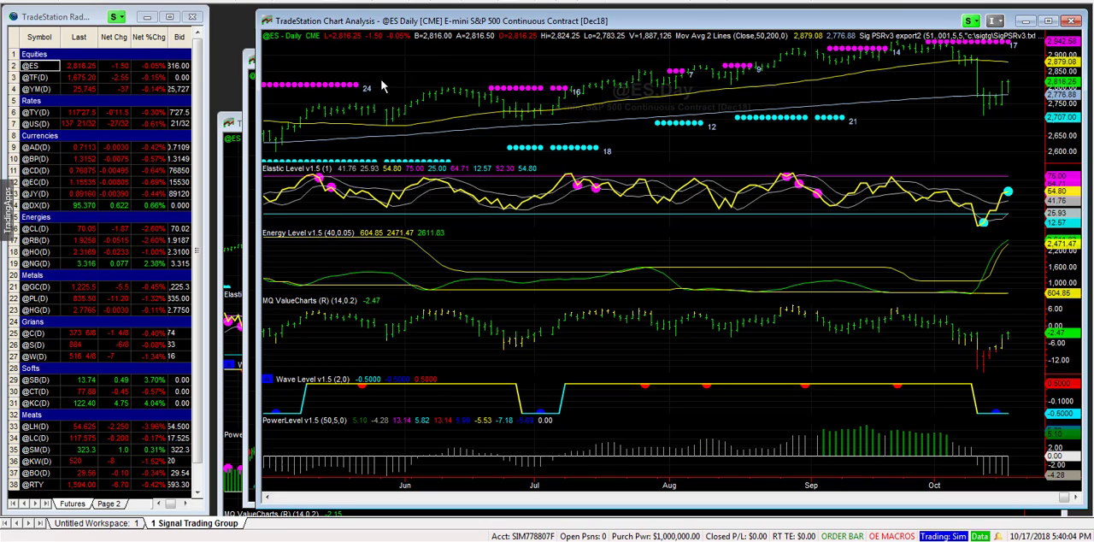
{"action": "mouse_move", "coordinate": [441, 88]}
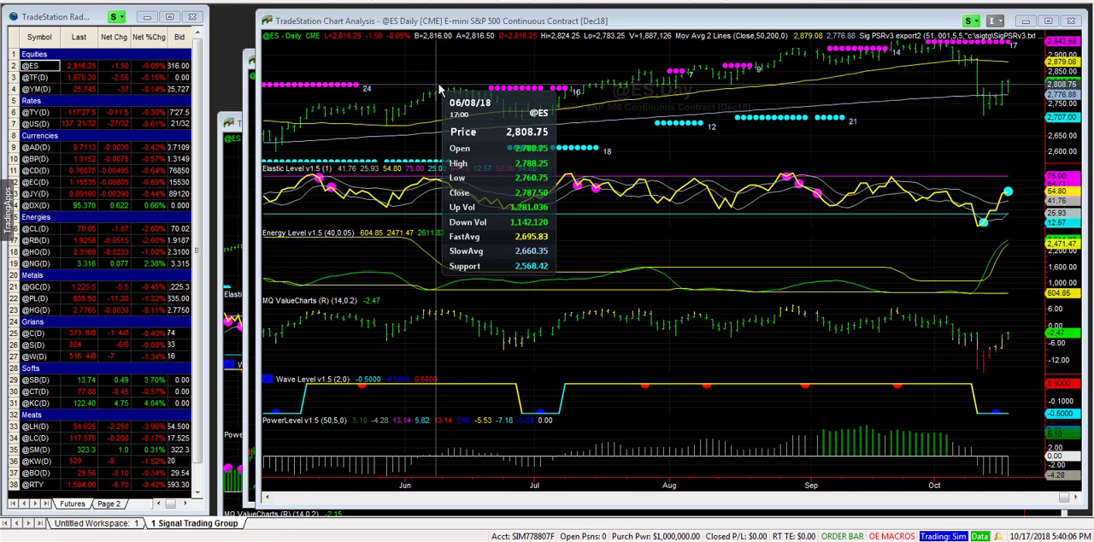
{"action": "mouse_move", "coordinate": [527, 82]}
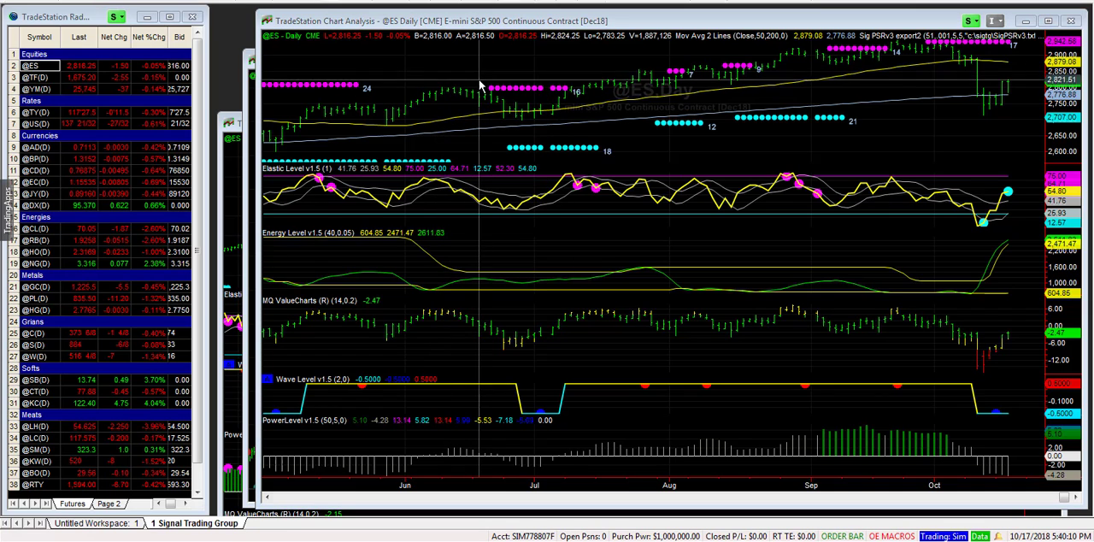
{"action": "mouse_move", "coordinate": [493, 85]}
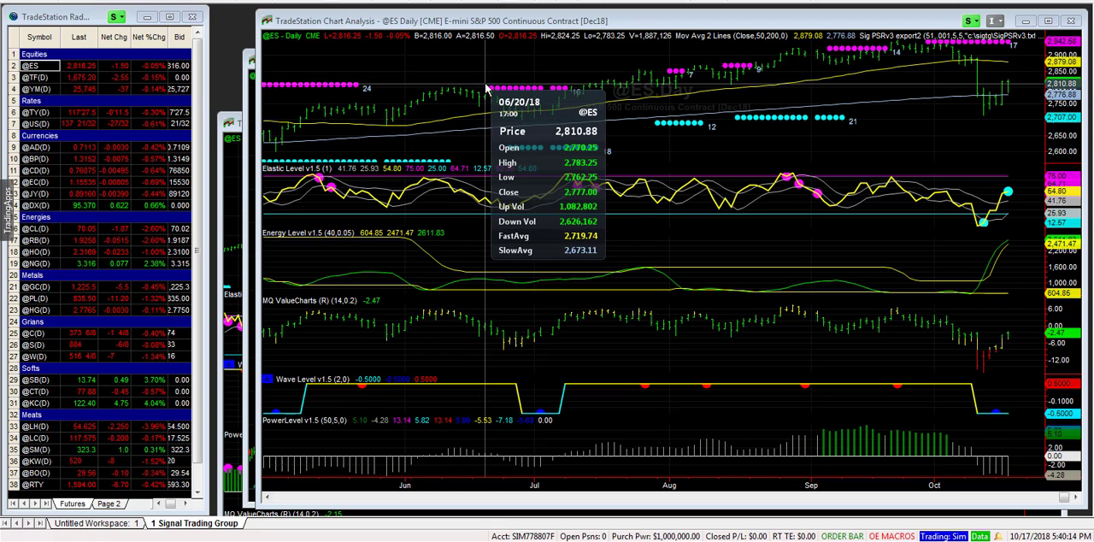
{"action": "mouse_move", "coordinate": [1032, 110]}
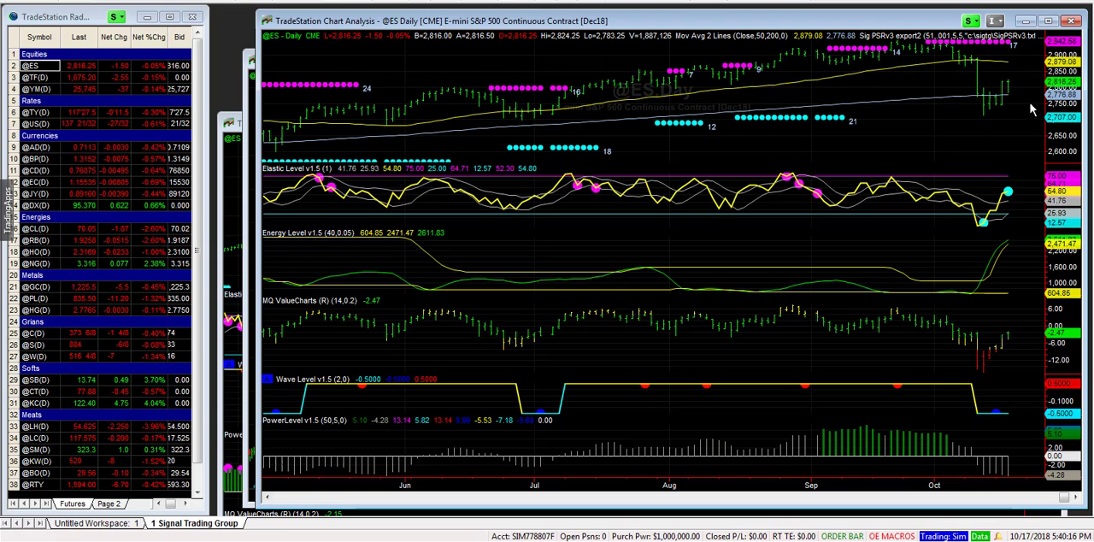
{"action": "mouse_move", "coordinate": [1012, 87]}
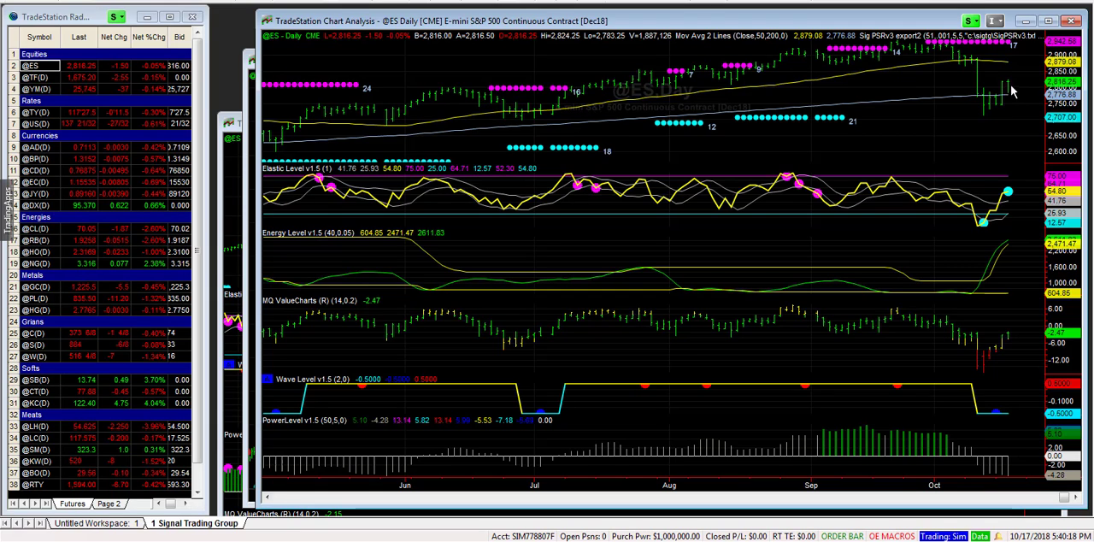
{"action": "mouse_move", "coordinate": [520, 99]}
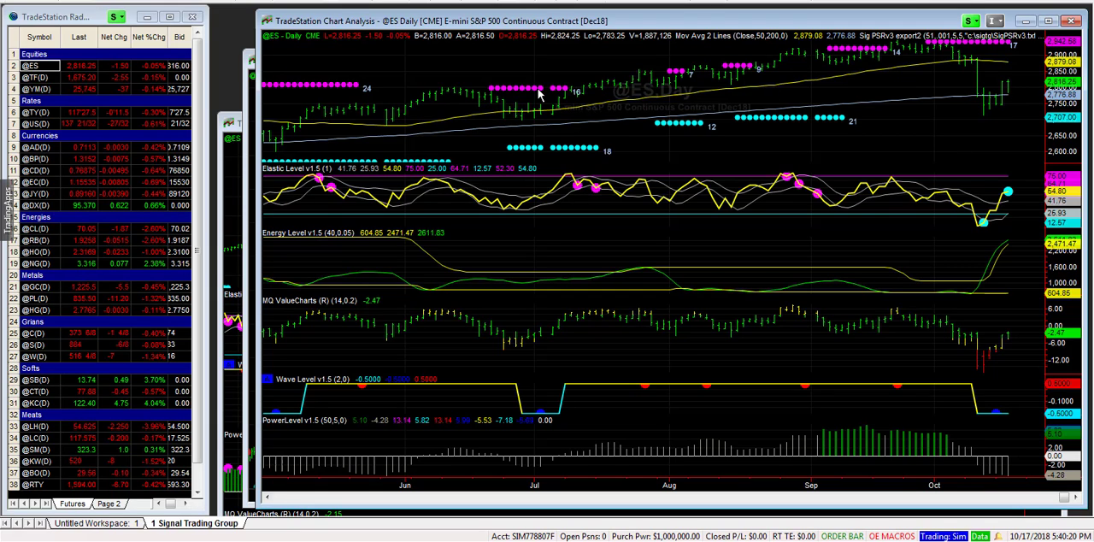
{"action": "mouse_move", "coordinate": [790, 111]}
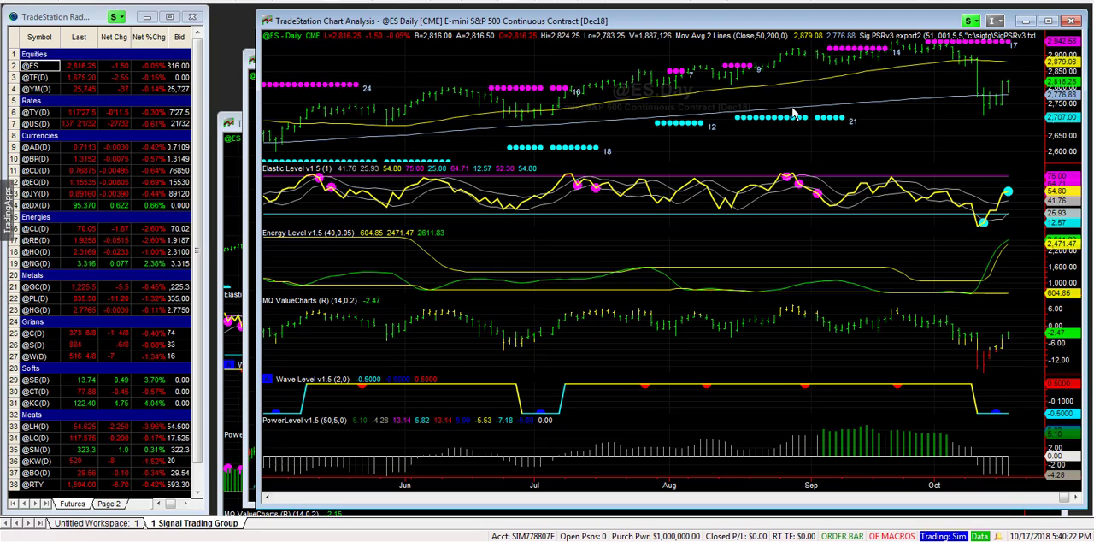
{"action": "mouse_move", "coordinate": [715, 103]}
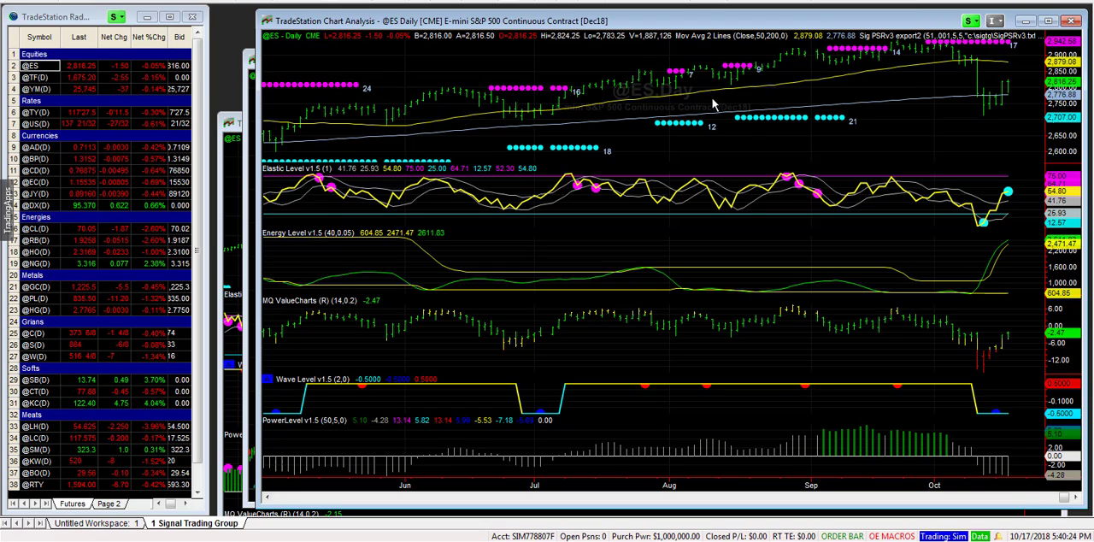
{"action": "mouse_move", "coordinate": [489, 92]}
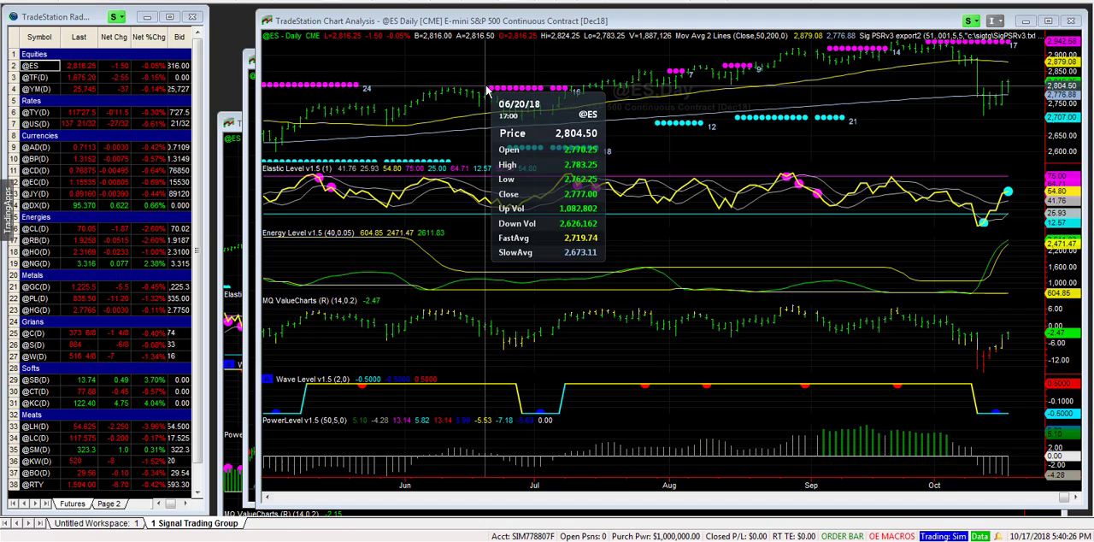
{"action": "mouse_move", "coordinate": [489, 89]}
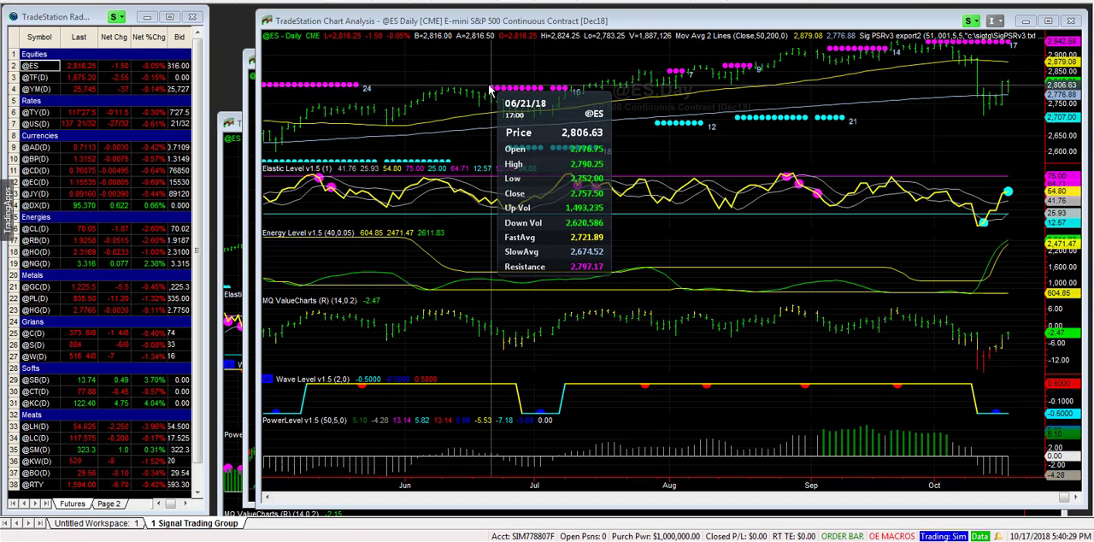
{"action": "mouse_move", "coordinate": [343, 89]}
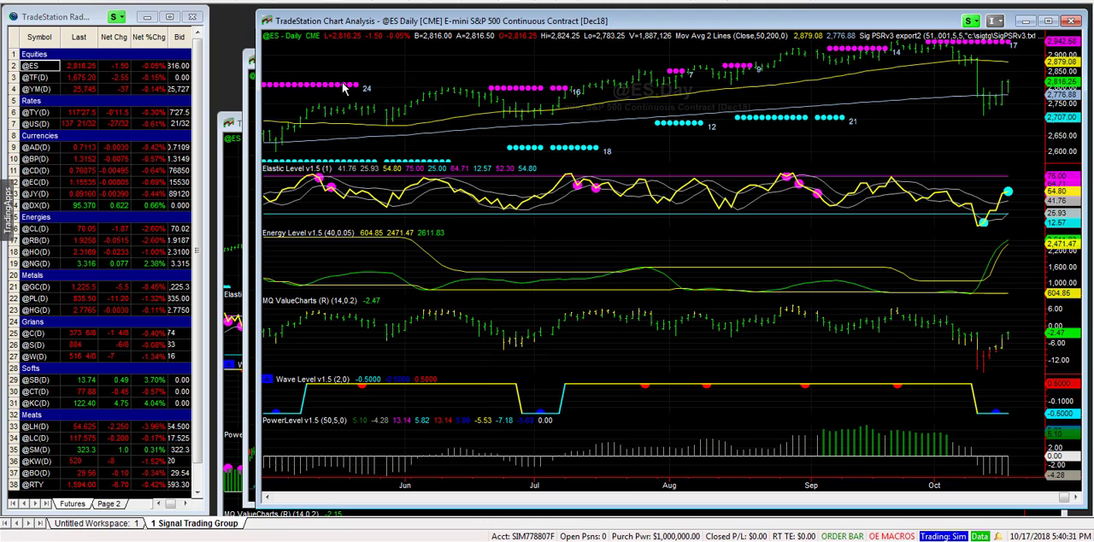
{"action": "mouse_move", "coordinate": [1047, 127]}
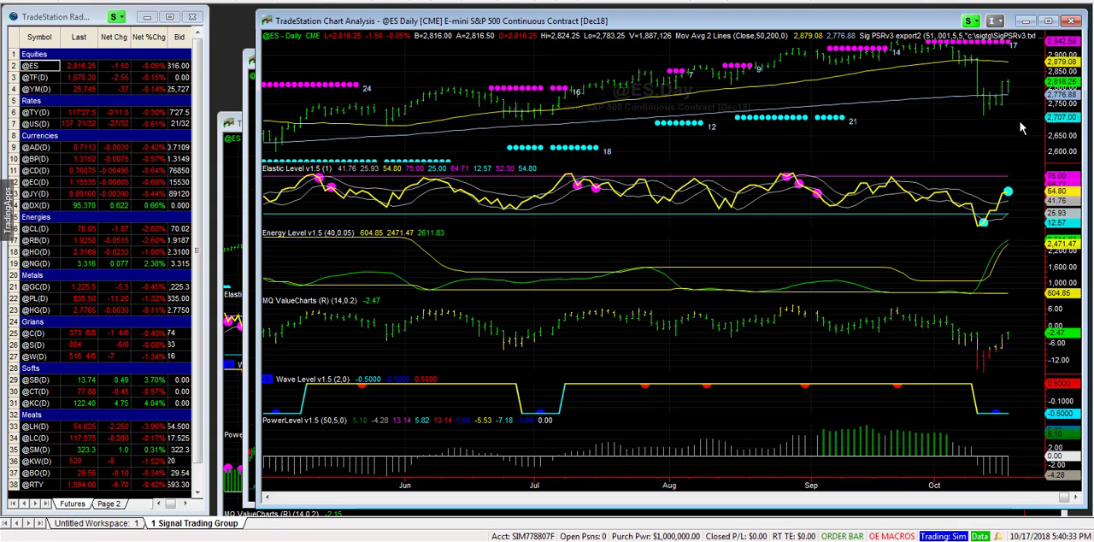
{"action": "mouse_move", "coordinate": [988, 212]}
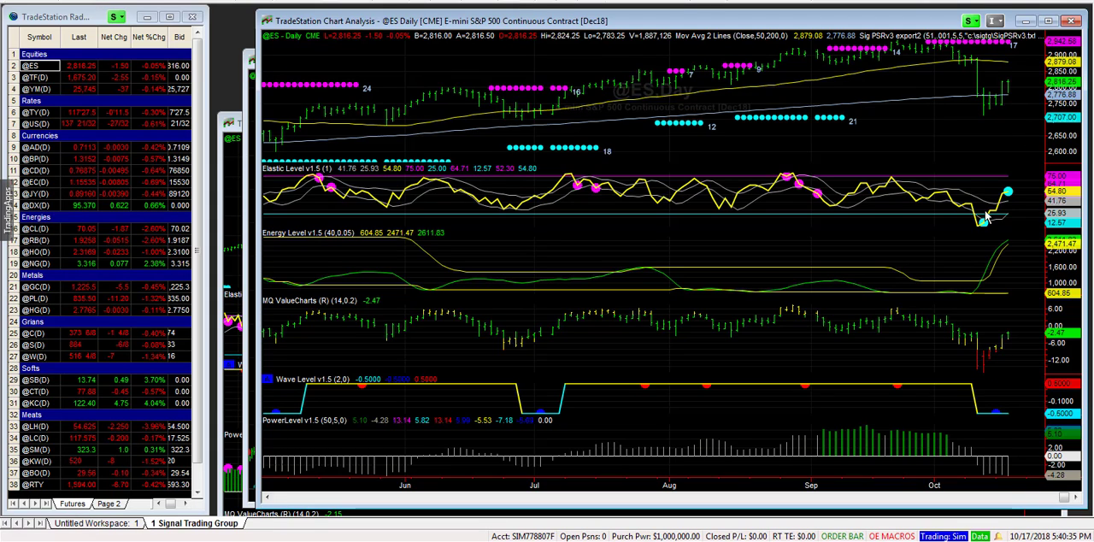
{"action": "mouse_move", "coordinate": [338, 109]}
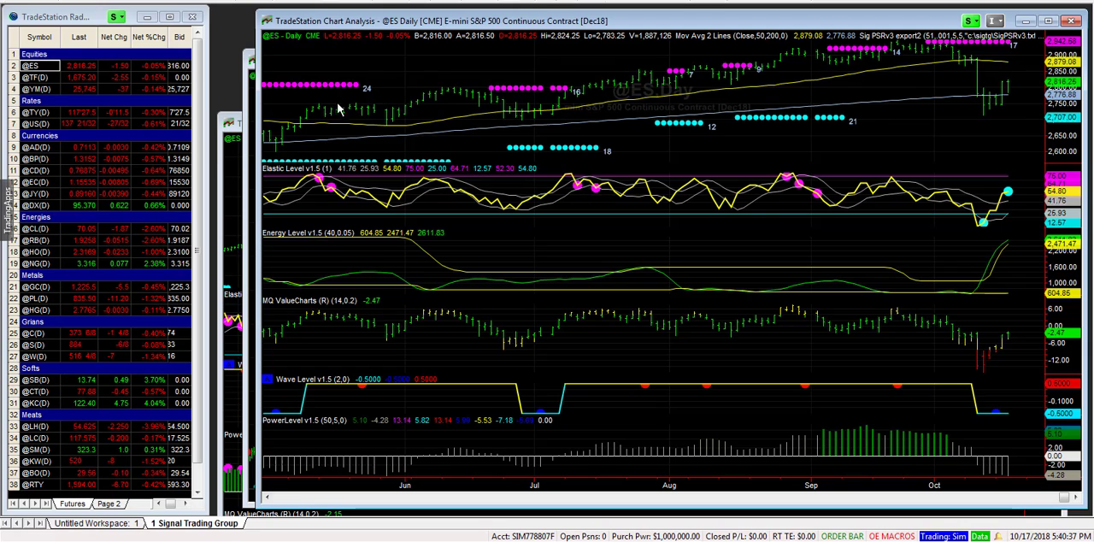
{"action": "mouse_move", "coordinate": [288, 72]}
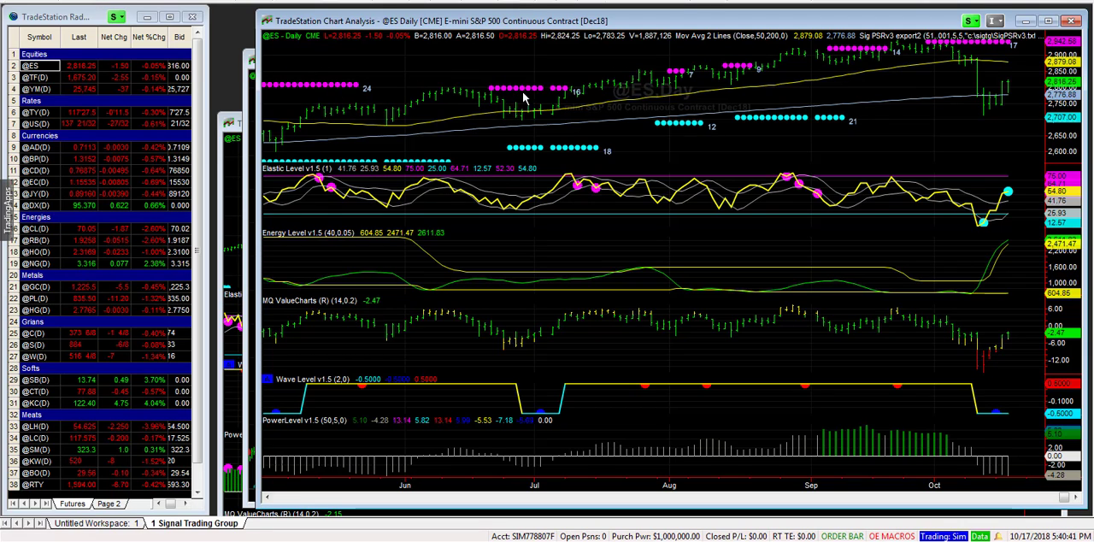
{"action": "mouse_move", "coordinate": [1018, 102]}
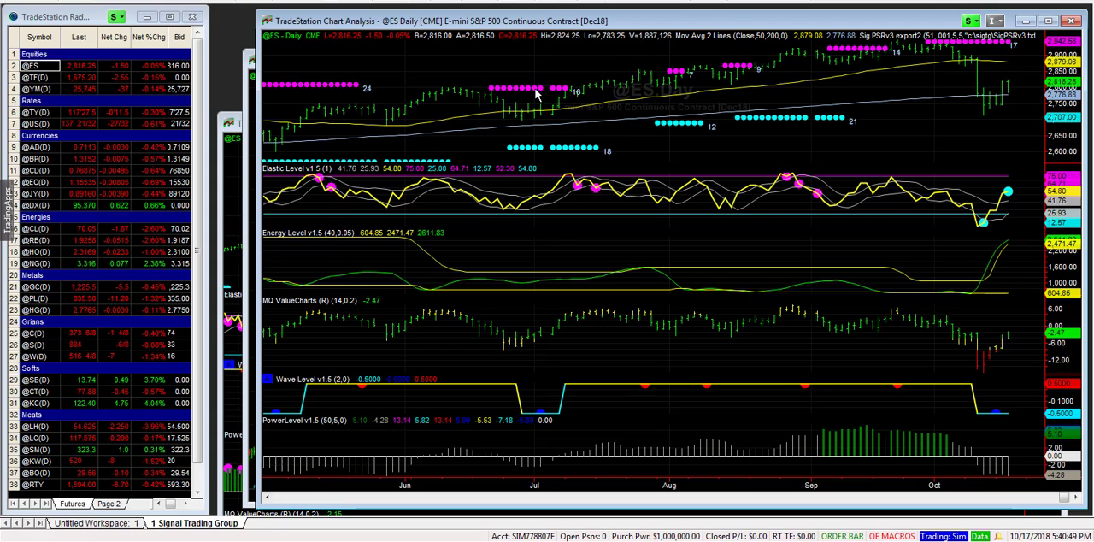
{"action": "mouse_move", "coordinate": [807, 92]}
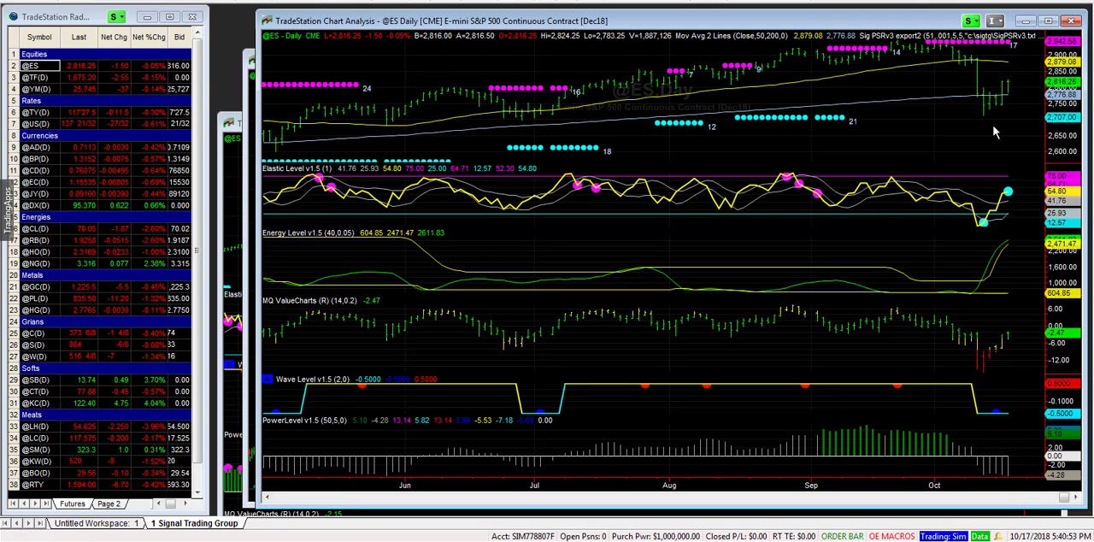
{"action": "mouse_move", "coordinate": [1009, 123]}
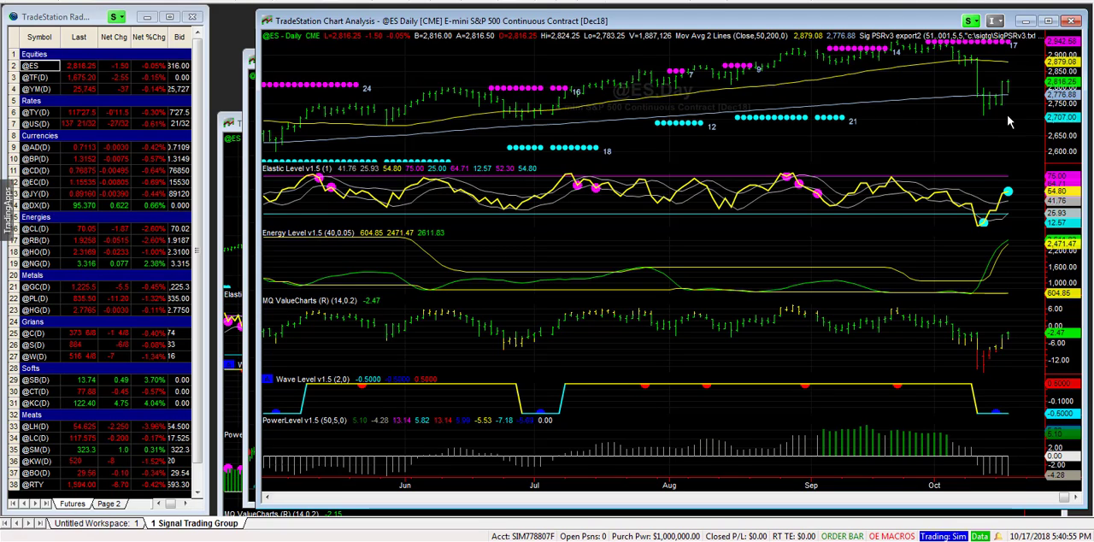
{"action": "mouse_move", "coordinate": [1012, 86]}
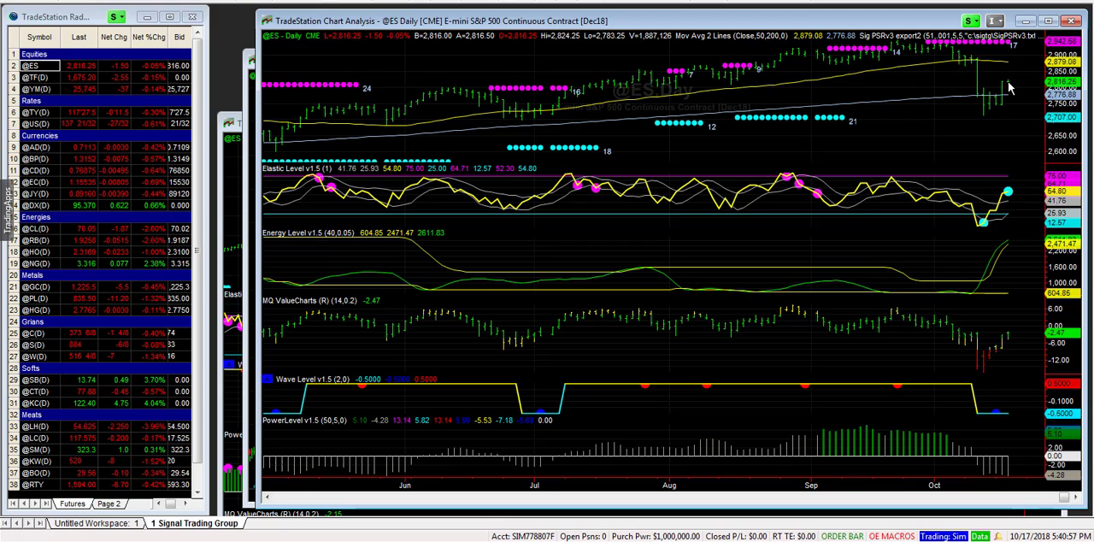
{"action": "mouse_move", "coordinate": [1016, 104]}
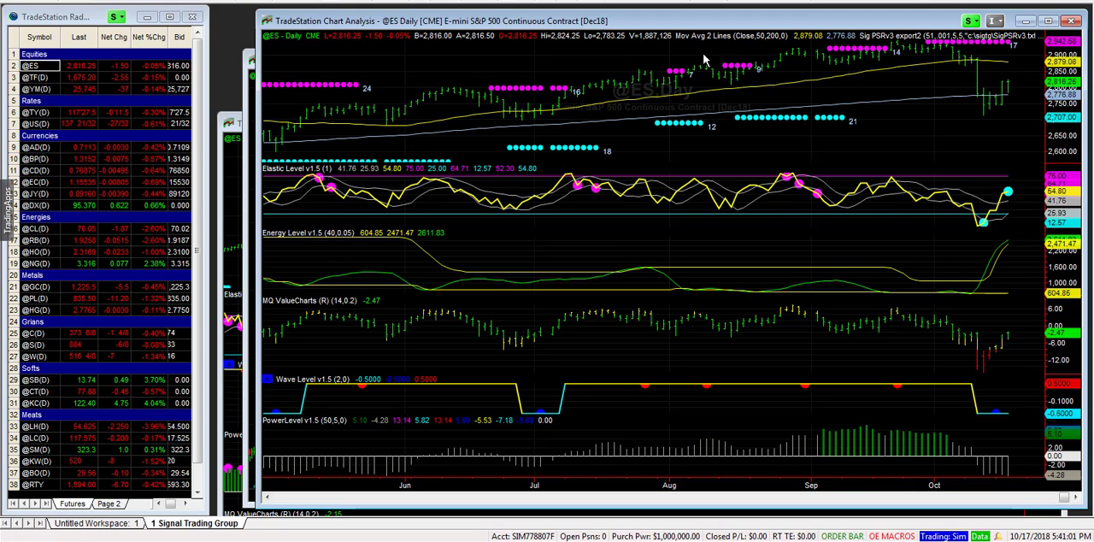
{"action": "mouse_move", "coordinate": [544, 102]}
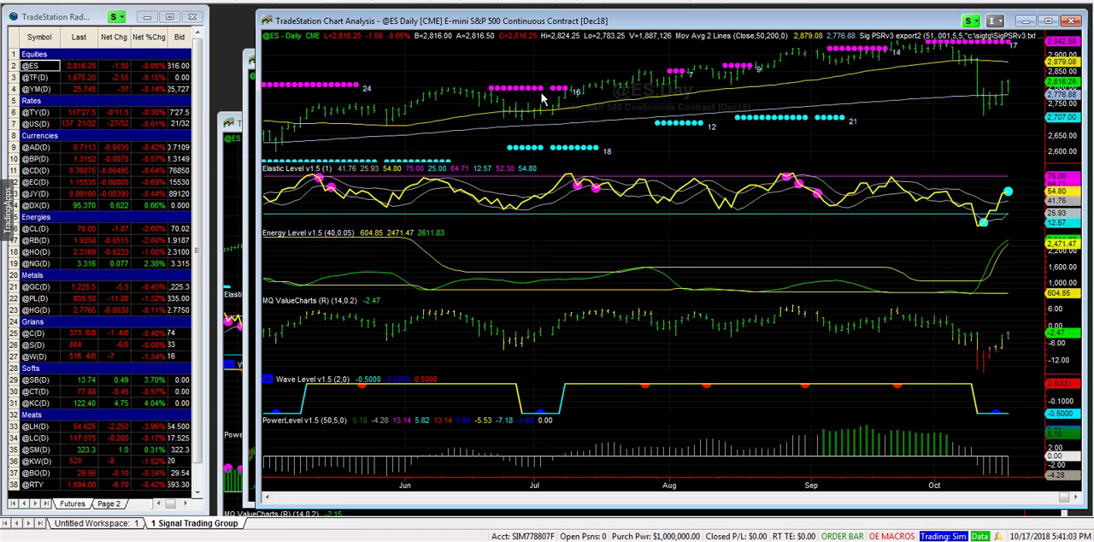
{"action": "mouse_move", "coordinate": [1016, 84]}
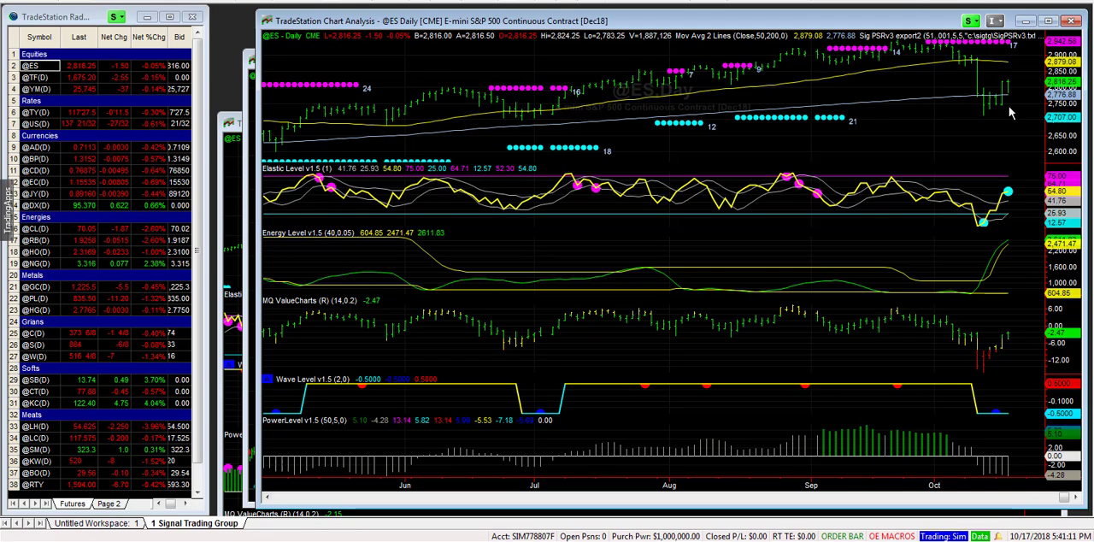
{"action": "mouse_move", "coordinate": [868, 171]}
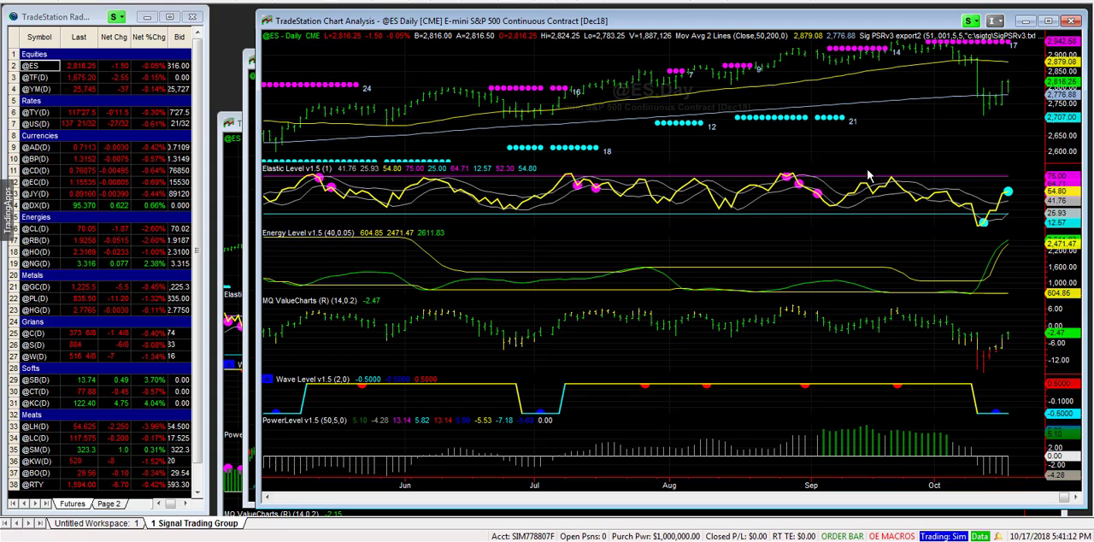
{"action": "mouse_move", "coordinate": [998, 434]}
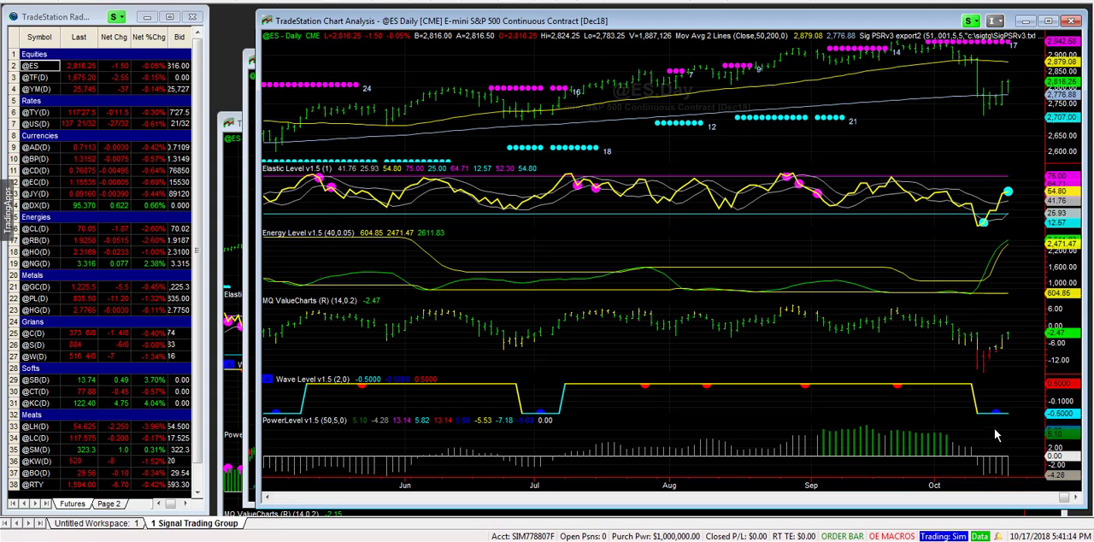
{"action": "mouse_move", "coordinate": [1022, 222]}
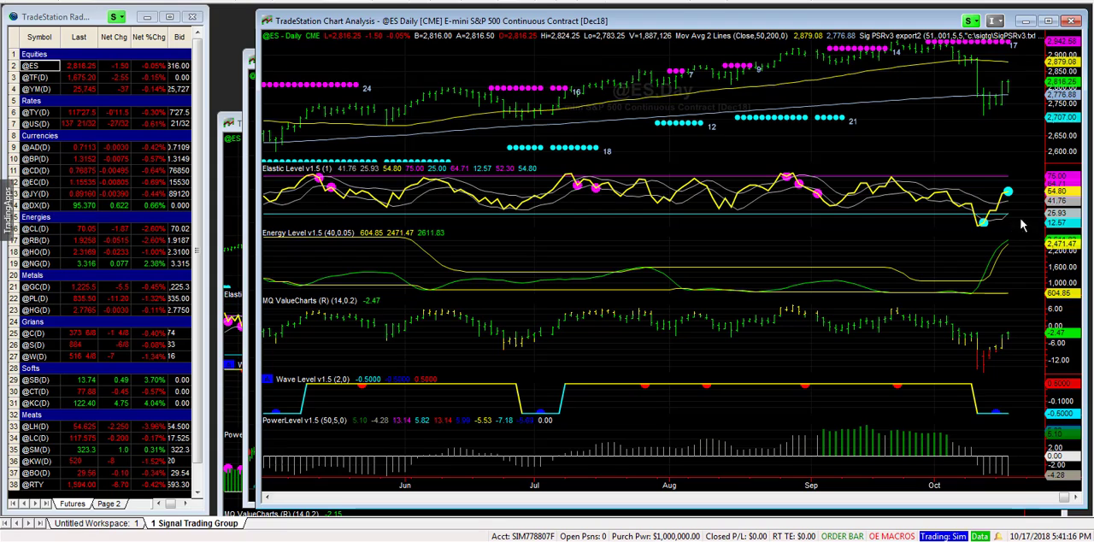
{"action": "mouse_move", "coordinate": [1012, 198]}
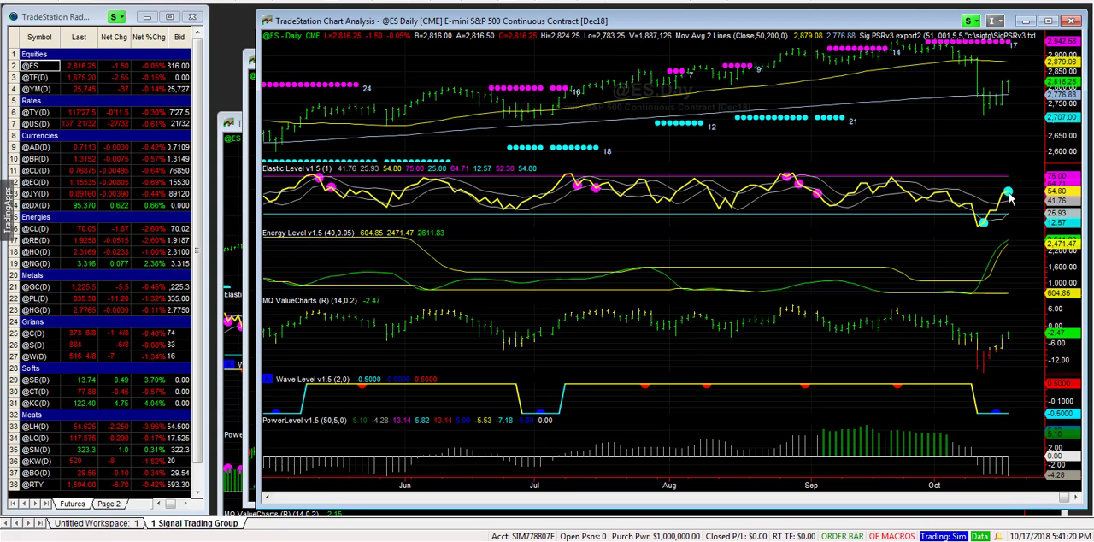
{"action": "mouse_move", "coordinate": [959, 82]}
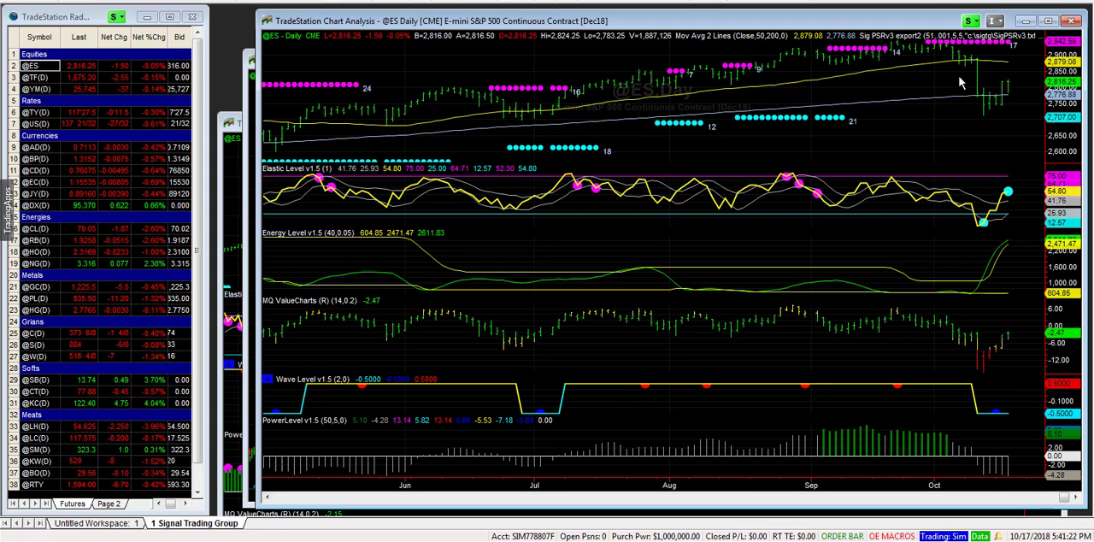
{"action": "mouse_move", "coordinate": [1013, 86]}
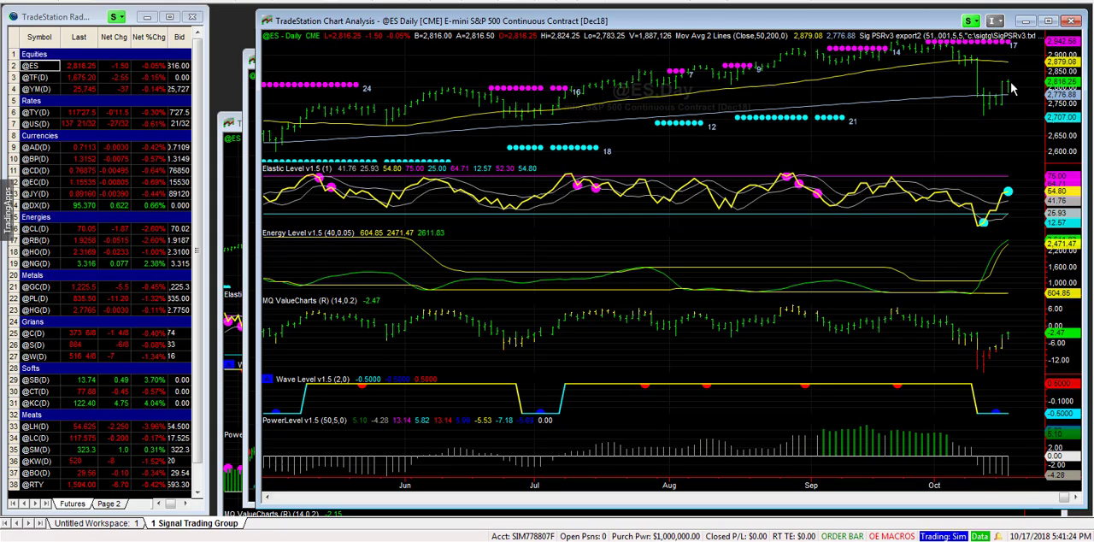
{"action": "mouse_move", "coordinate": [1016, 83]}
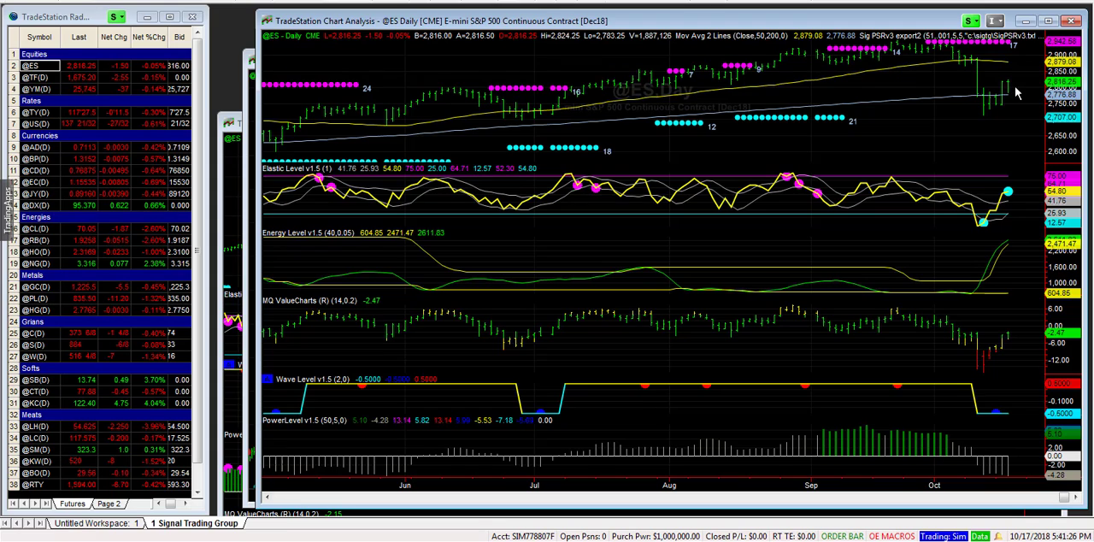
{"action": "mouse_move", "coordinate": [1029, 67]}
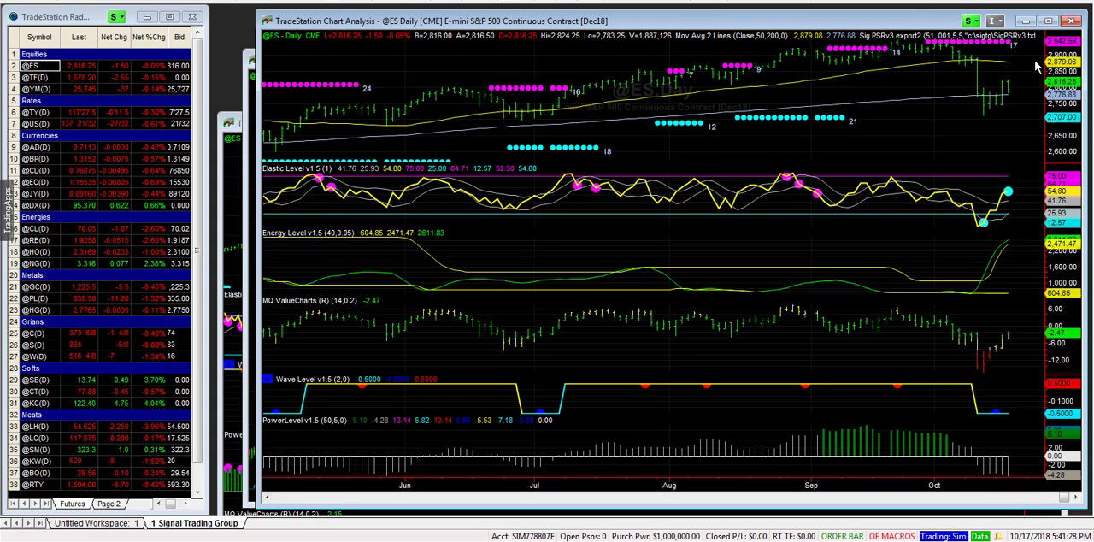
{"action": "mouse_move", "coordinate": [896, 196]}
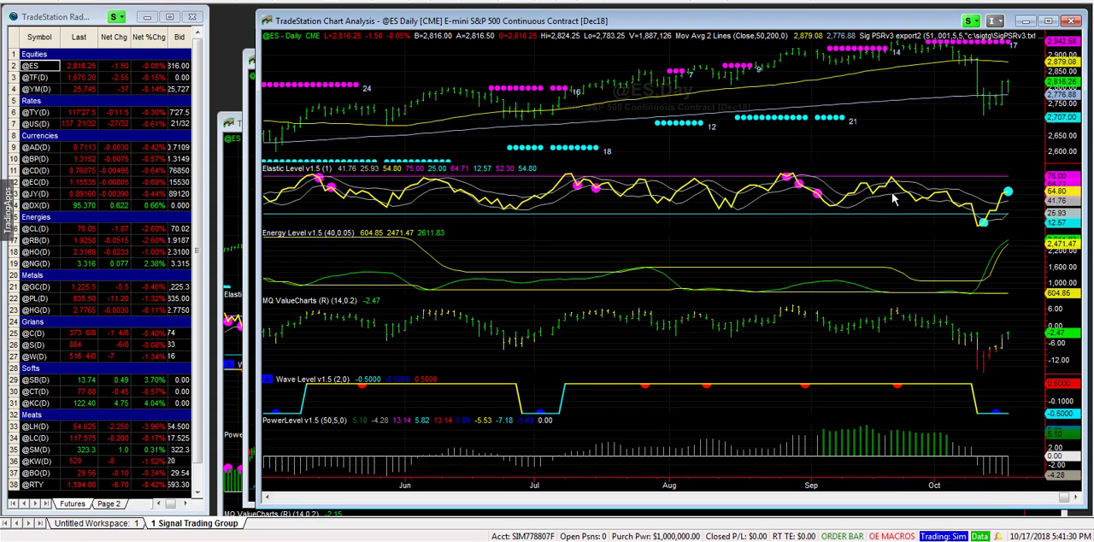
{"action": "mouse_move", "coordinate": [935, 133]}
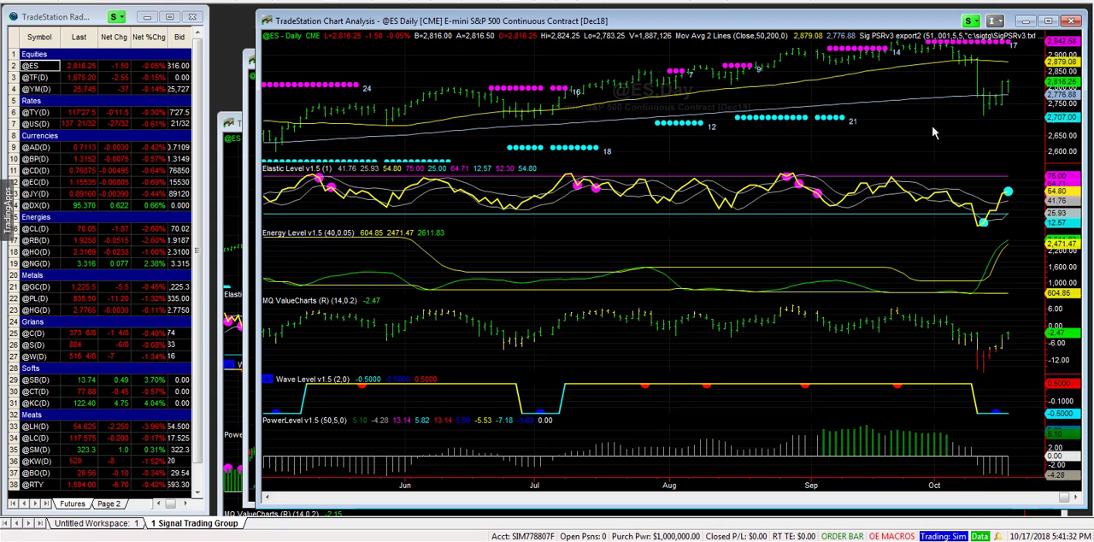
{"action": "mouse_move", "coordinate": [991, 85]}
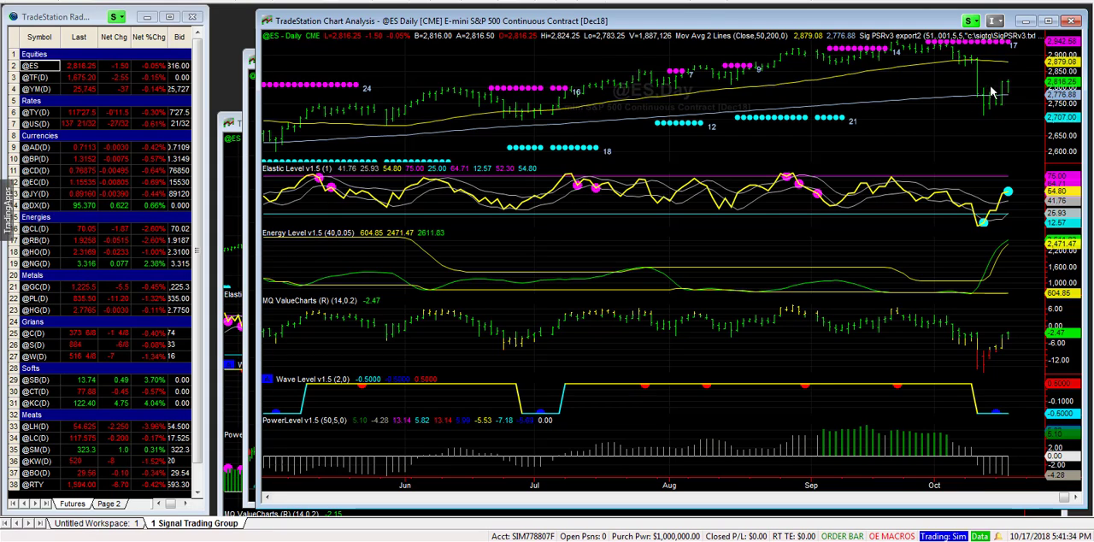
{"action": "mouse_move", "coordinate": [726, 258]}
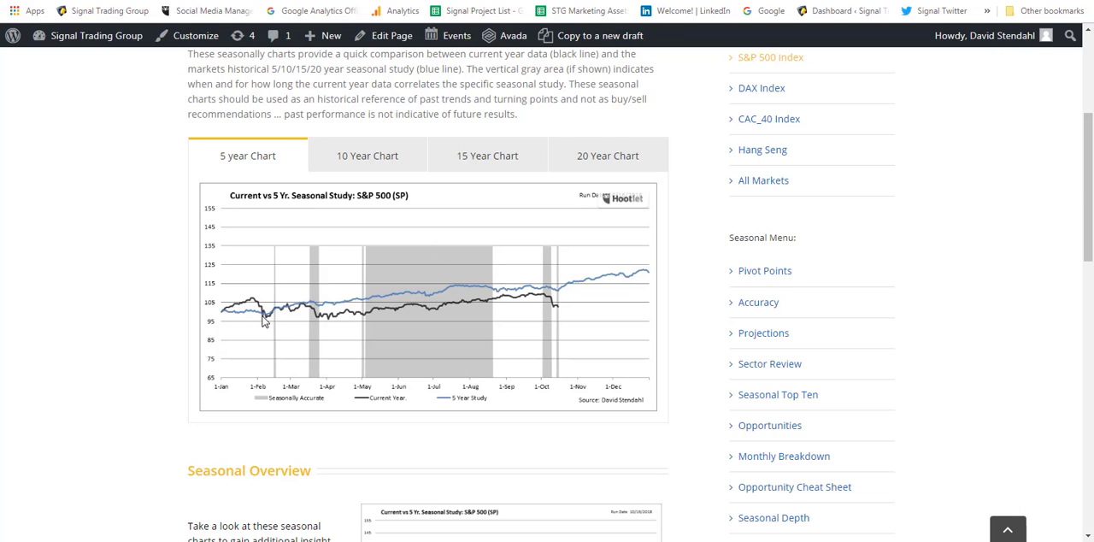
{"action": "mouse_move", "coordinate": [267, 322]}
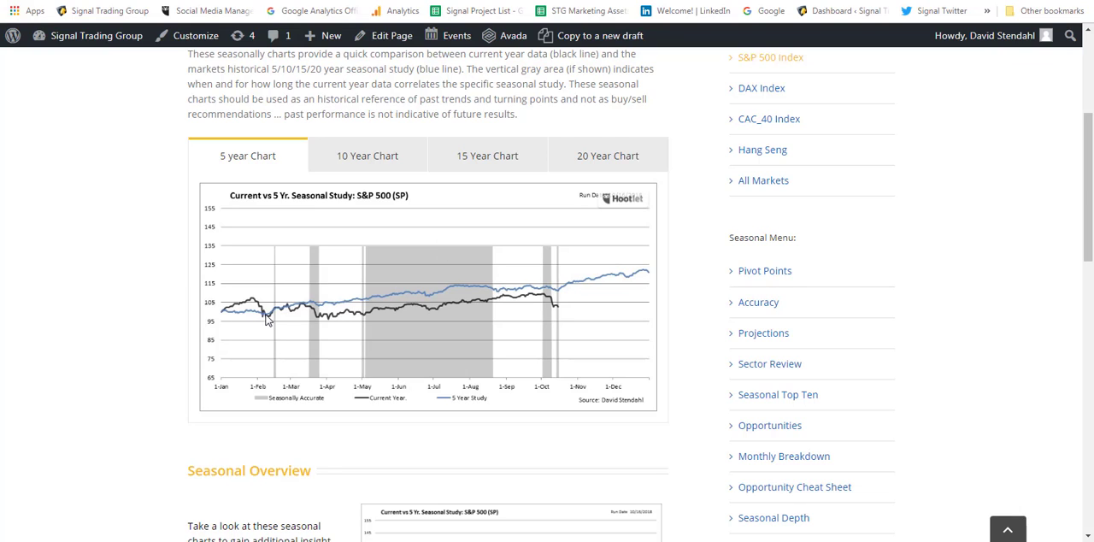
{"action": "mouse_move", "coordinate": [260, 174]}
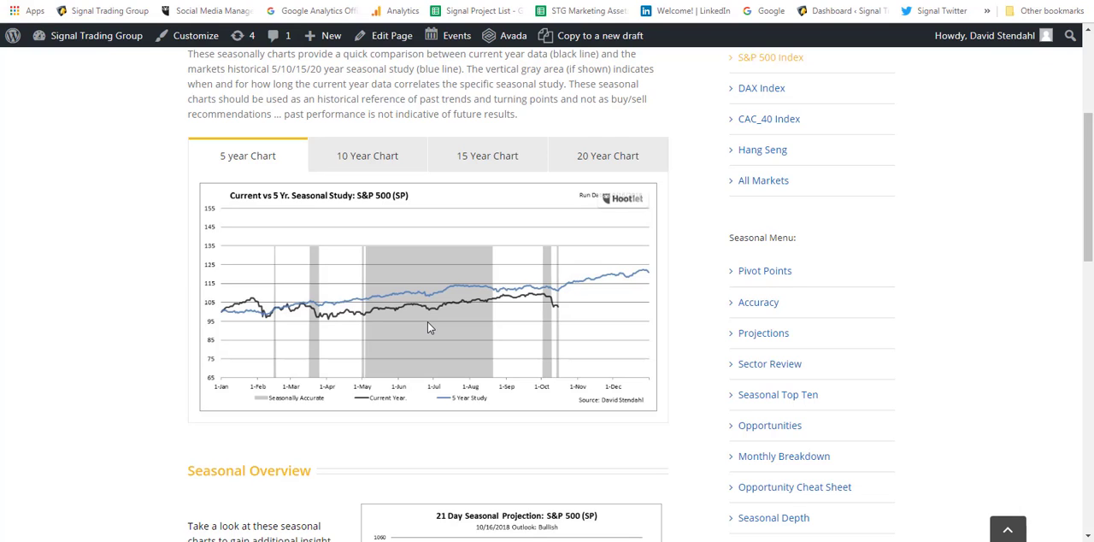
{"action": "mouse_move", "coordinate": [544, 314]}
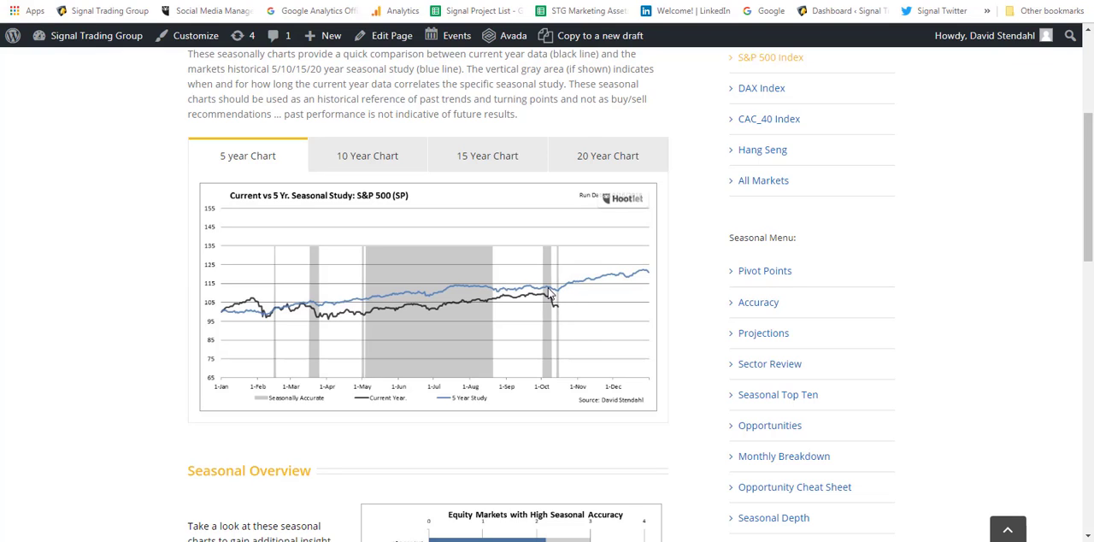
{"action": "mouse_move", "coordinate": [542, 291]}
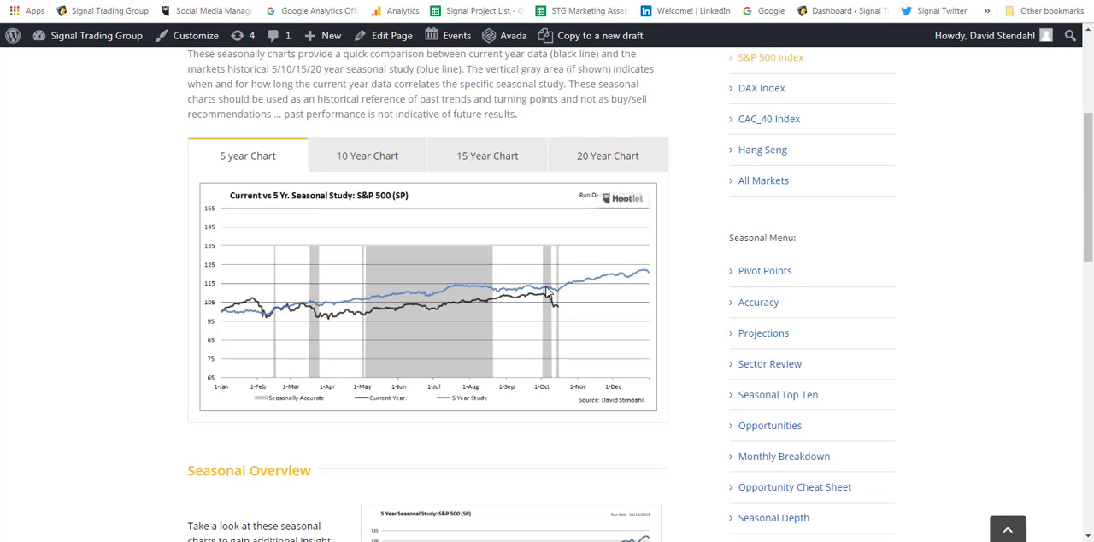
{"action": "mouse_move", "coordinate": [554, 294]}
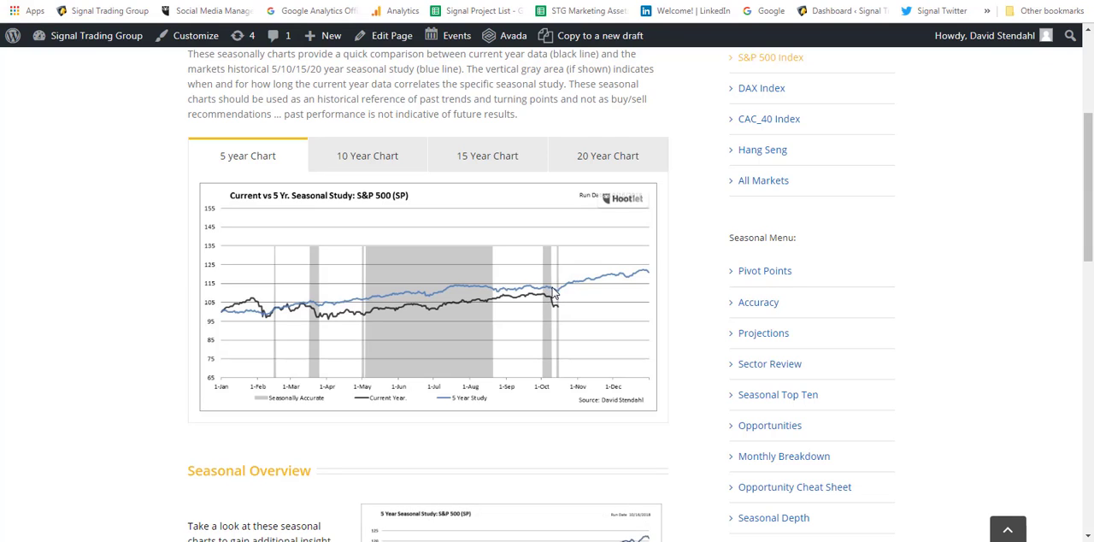
{"action": "mouse_move", "coordinate": [561, 299]}
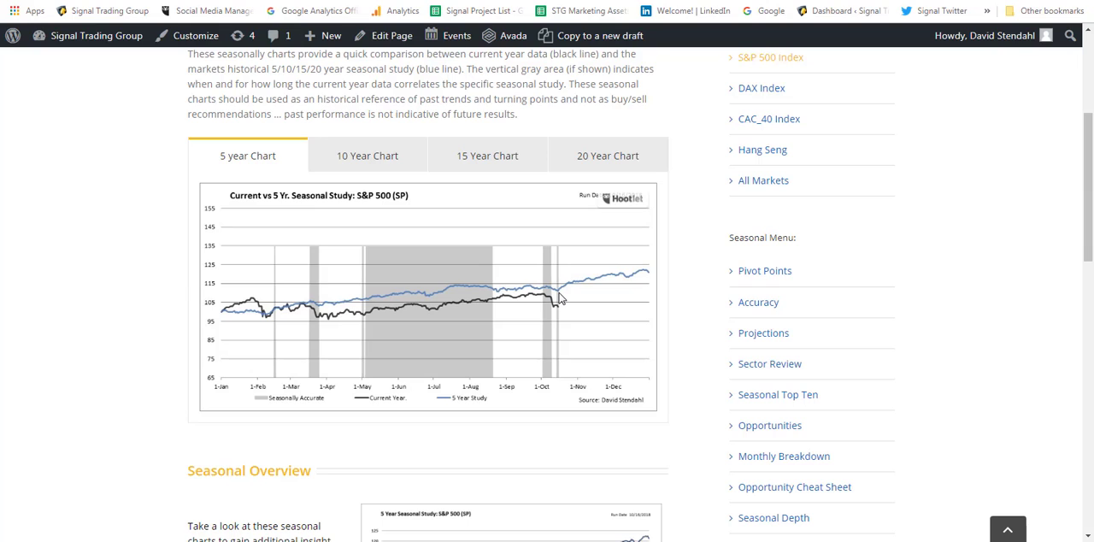
{"action": "mouse_move", "coordinate": [636, 273]}
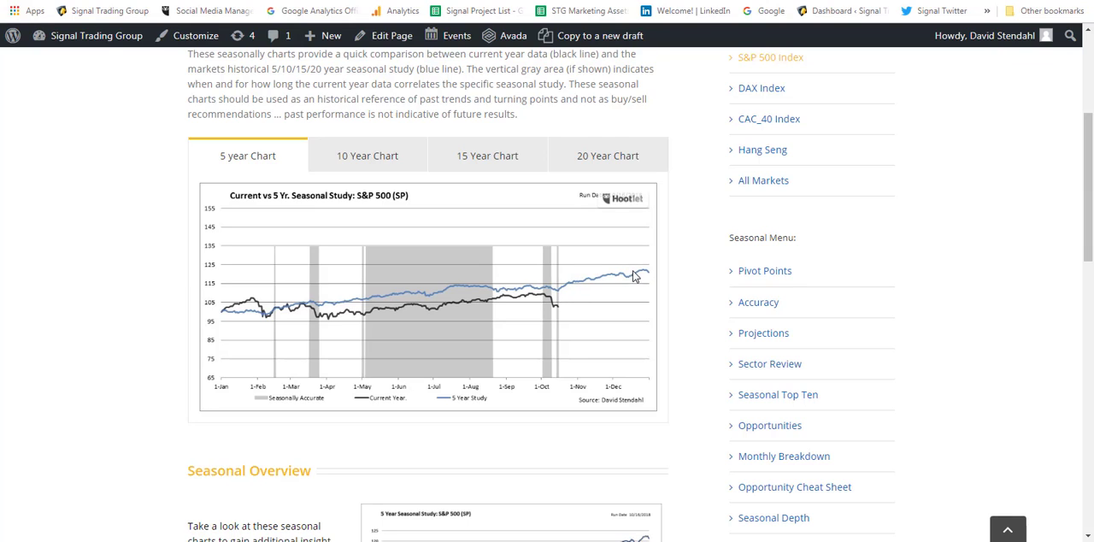
{"action": "mouse_move", "coordinate": [567, 283]}
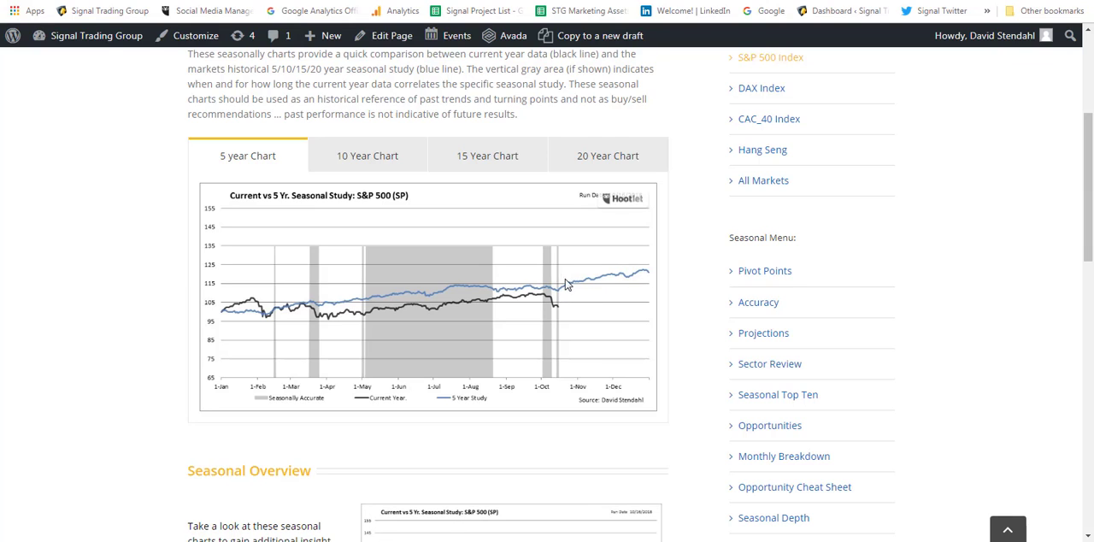
{"action": "mouse_move", "coordinate": [557, 312]}
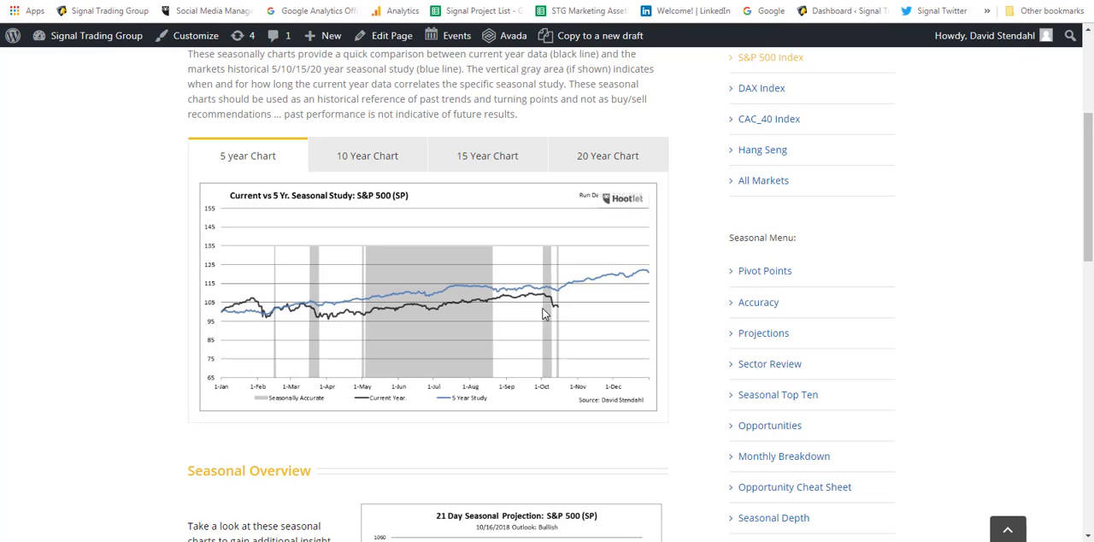
{"action": "mouse_move", "coordinate": [479, 272]}
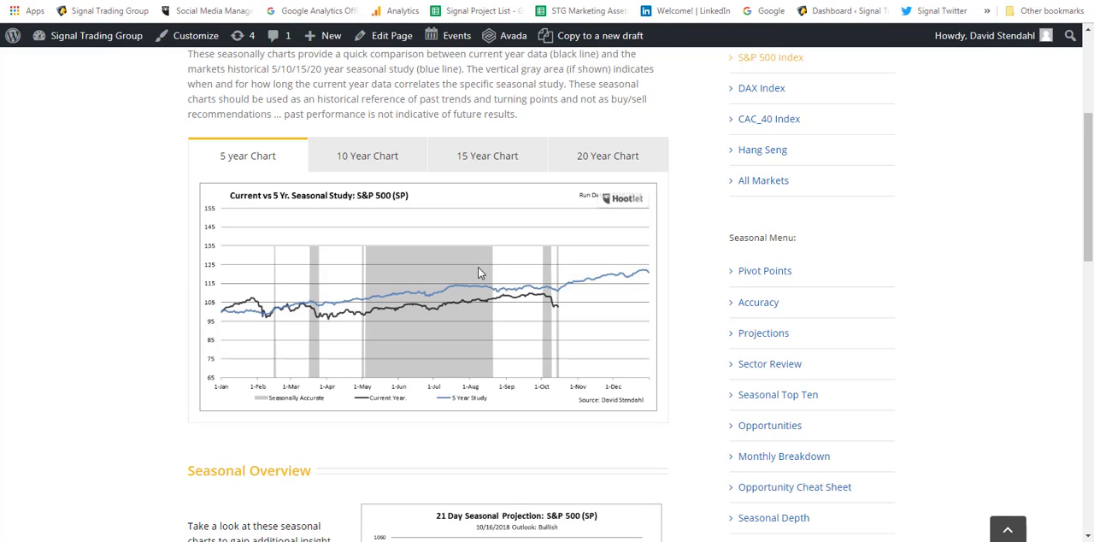
{"action": "mouse_move", "coordinate": [489, 247]}
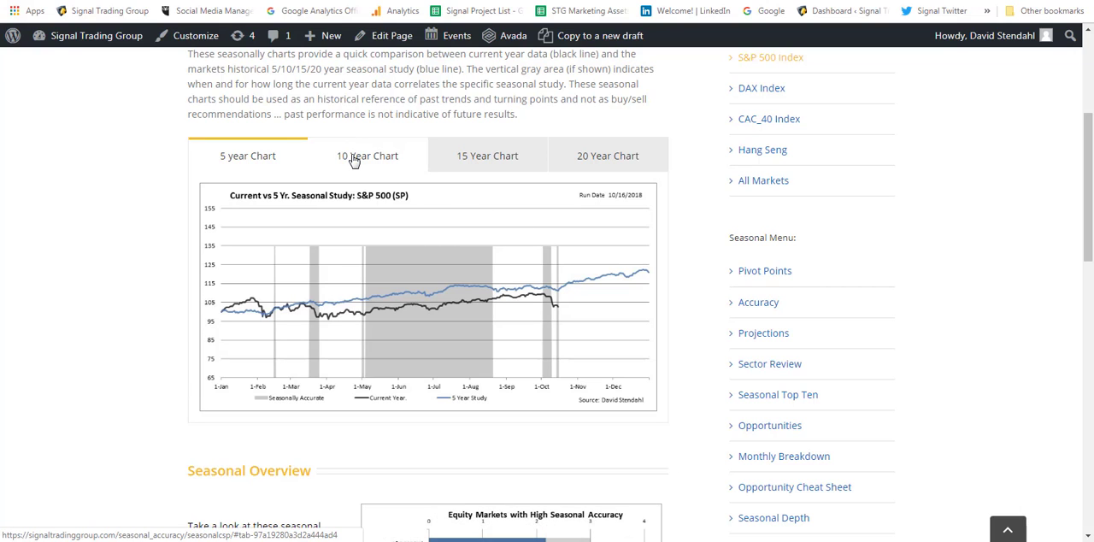
Switch the S&P 500 seasonal chart from the 5-year to the 10-year view
{"action": "left_click", "coordinate": [366, 155]}
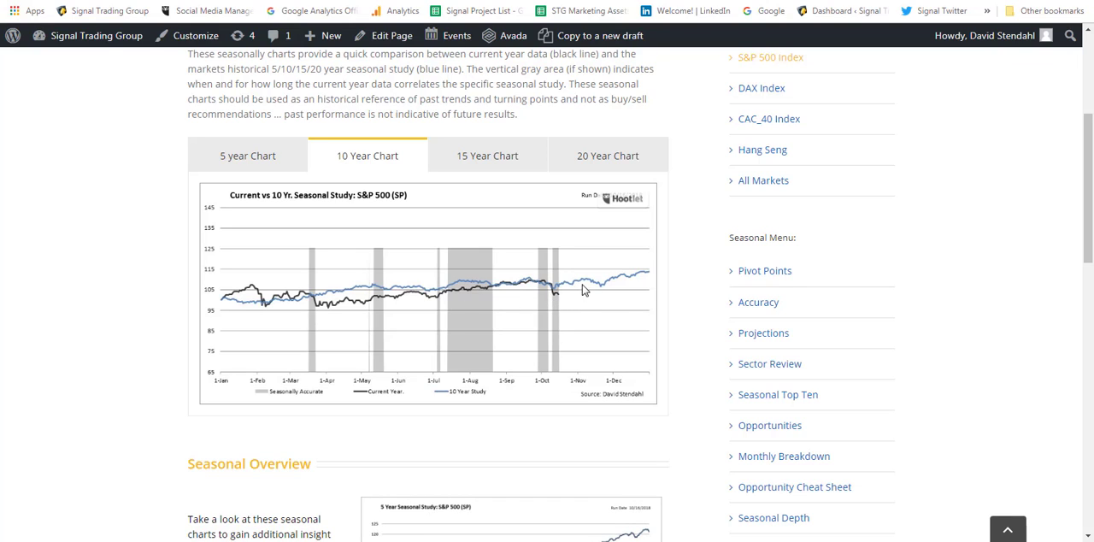
{"action": "mouse_move", "coordinate": [581, 282]}
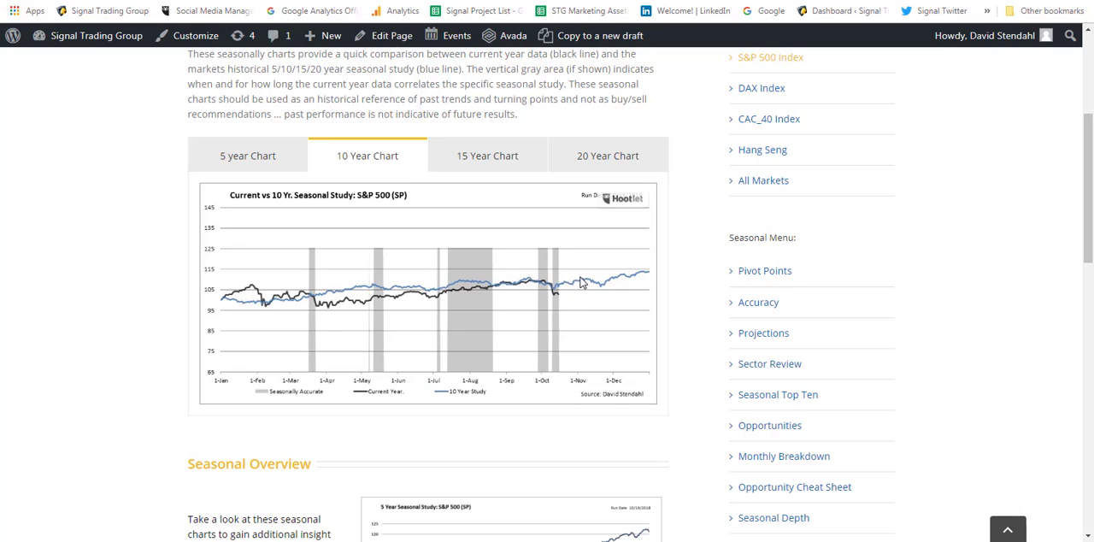
{"action": "mouse_move", "coordinate": [555, 298]}
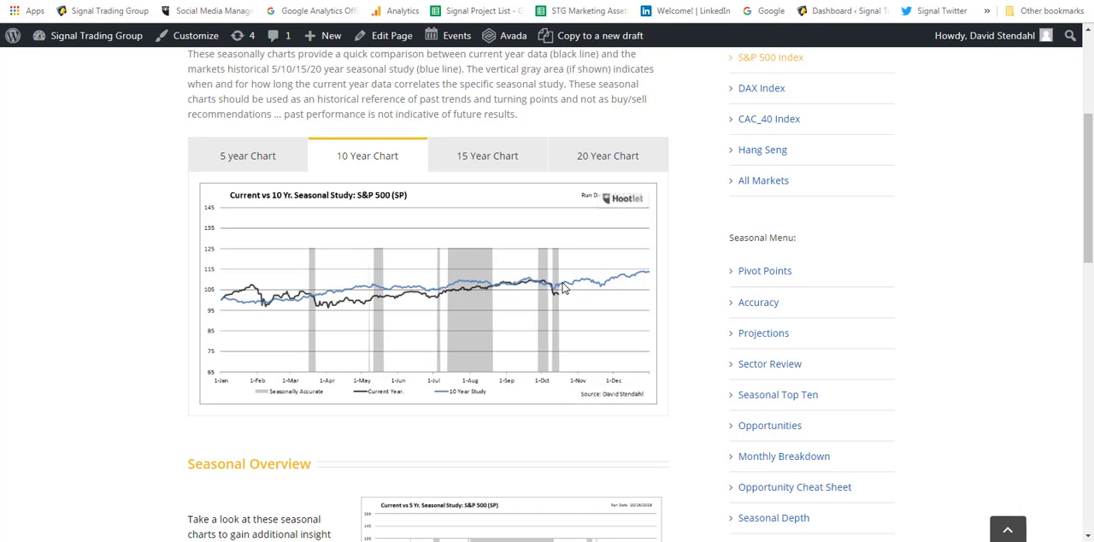
{"action": "mouse_move", "coordinate": [585, 280]}
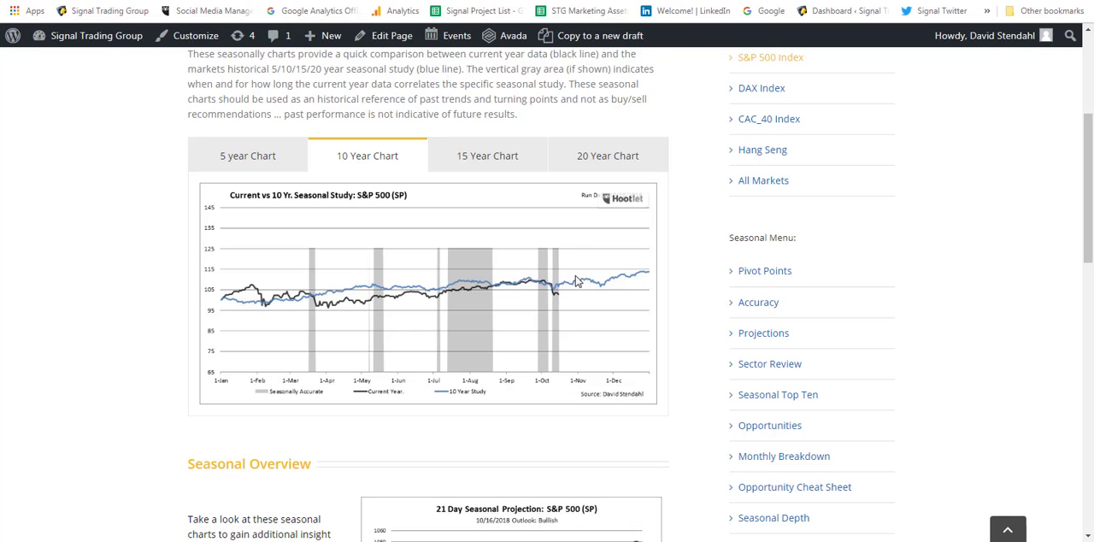
{"action": "mouse_move", "coordinate": [573, 287]}
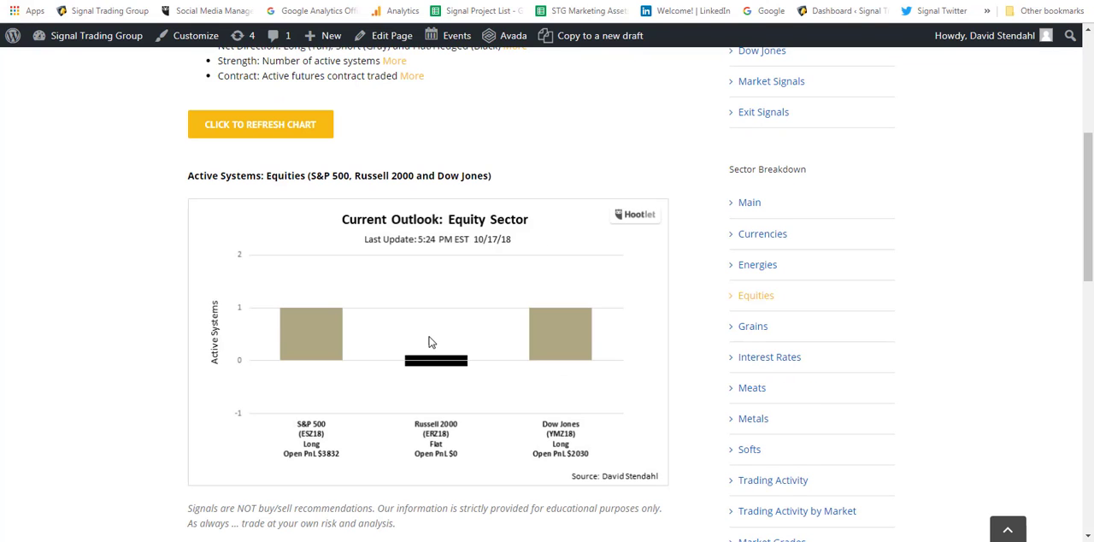
{"action": "mouse_move", "coordinate": [312, 424]}
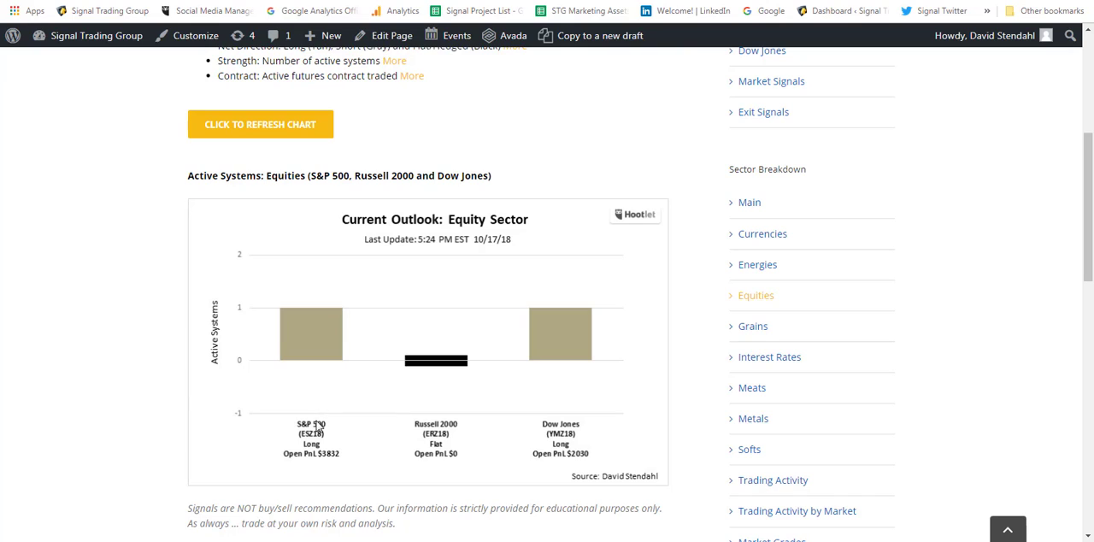
{"action": "mouse_move", "coordinate": [554, 411]}
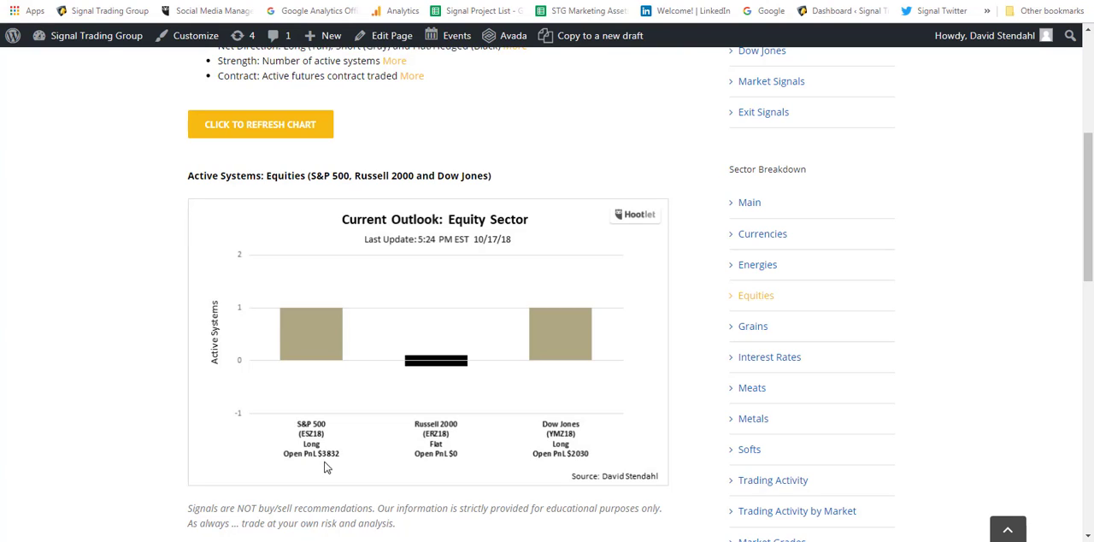
{"action": "mouse_move", "coordinate": [653, 465]}
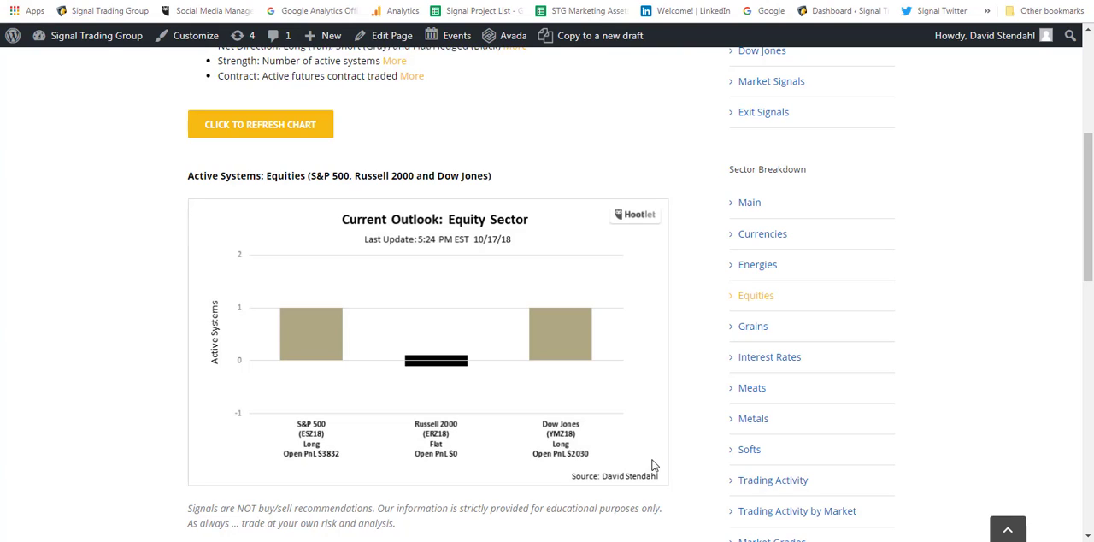
{"action": "mouse_move", "coordinate": [724, 437]}
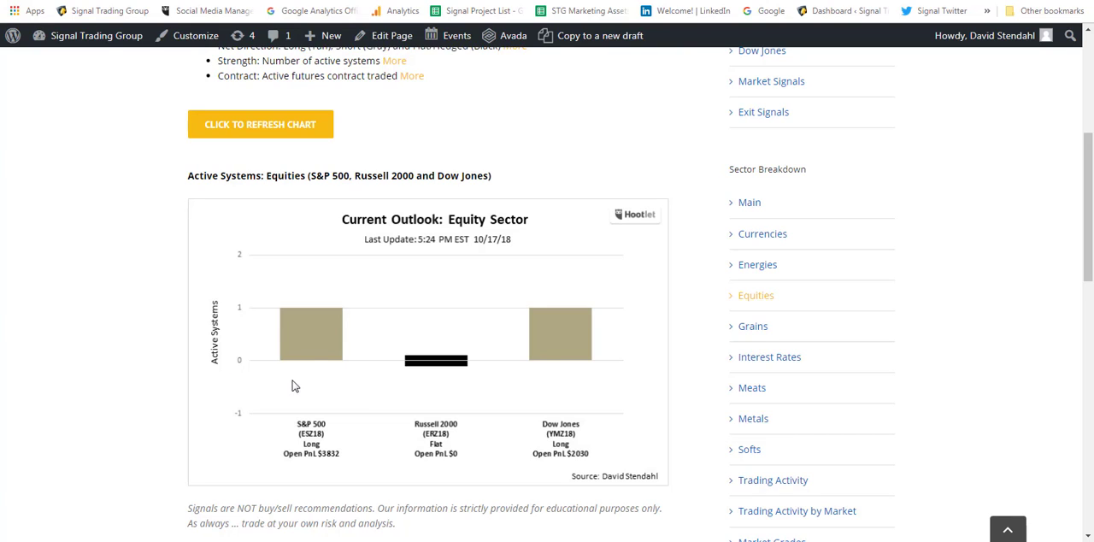
{"action": "mouse_move", "coordinate": [328, 462]}
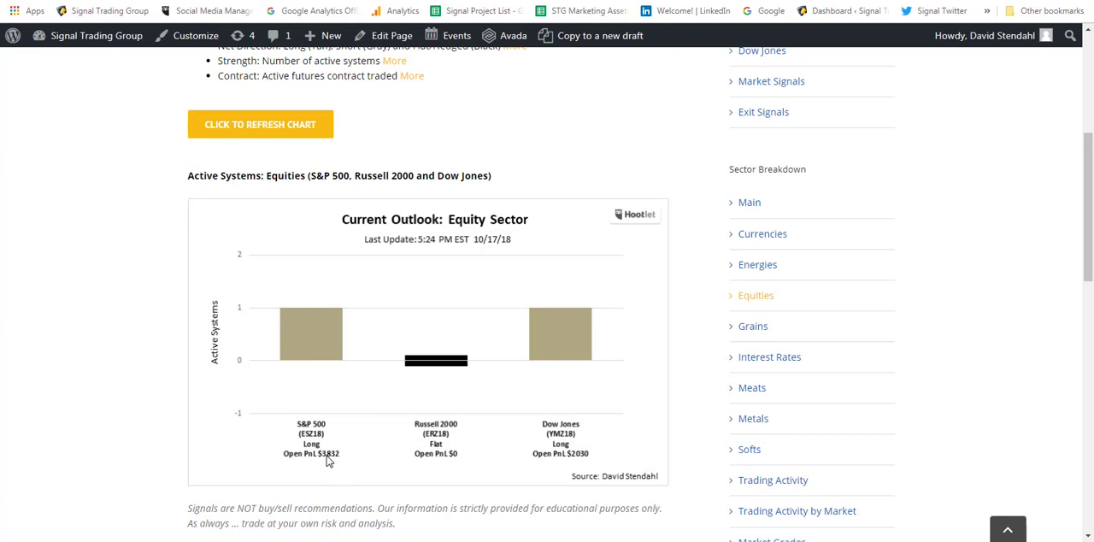
{"action": "mouse_move", "coordinate": [567, 401]}
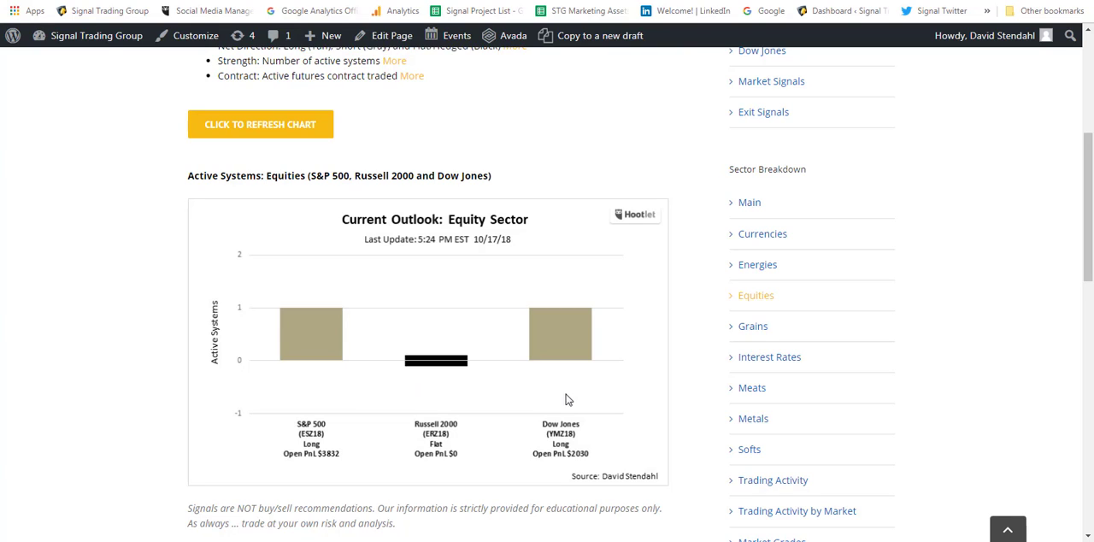
{"action": "mouse_move", "coordinate": [563, 390]}
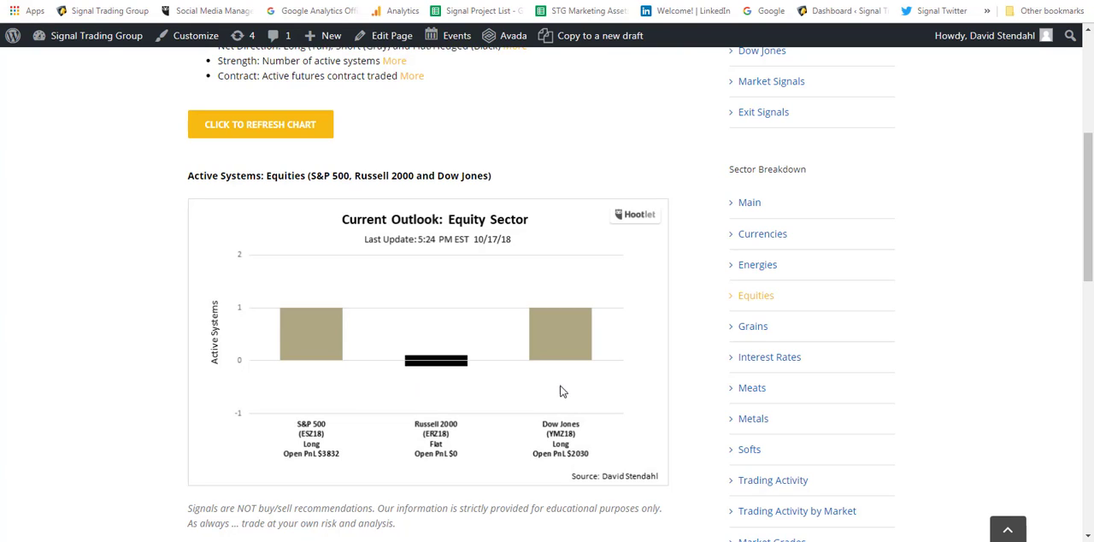
{"action": "mouse_move", "coordinate": [566, 465]}
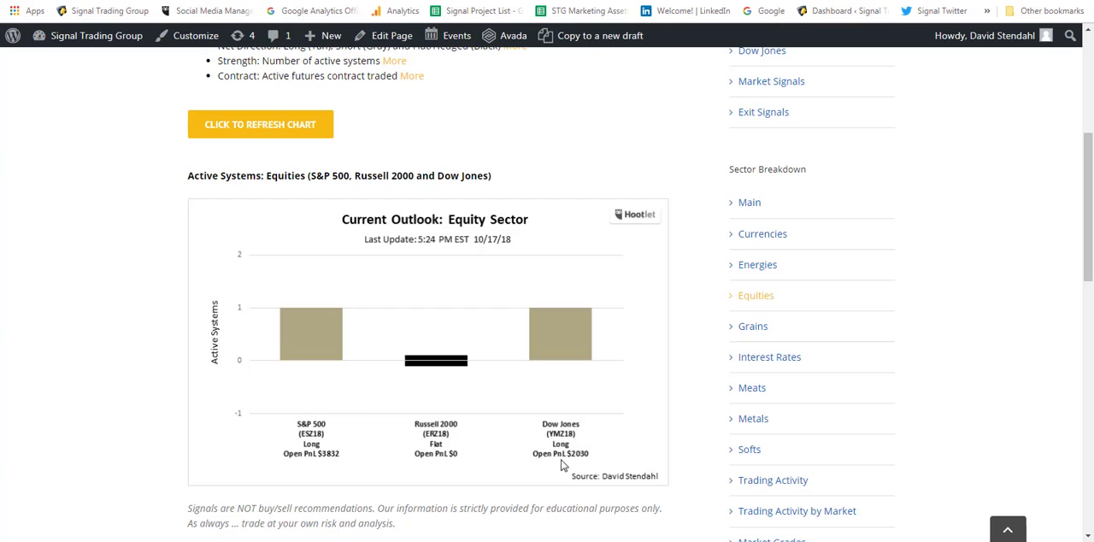
{"action": "mouse_move", "coordinate": [584, 451]}
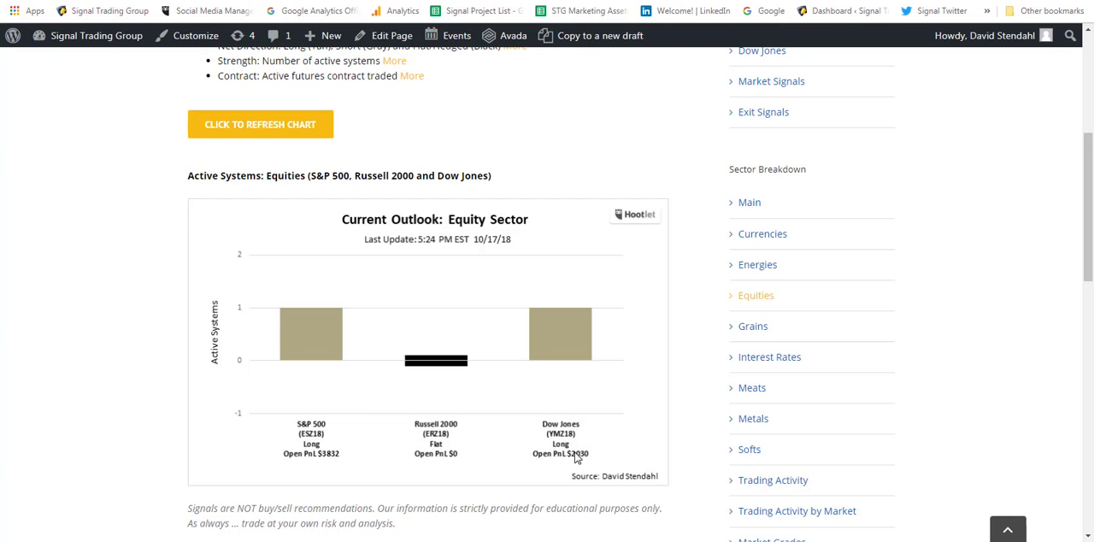
{"action": "mouse_move", "coordinate": [229, 349]}
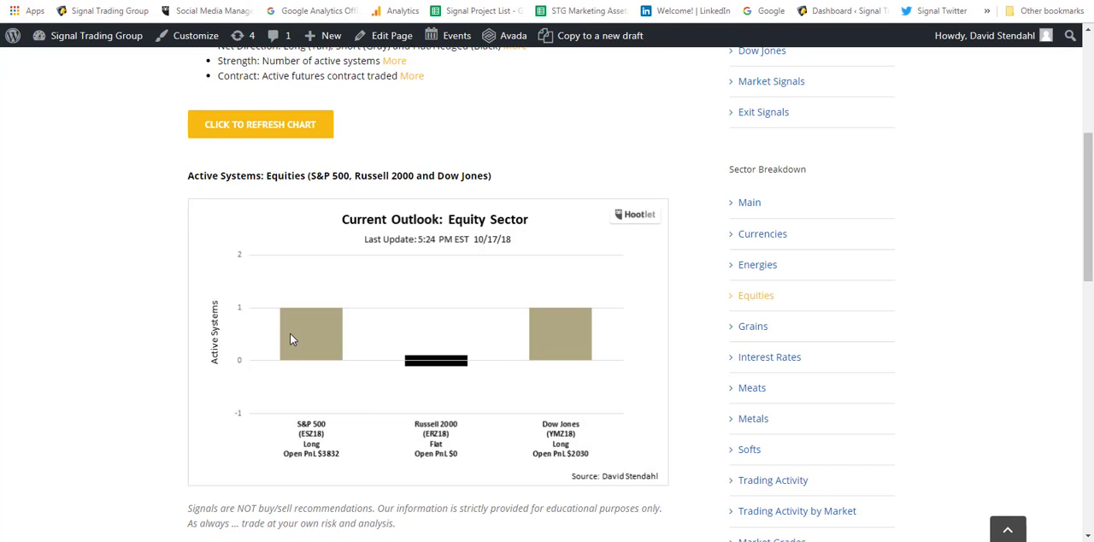
{"action": "mouse_move", "coordinate": [503, 348]}
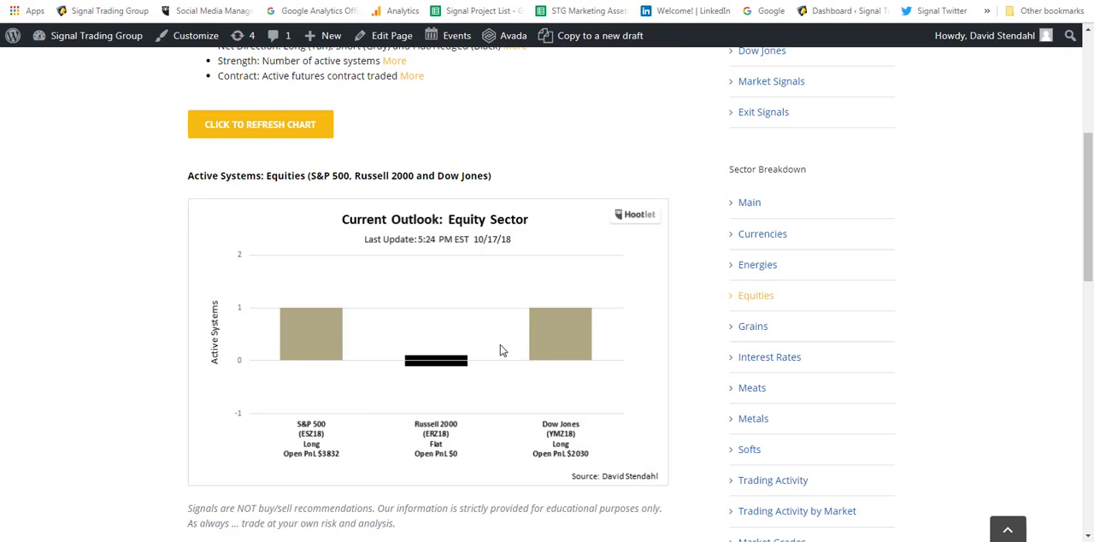
{"action": "mouse_move", "coordinate": [534, 373]}
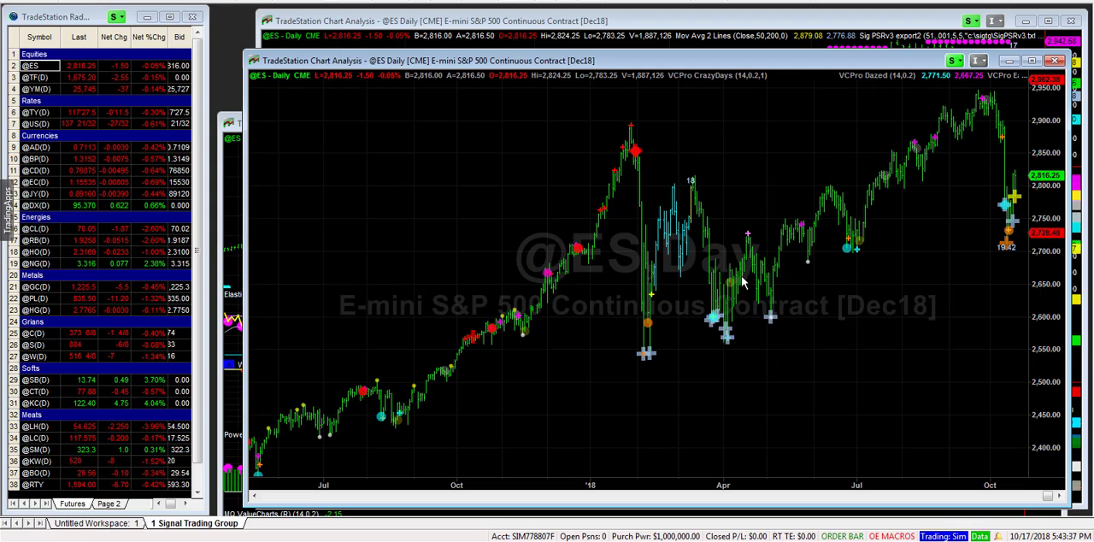
{"action": "mouse_move", "coordinate": [981, 113]}
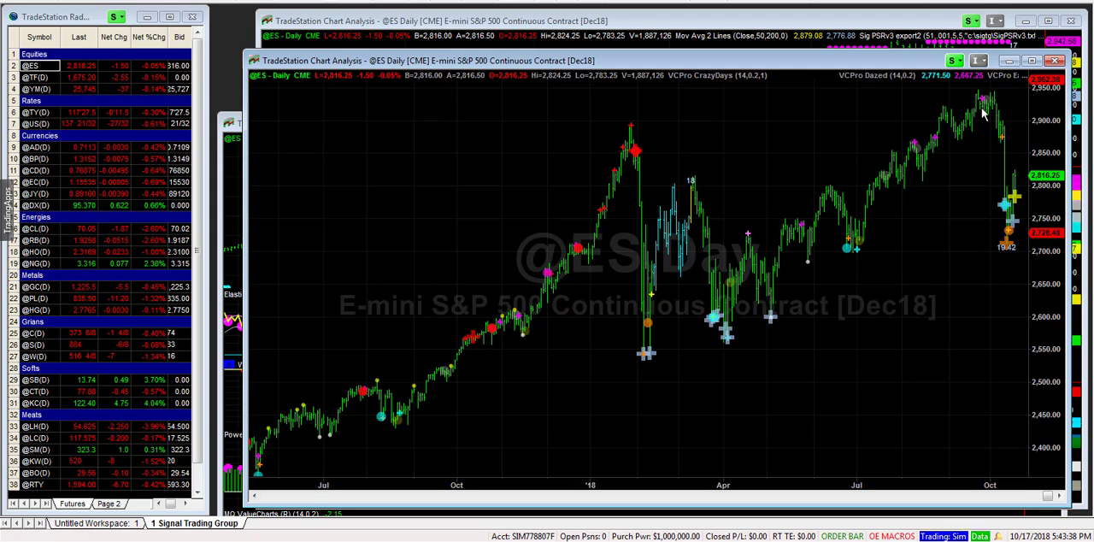
{"action": "mouse_move", "coordinate": [989, 104]}
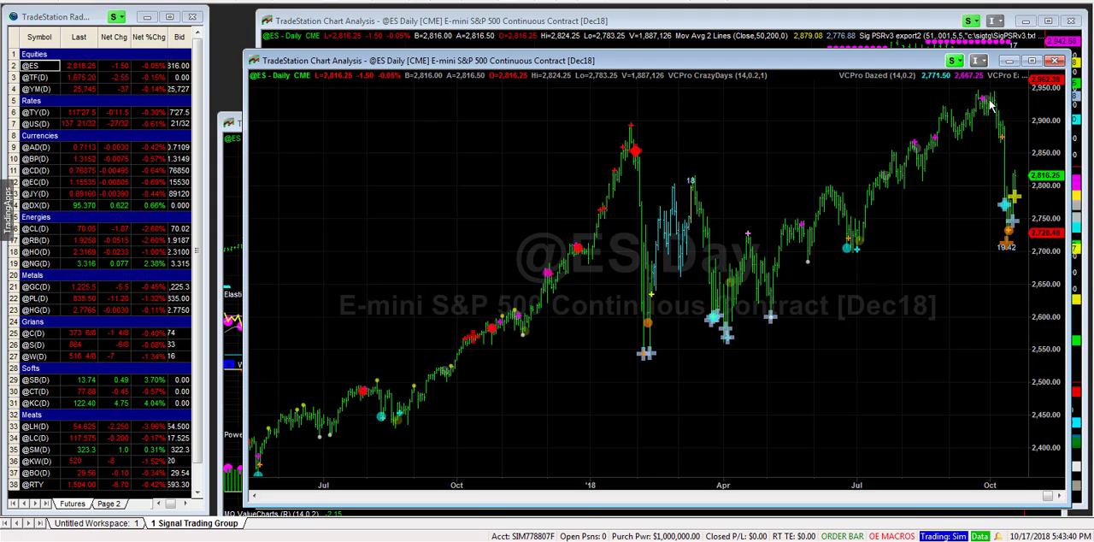
{"action": "mouse_move", "coordinate": [1023, 206]}
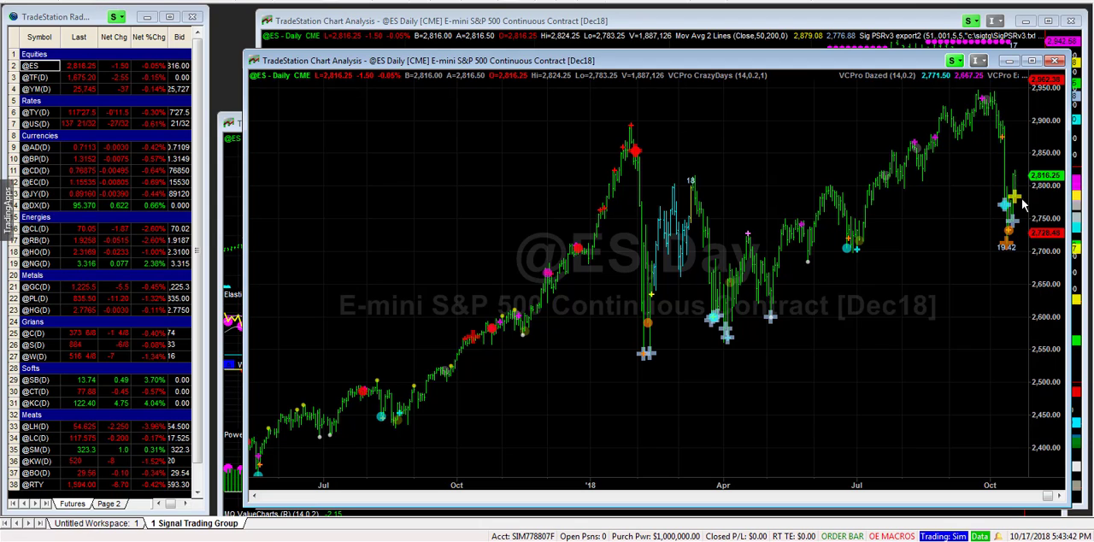
{"action": "mouse_move", "coordinate": [1033, 250]}
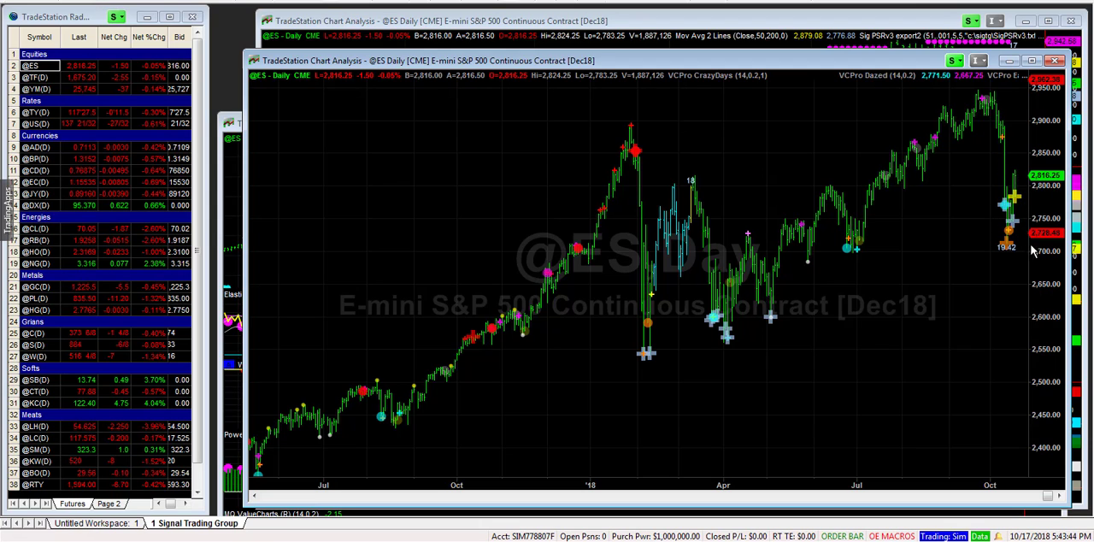
{"action": "mouse_move", "coordinate": [995, 328]}
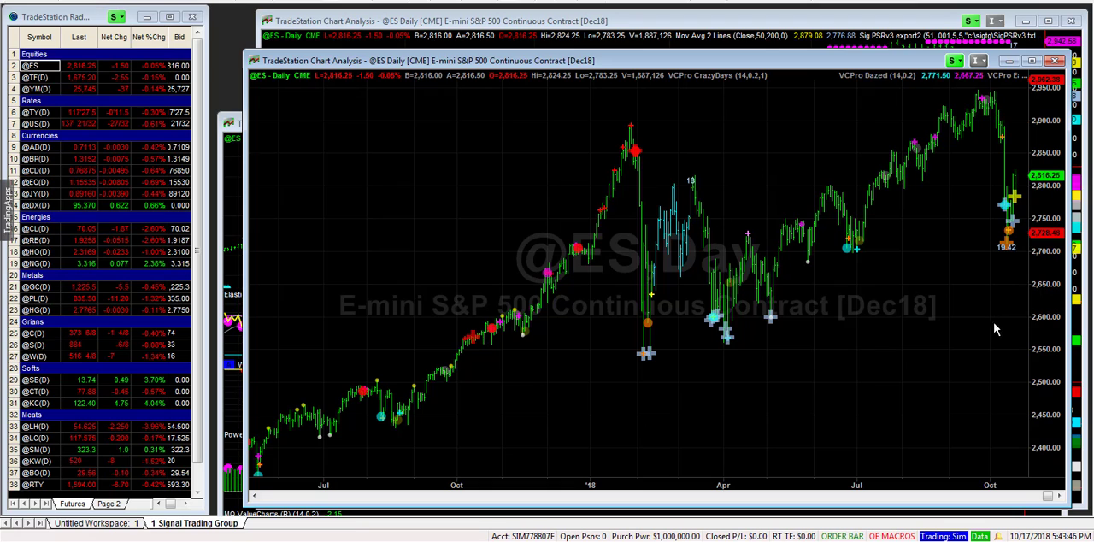
{"action": "mouse_move", "coordinate": [1005, 283]}
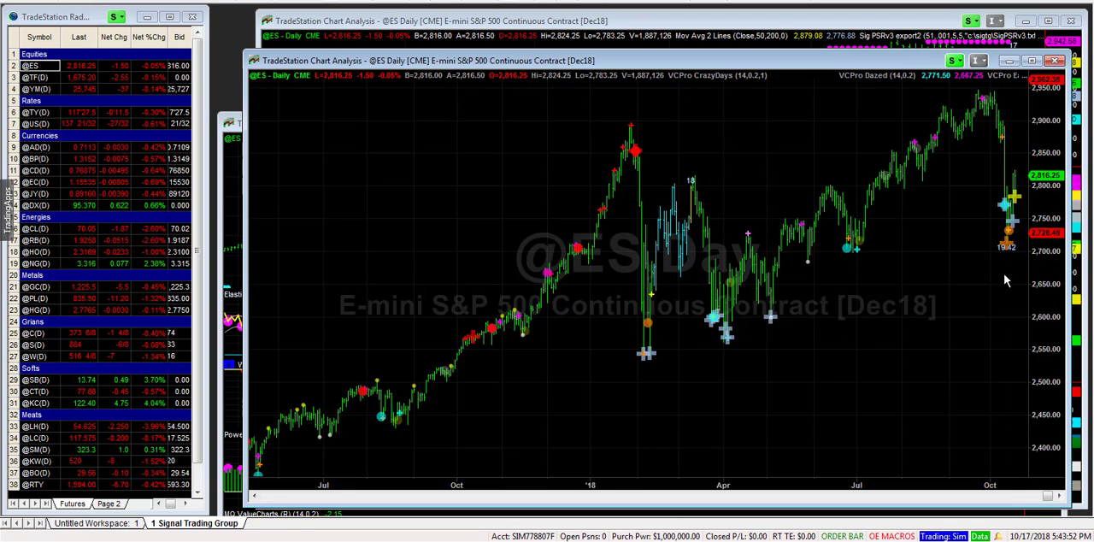
{"action": "mouse_move", "coordinate": [1010, 298]}
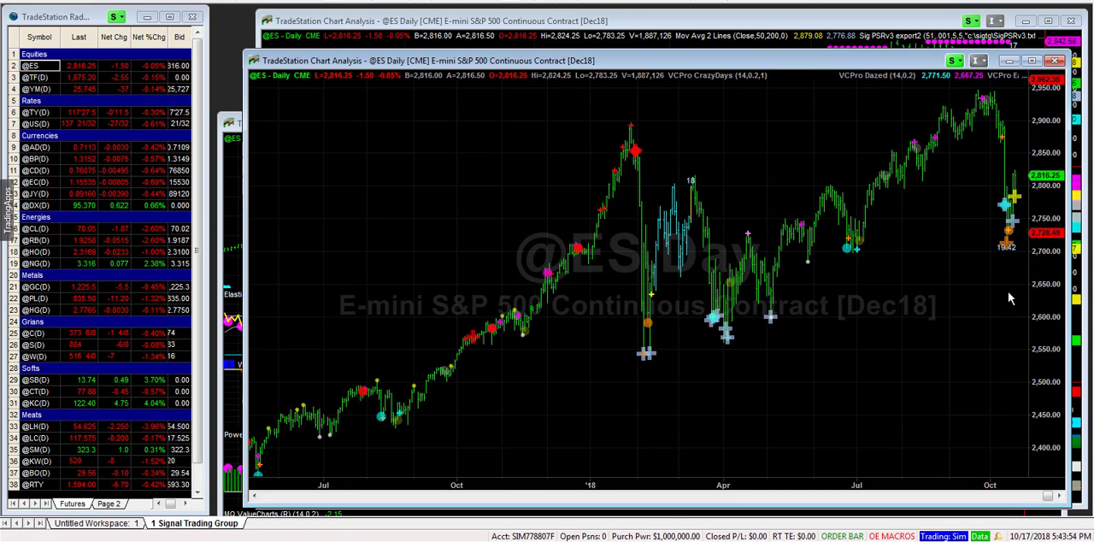
{"action": "mouse_move", "coordinate": [1000, 284]}
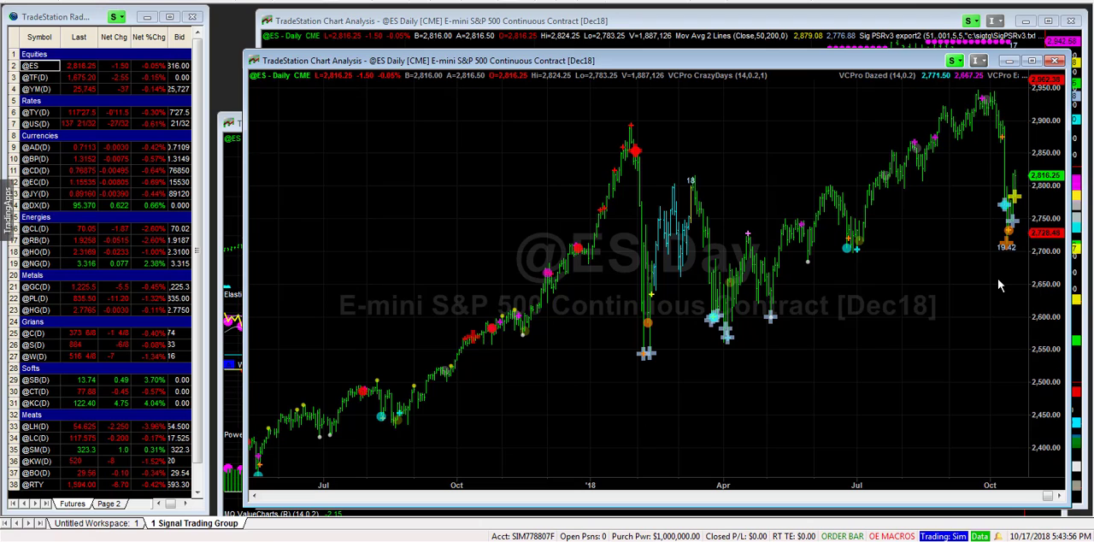
{"action": "mouse_move", "coordinate": [1000, 277]}
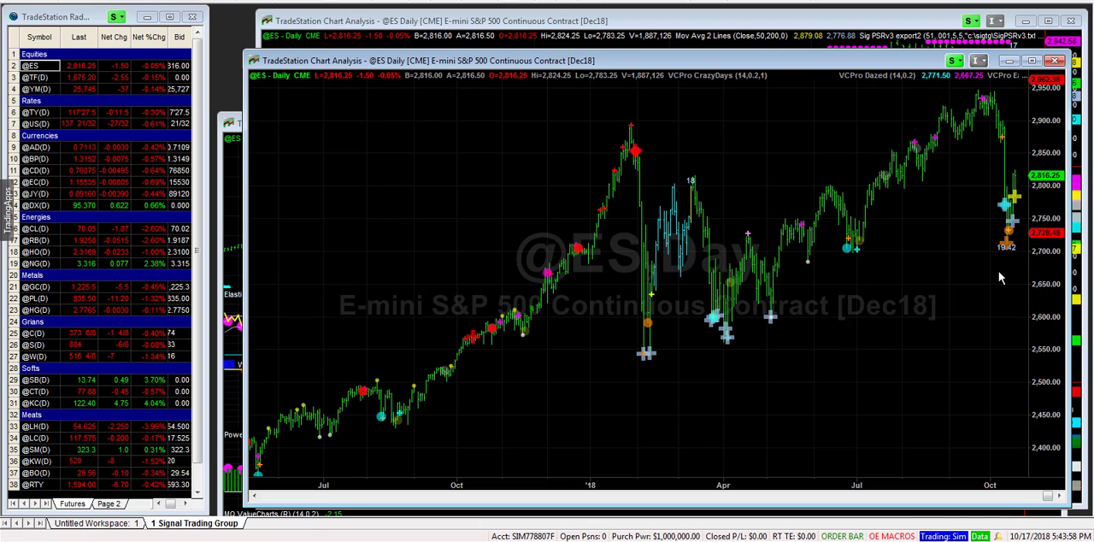
{"action": "mouse_move", "coordinate": [1002, 275]}
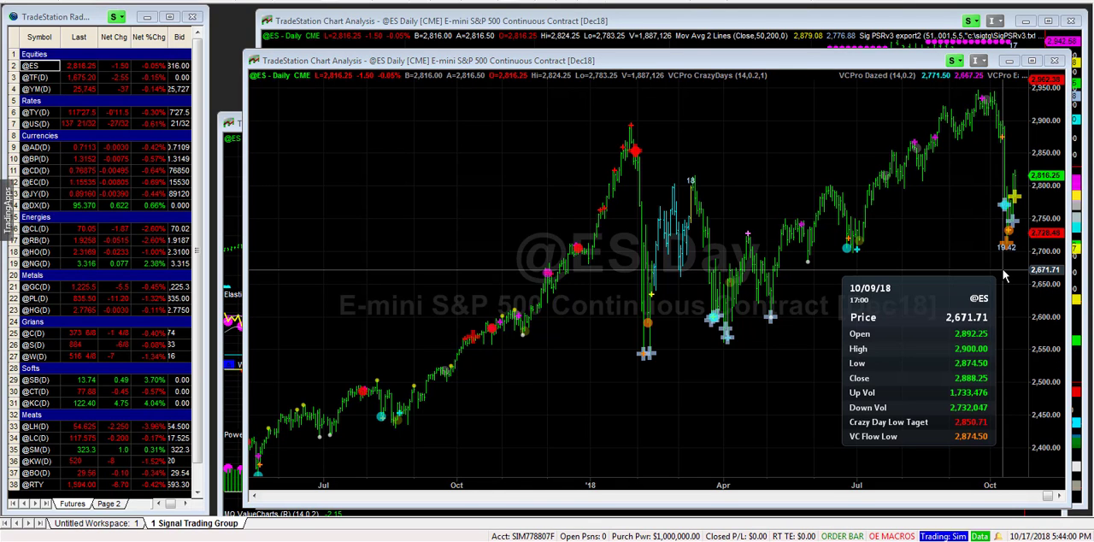
{"action": "mouse_move", "coordinate": [1007, 272]}
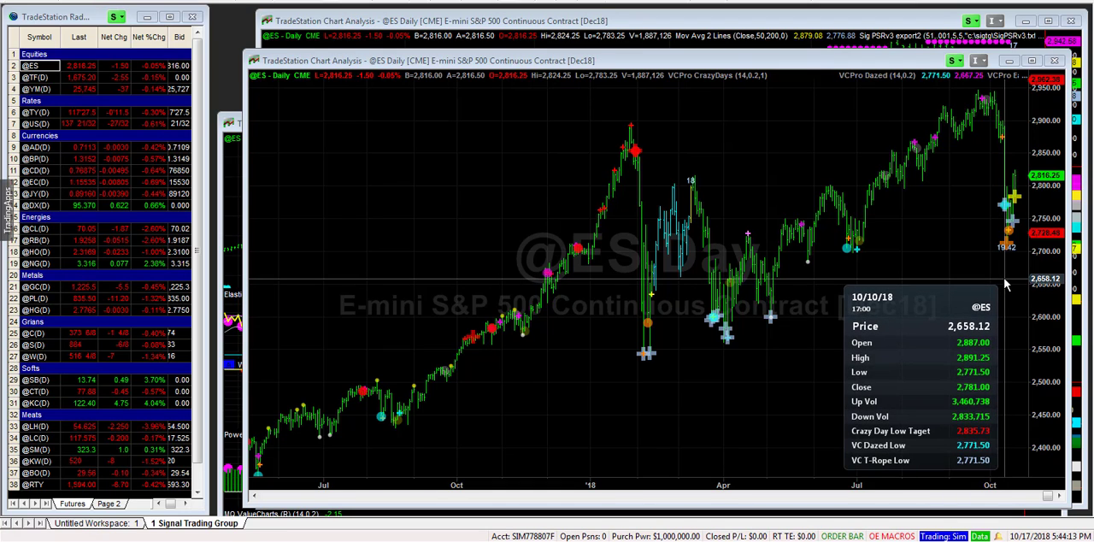
{"action": "mouse_move", "coordinate": [1009, 280]}
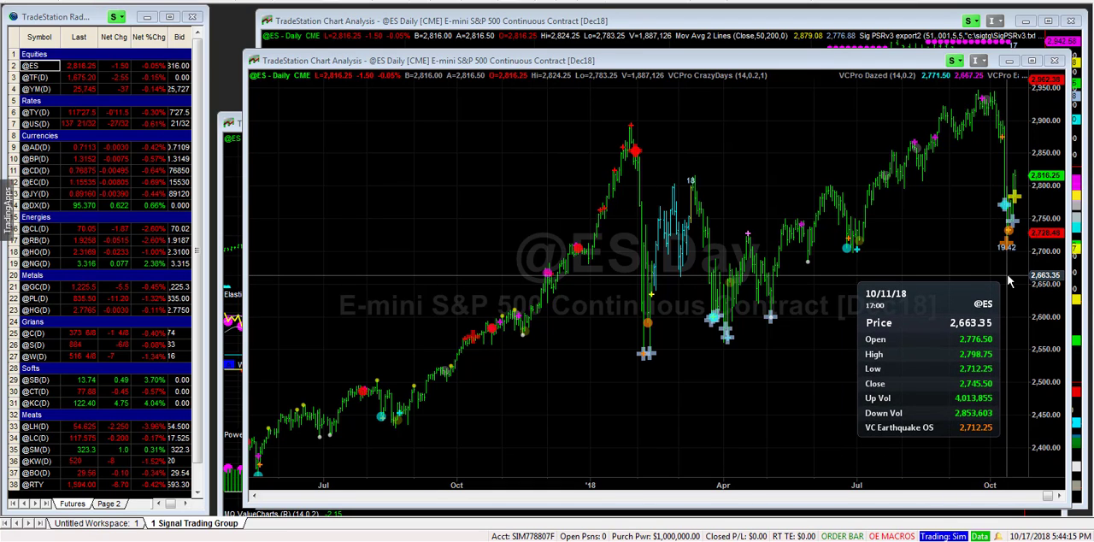
{"action": "mouse_move", "coordinate": [1009, 273]}
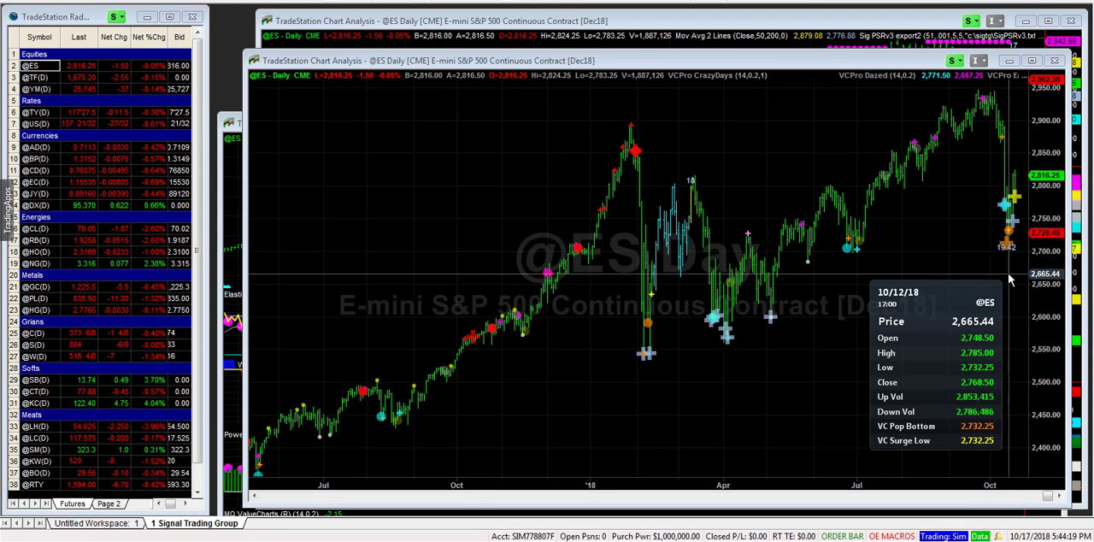
{"action": "mouse_move", "coordinate": [1013, 277]}
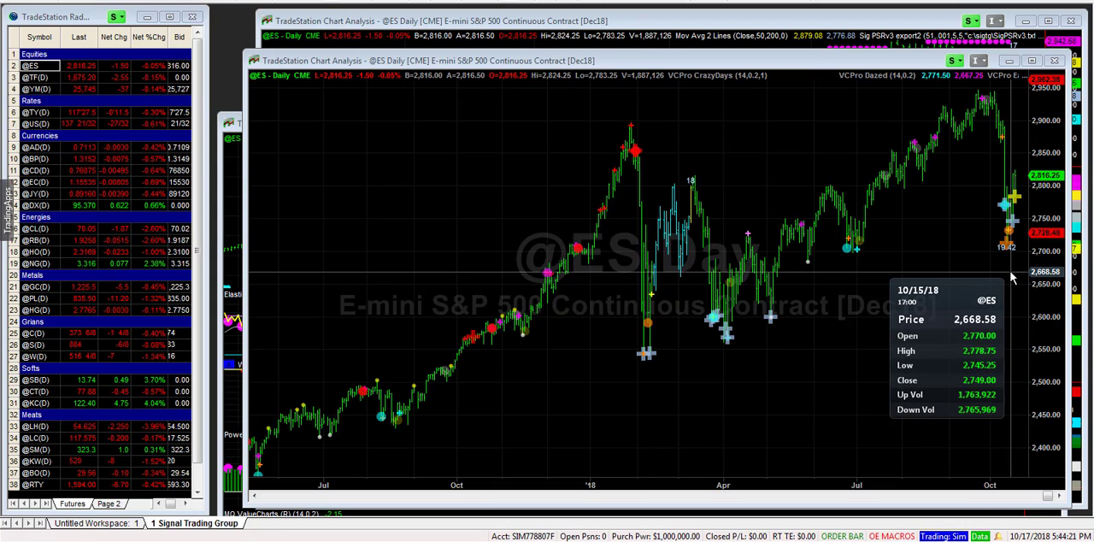
{"action": "mouse_move", "coordinate": [1012, 273]}
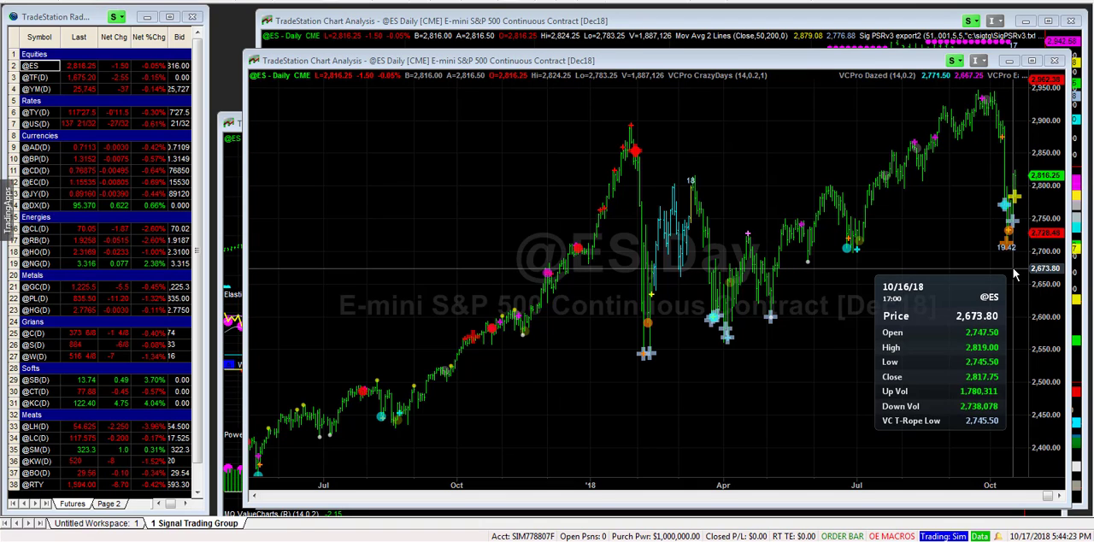
{"action": "mouse_move", "coordinate": [1015, 272]}
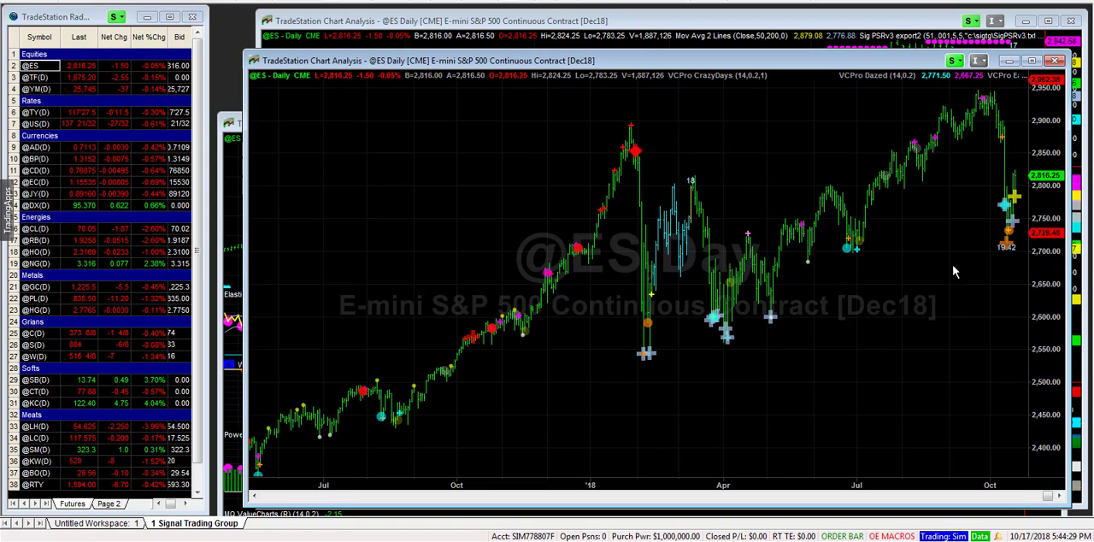
{"action": "mouse_move", "coordinate": [896, 284]}
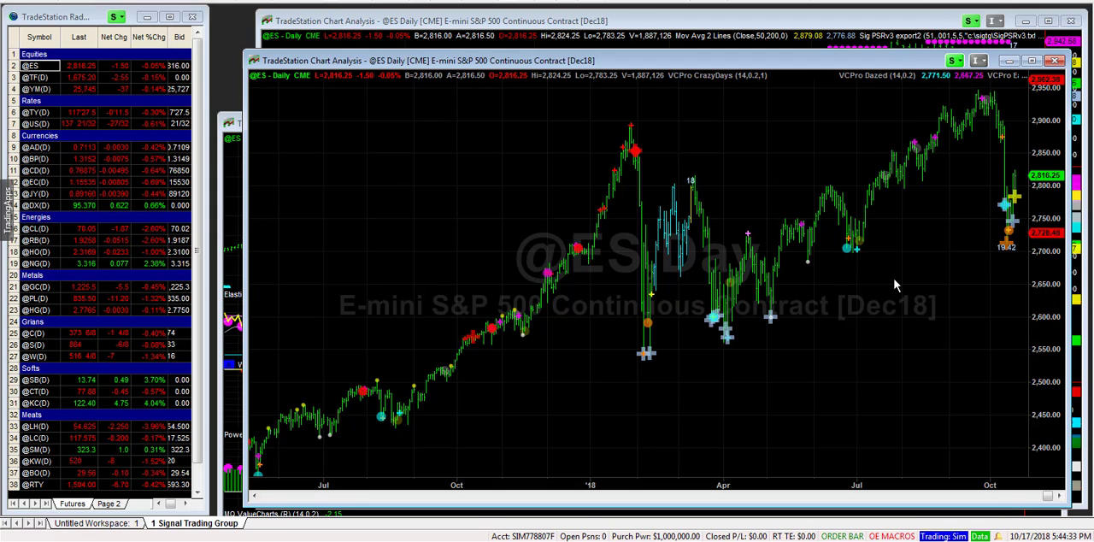
{"action": "mouse_move", "coordinate": [566, 272]}
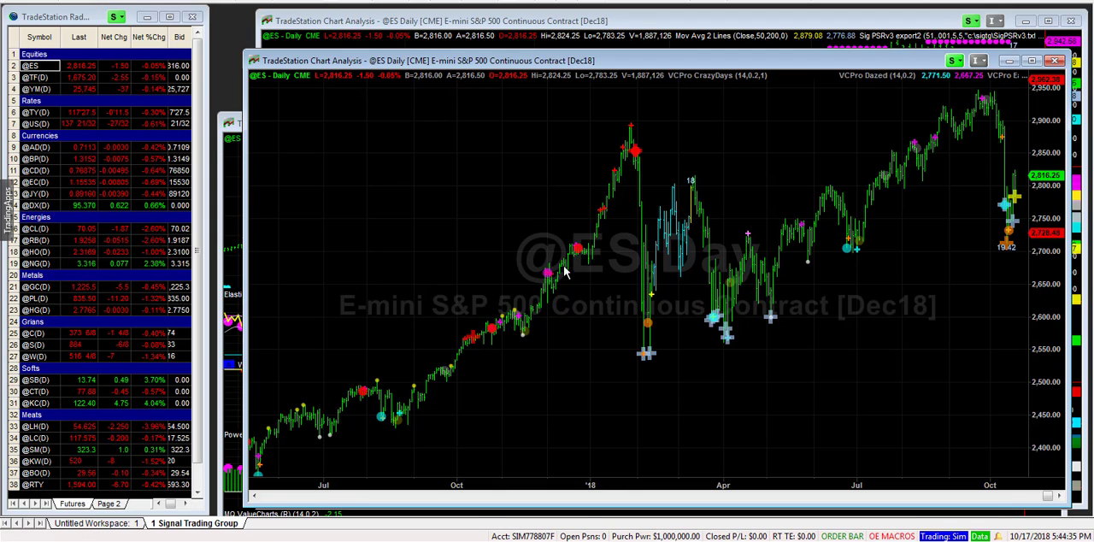
{"action": "mouse_move", "coordinate": [969, 292]}
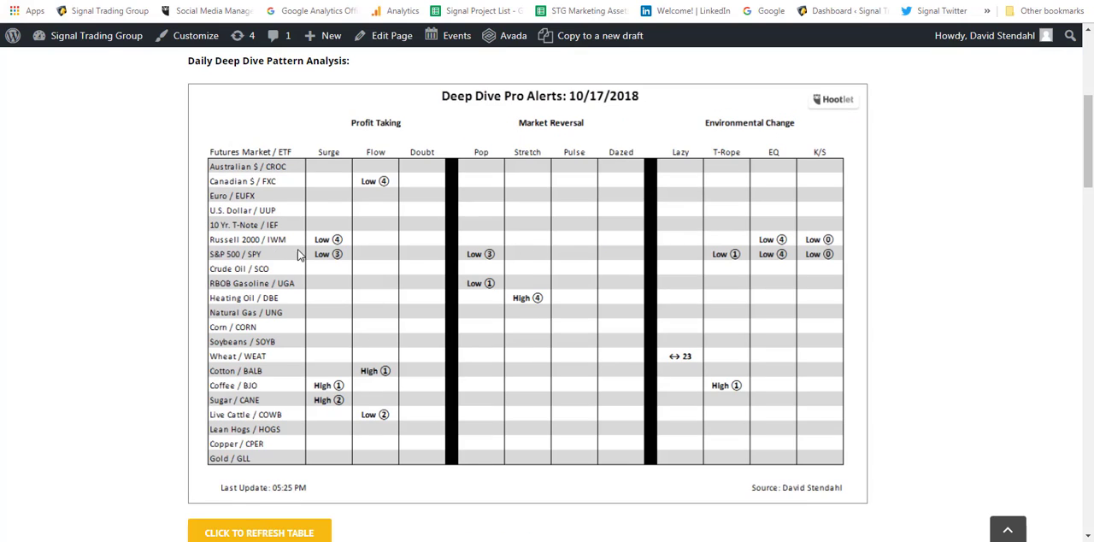
{"action": "mouse_move", "coordinate": [810, 257]}
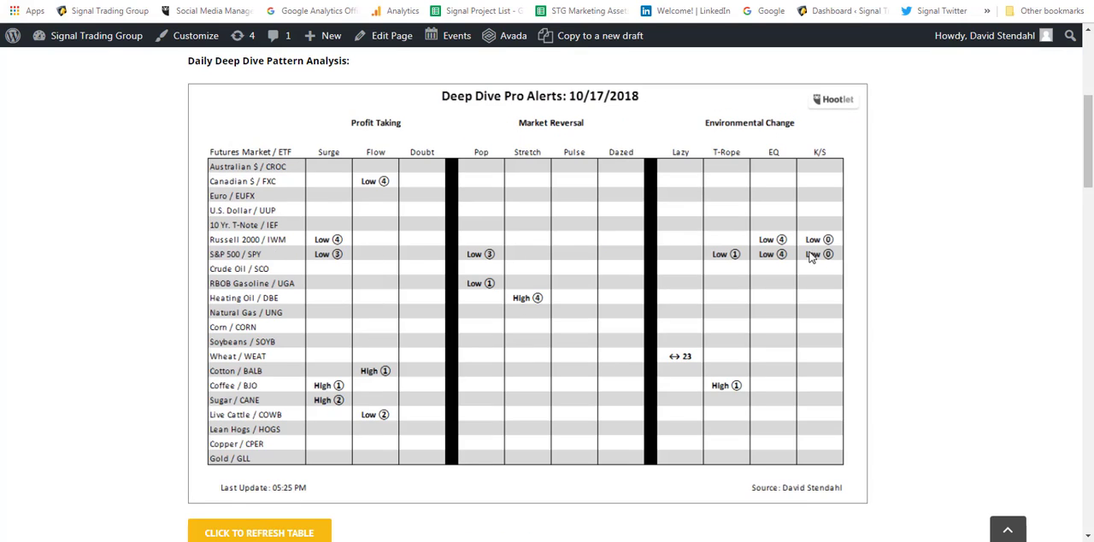
{"action": "mouse_move", "coordinate": [328, 263]}
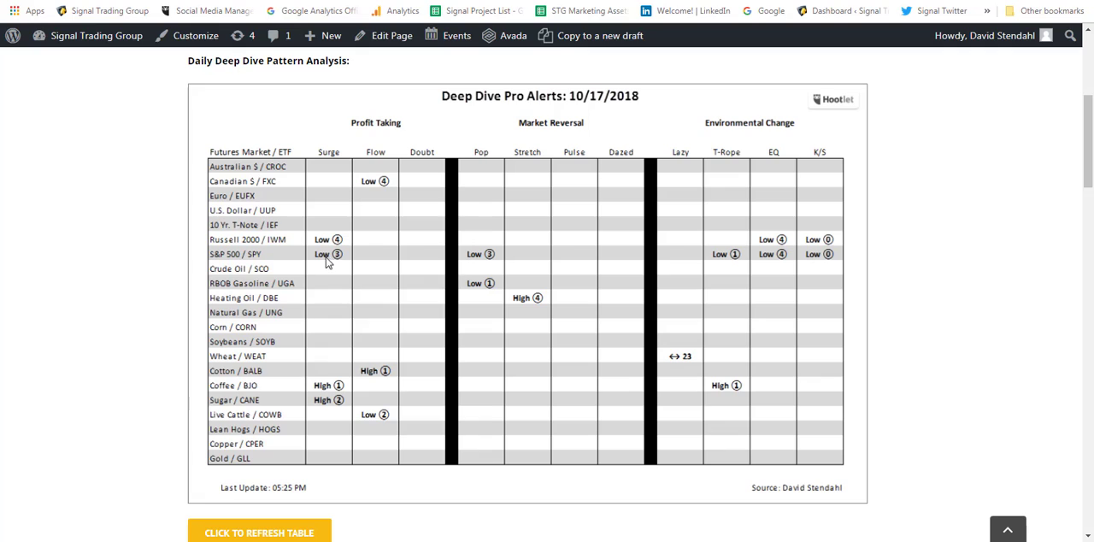
{"action": "mouse_move", "coordinate": [753, 313]}
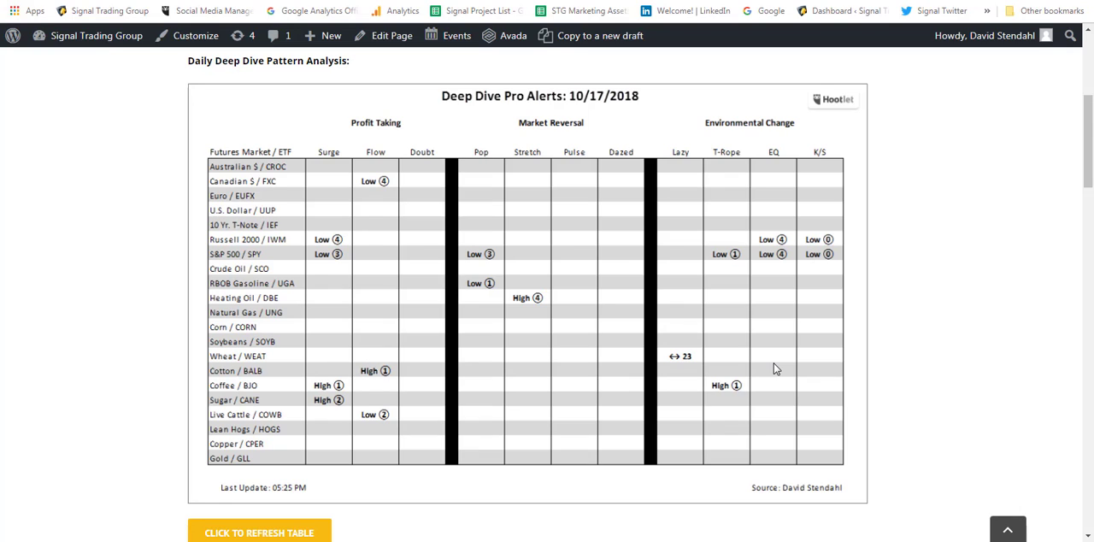
{"action": "mouse_move", "coordinate": [784, 263]}
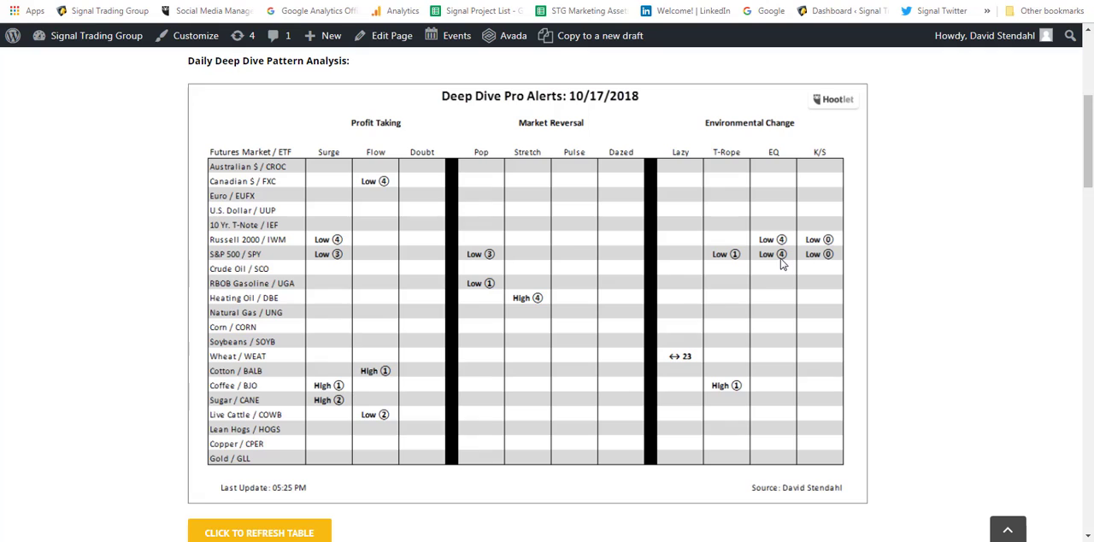
{"action": "mouse_move", "coordinate": [349, 270]}
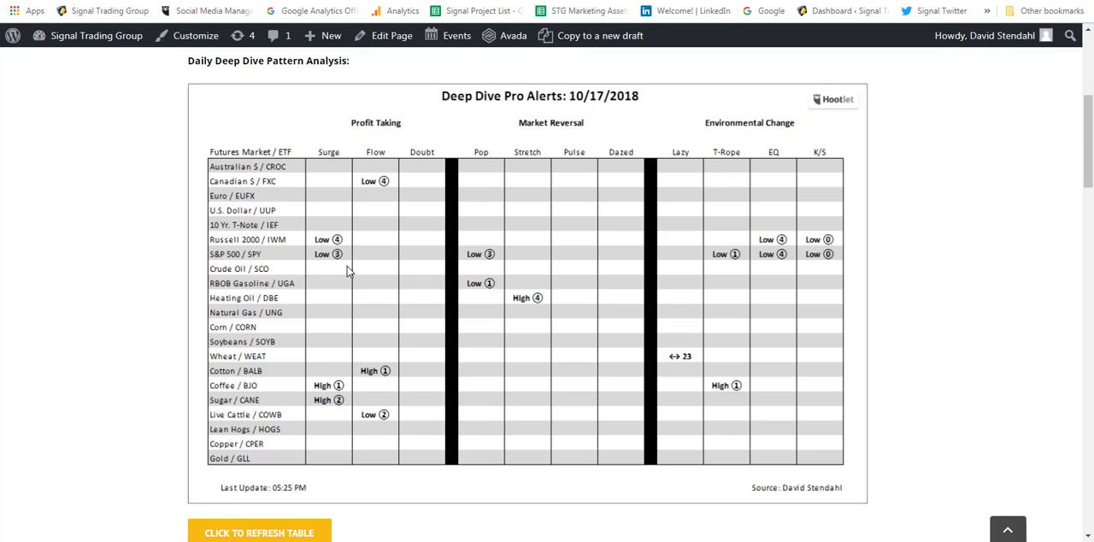
{"action": "mouse_move", "coordinate": [338, 257]}
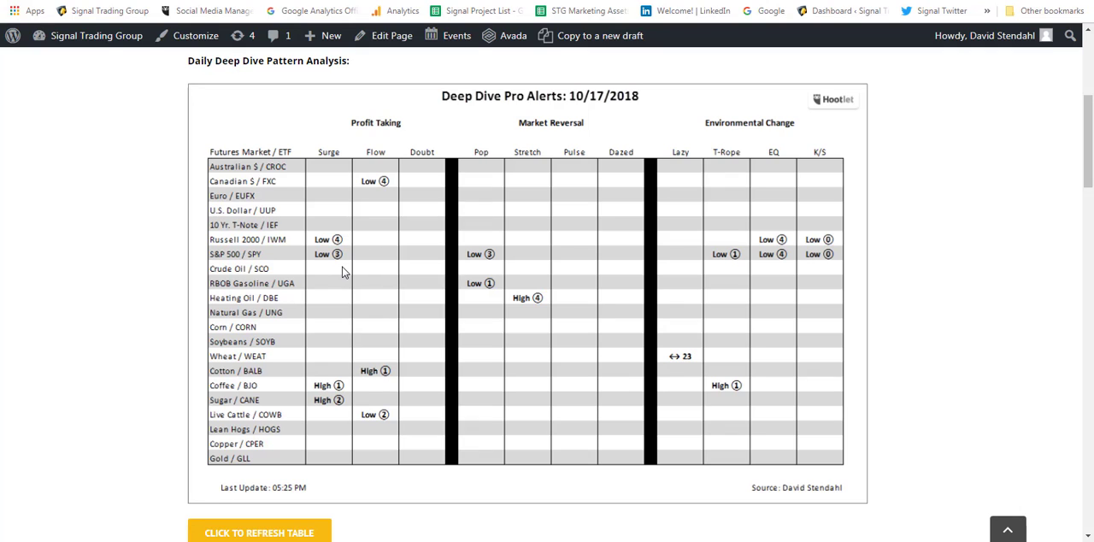
{"action": "mouse_move", "coordinate": [342, 323]}
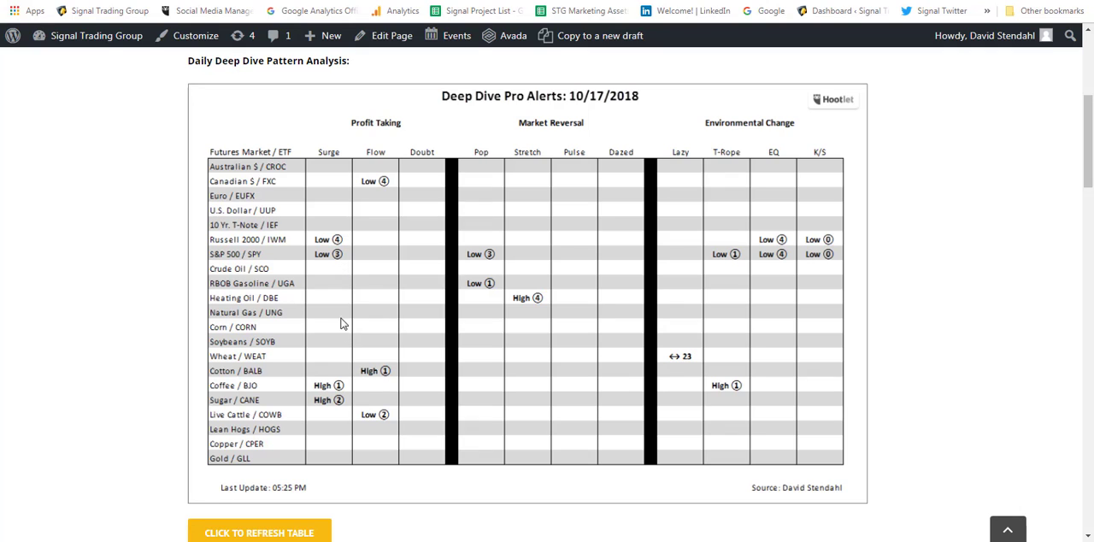
{"action": "mouse_move", "coordinate": [718, 284]}
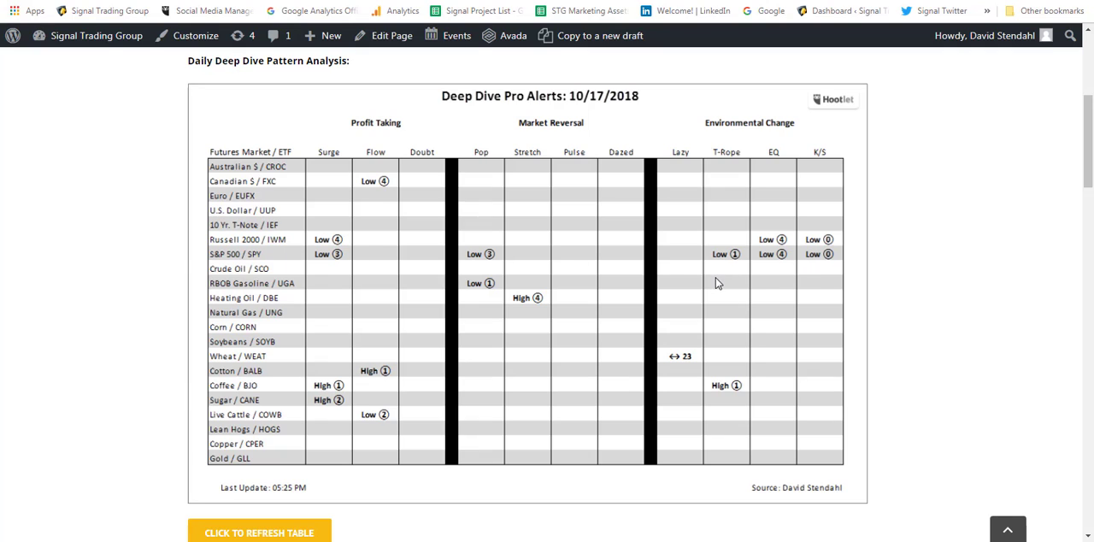
{"action": "mouse_move", "coordinate": [738, 267]}
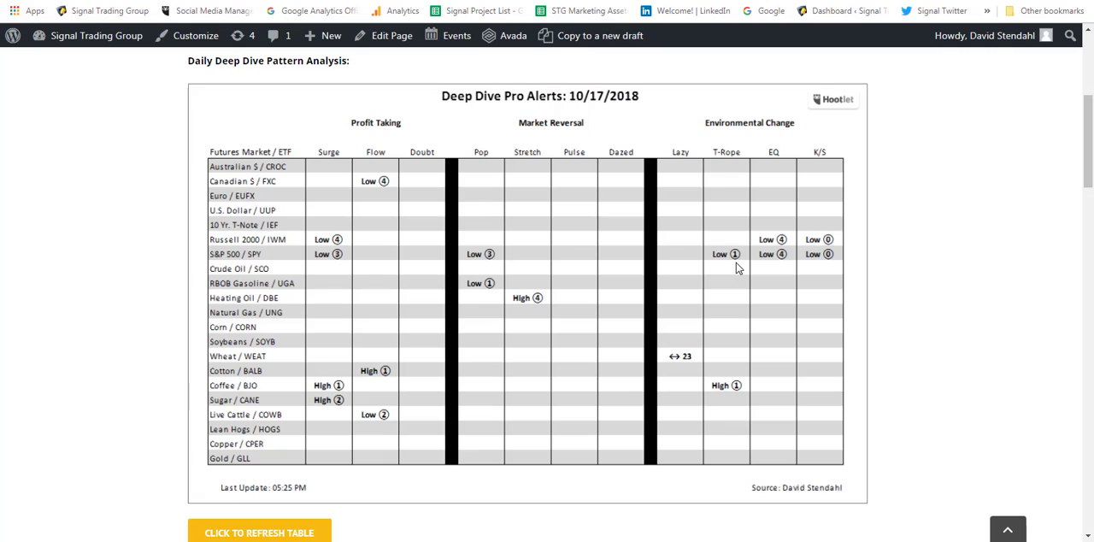
{"action": "mouse_move", "coordinate": [708, 246]}
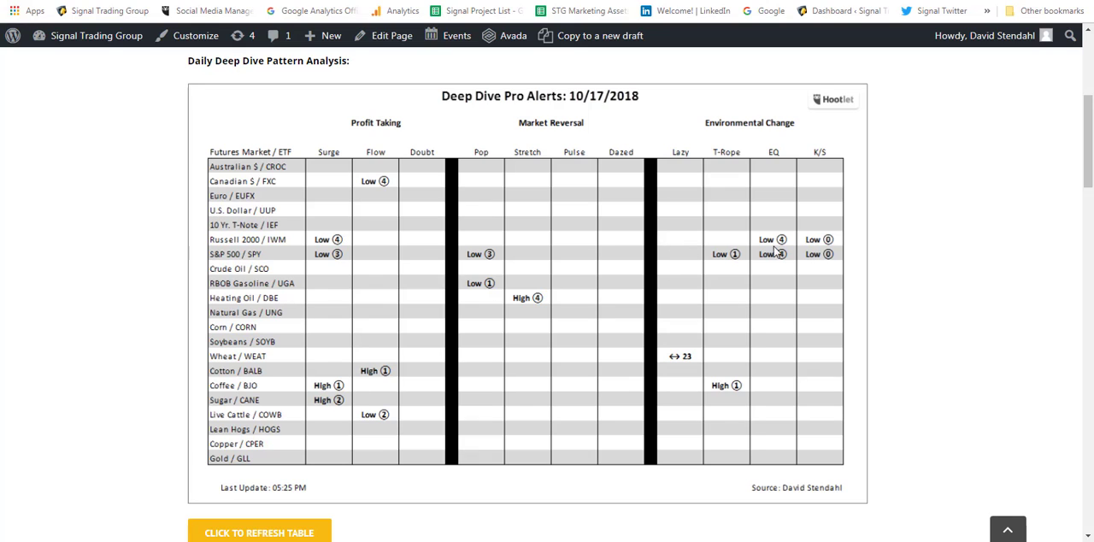
{"action": "mouse_move", "coordinate": [602, 282]}
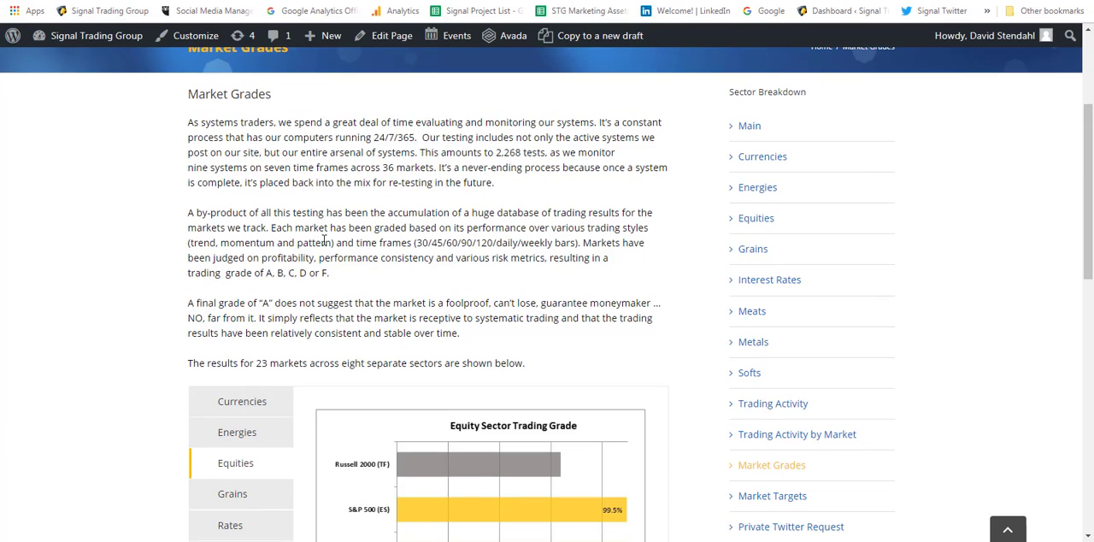
Scroll down to the Equity Sector Trading Grade chart showing Dow Jones at 100%
{"action": "scroll", "scroll_direction": "down", "scroll_amount": 3}
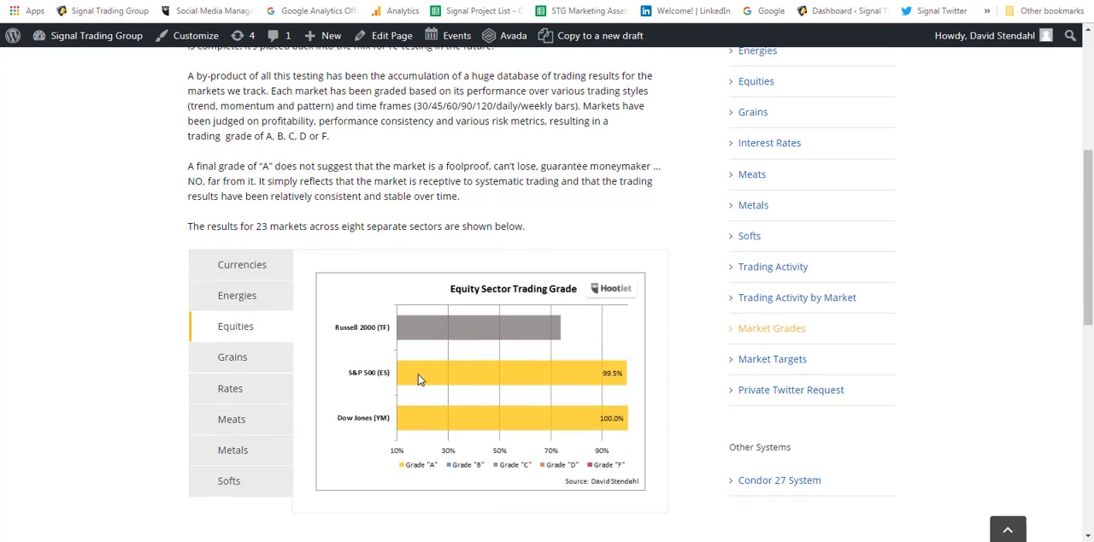
{"action": "mouse_move", "coordinate": [493, 391]}
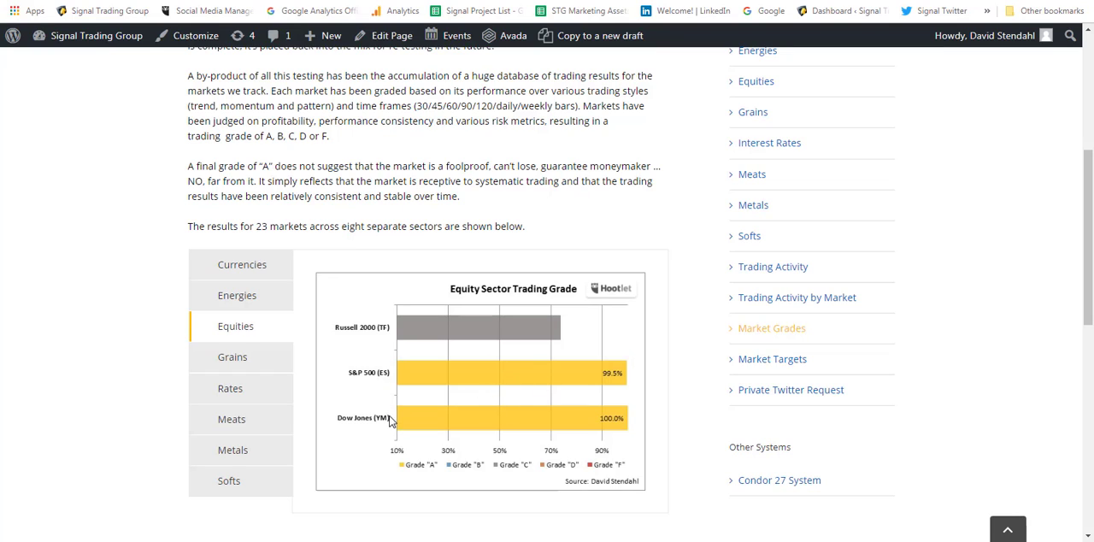
{"action": "mouse_move", "coordinate": [460, 376]}
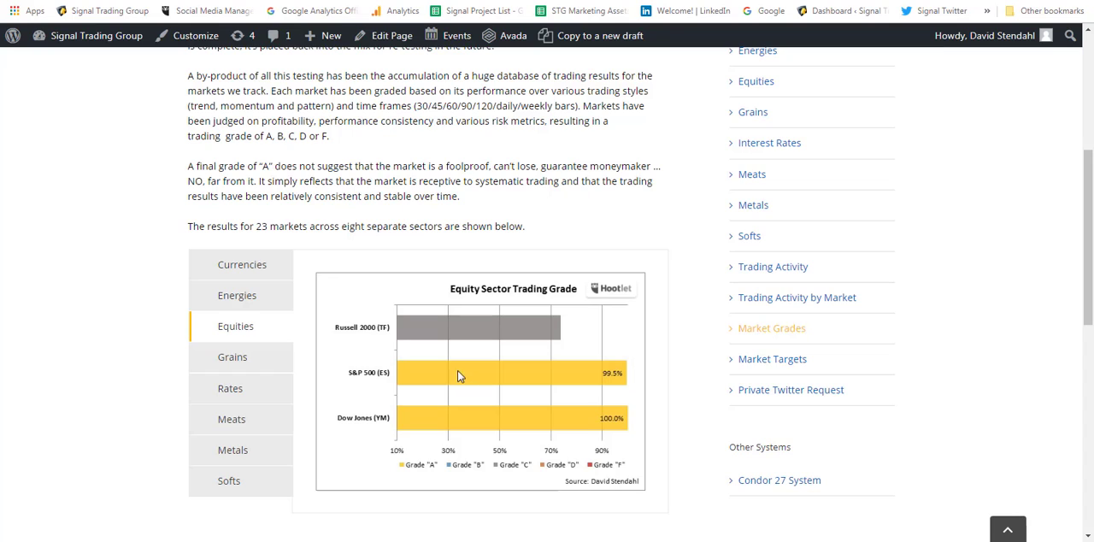
{"action": "mouse_move", "coordinate": [492, 371]}
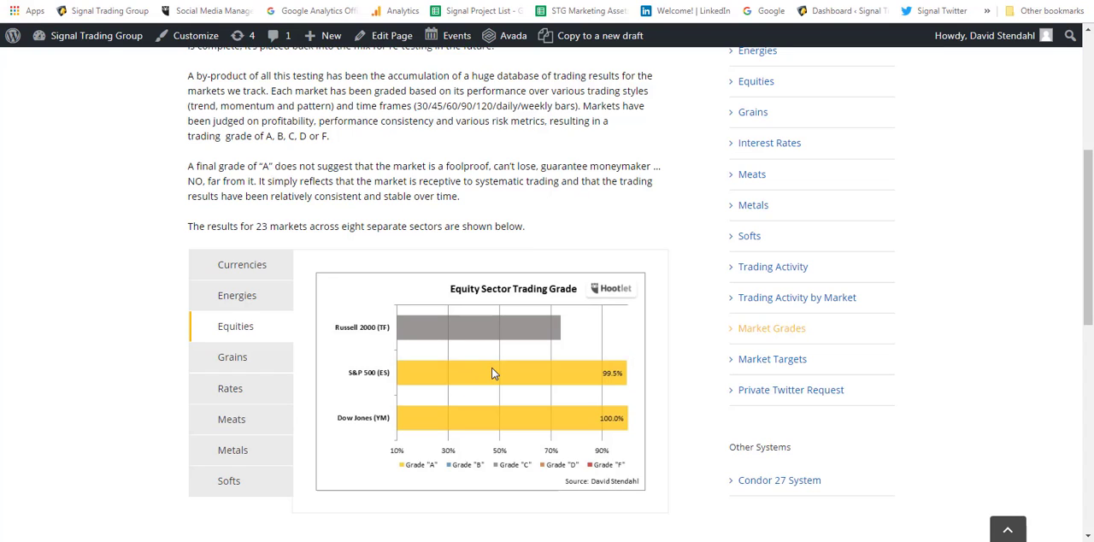
{"action": "mouse_move", "coordinate": [489, 375]}
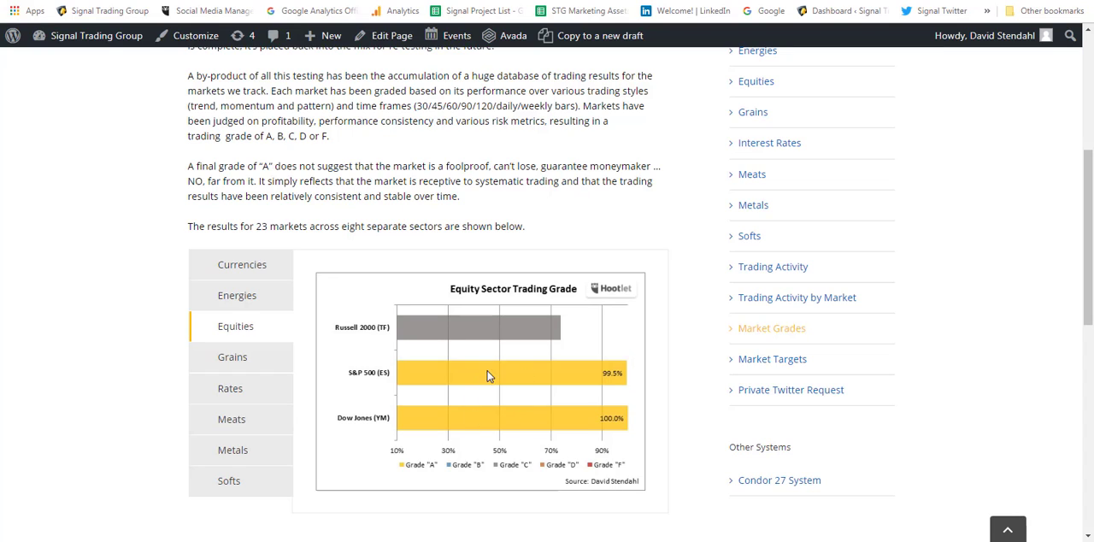
{"action": "mouse_move", "coordinate": [619, 423]}
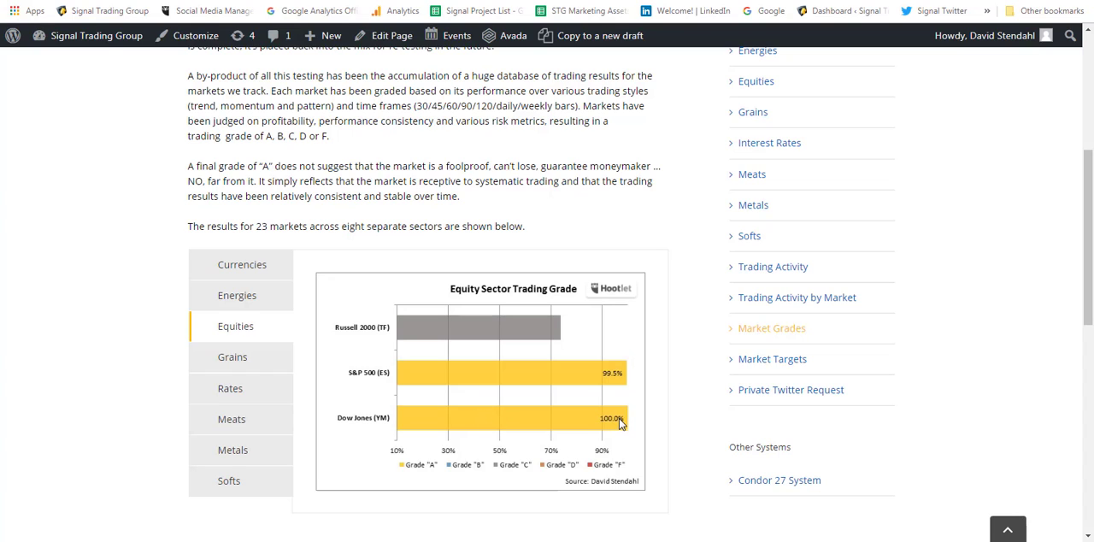
{"action": "mouse_move", "coordinate": [416, 474]}
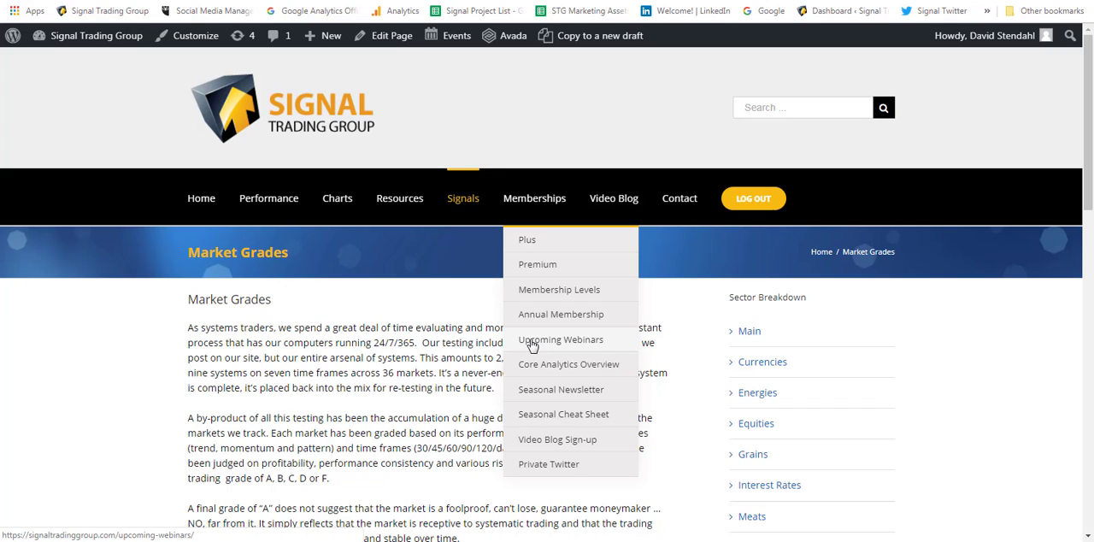
{"action": "left_click", "coordinate": [558, 339]}
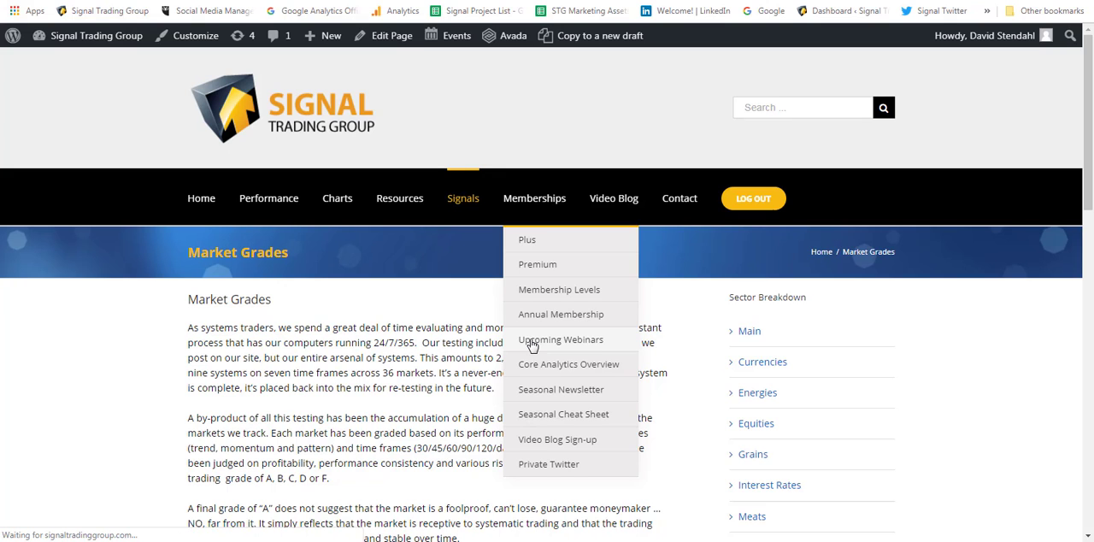
{"action": "left_click", "coordinate": [561, 338]}
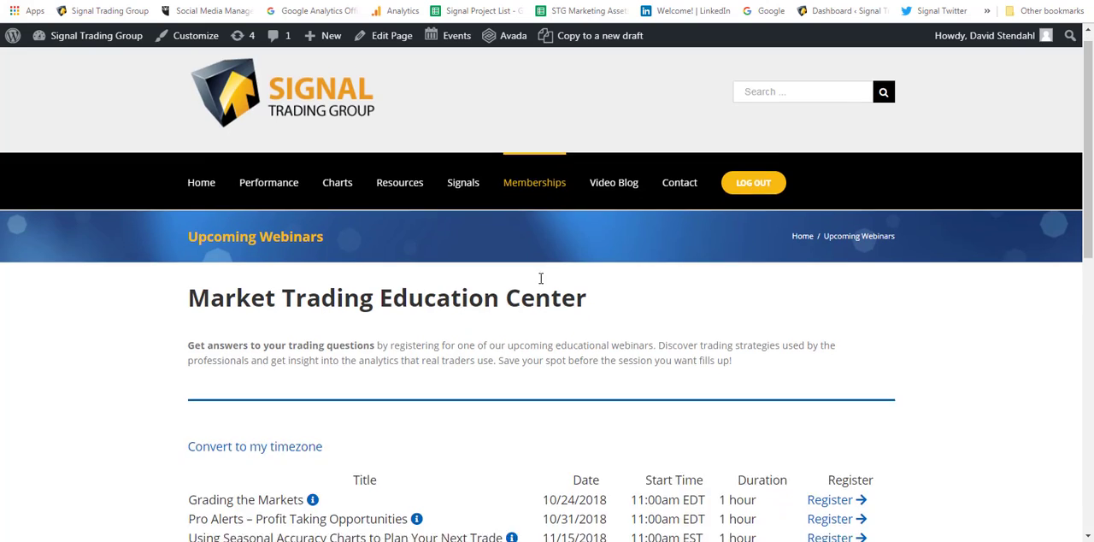
{"action": "scroll", "scroll_direction": "down", "scroll_amount": 3}
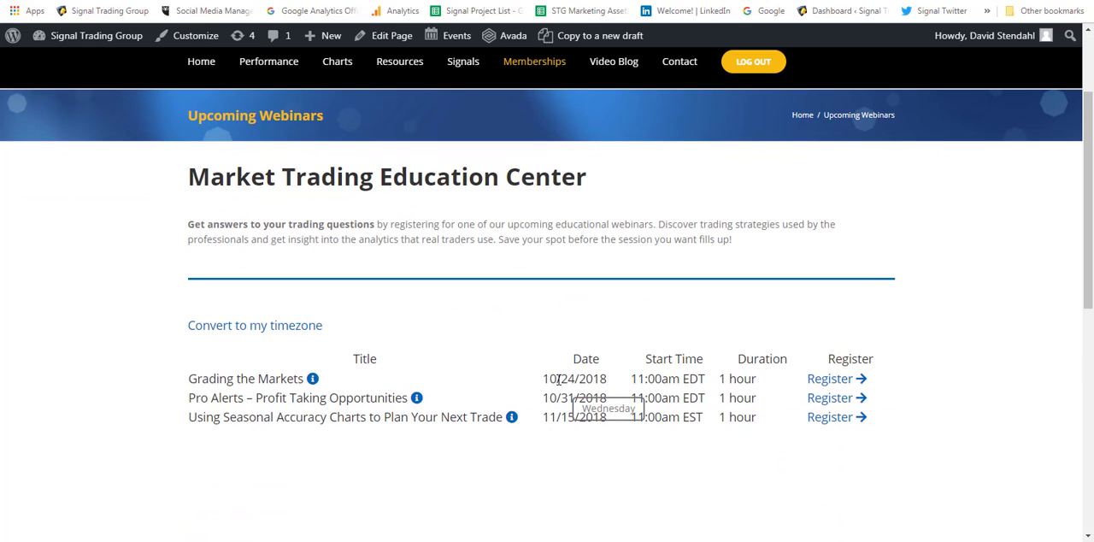
{"action": "double_click", "coordinate": [568, 379]}
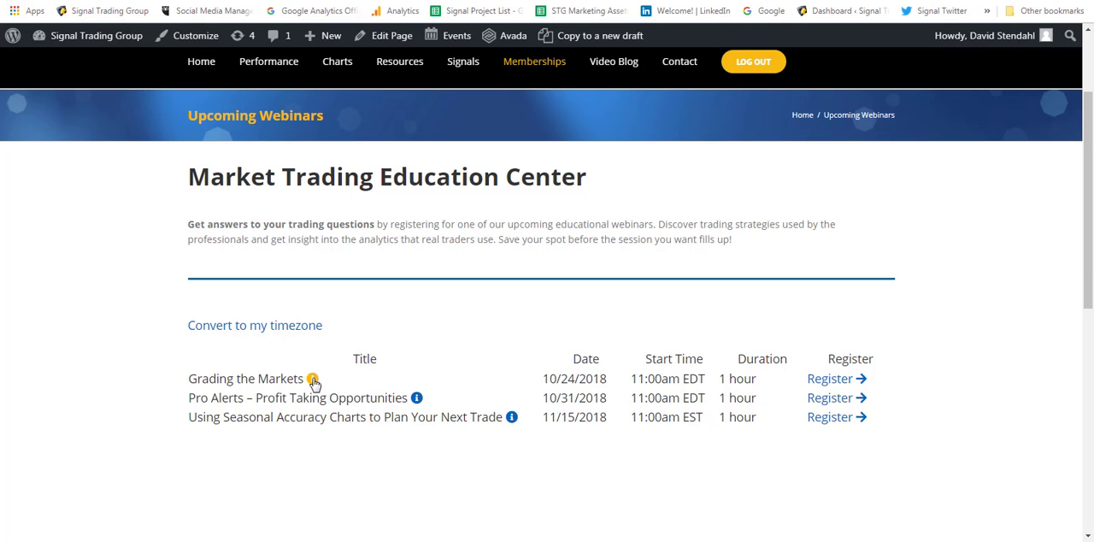
{"action": "left_click", "coordinate": [315, 380]}
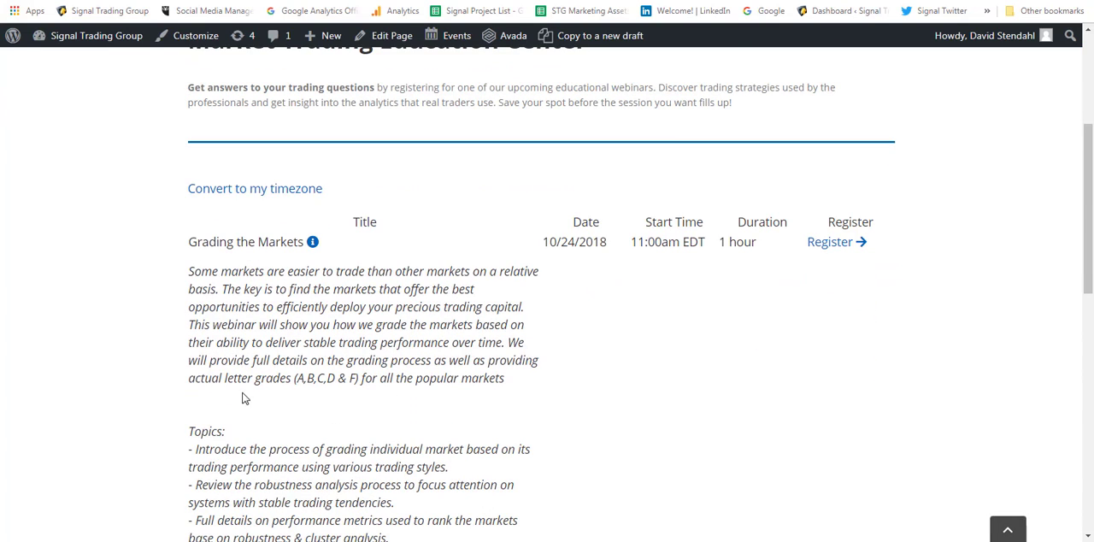
{"action": "mouse_move", "coordinate": [357, 358]}
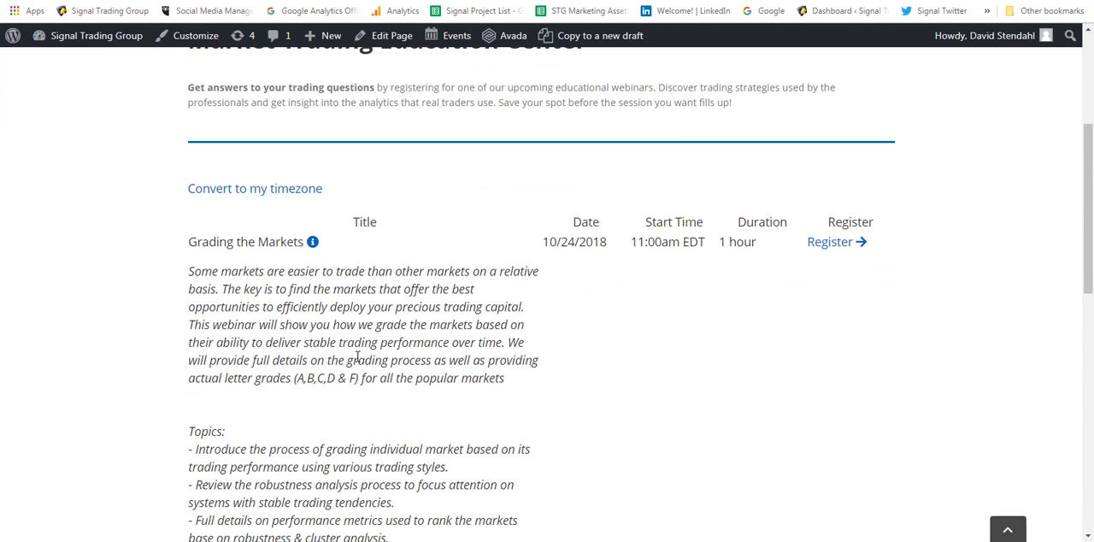
{"action": "scroll", "scroll_direction": "down", "scroll_amount": 3}
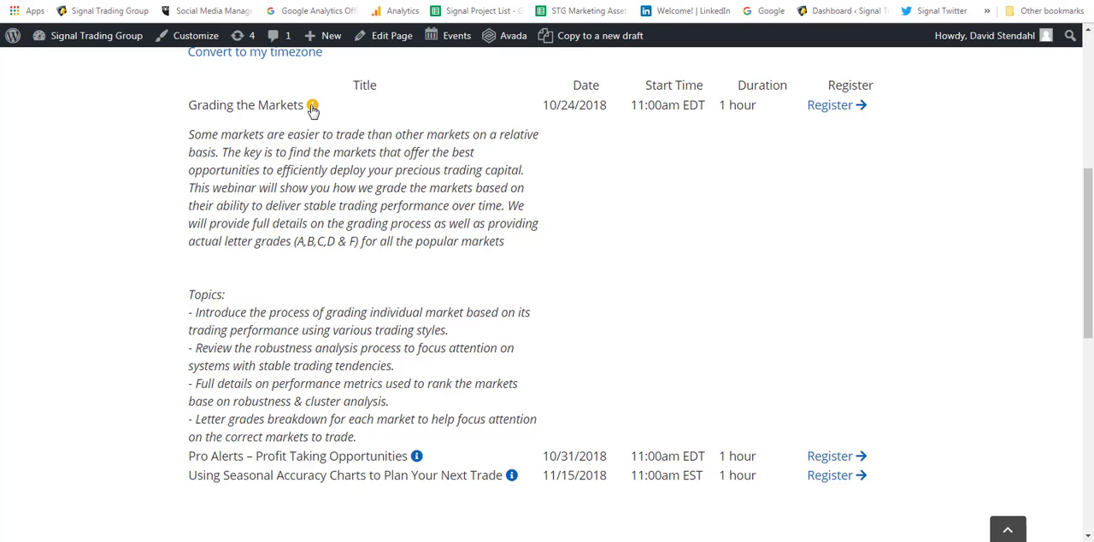
{"action": "left_click", "coordinate": [313, 105]}
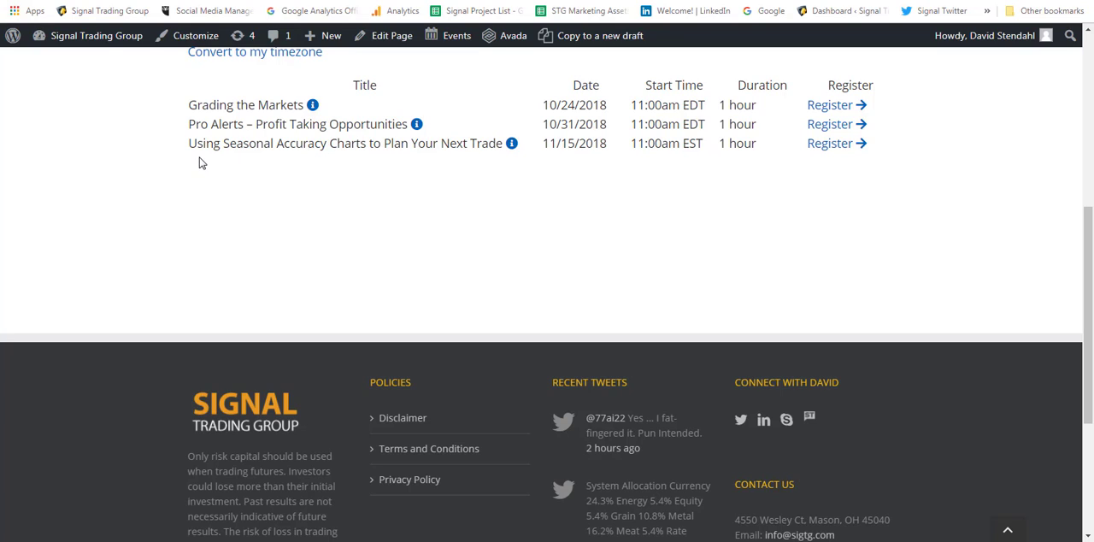
{"action": "mouse_move", "coordinate": [217, 192]}
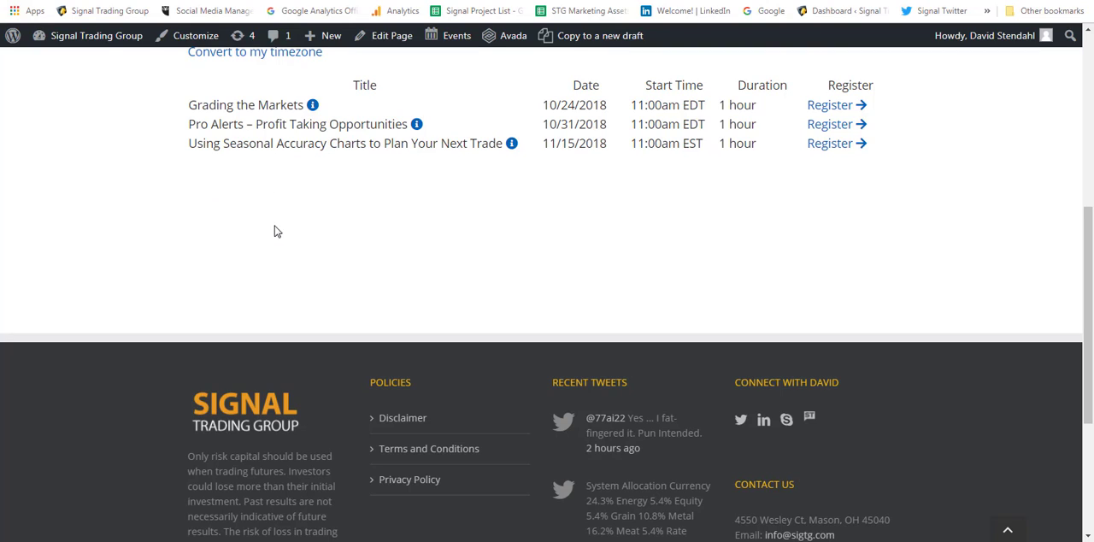
{"action": "mouse_move", "coordinate": [321, 128]}
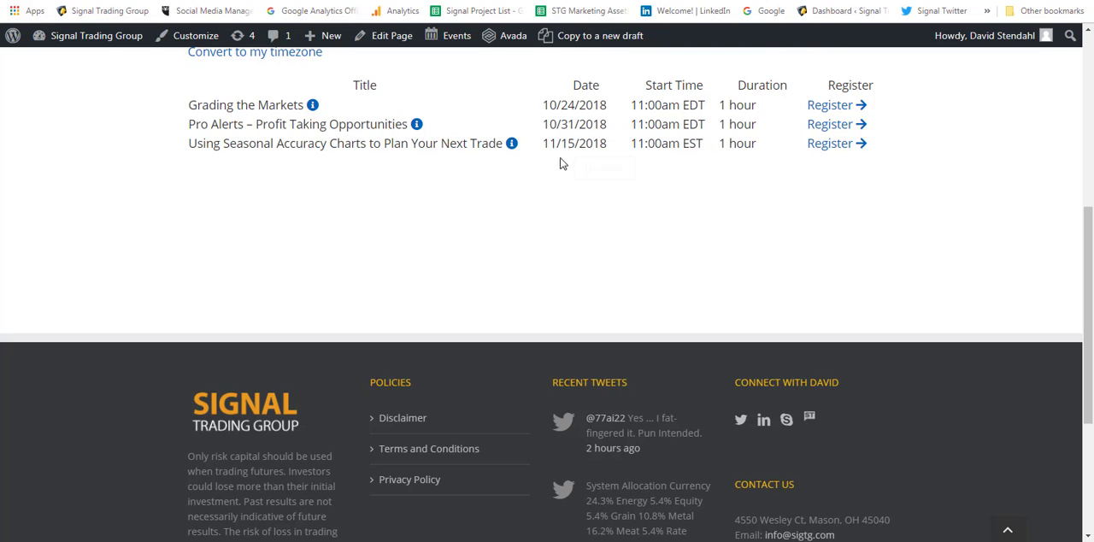
{"action": "mouse_move", "coordinate": [181, 137]}
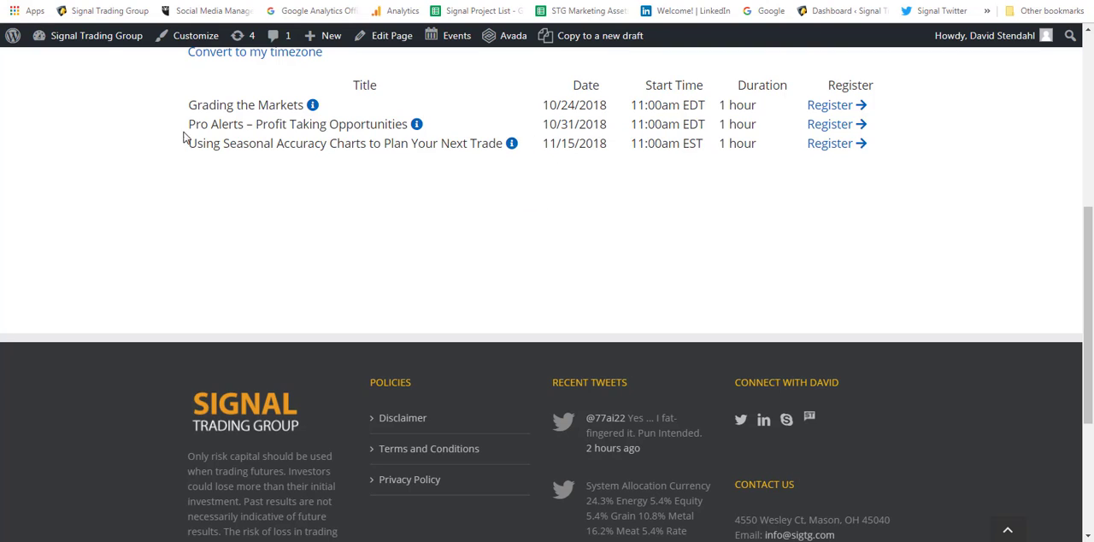
{"action": "mouse_move", "coordinate": [575, 123]}
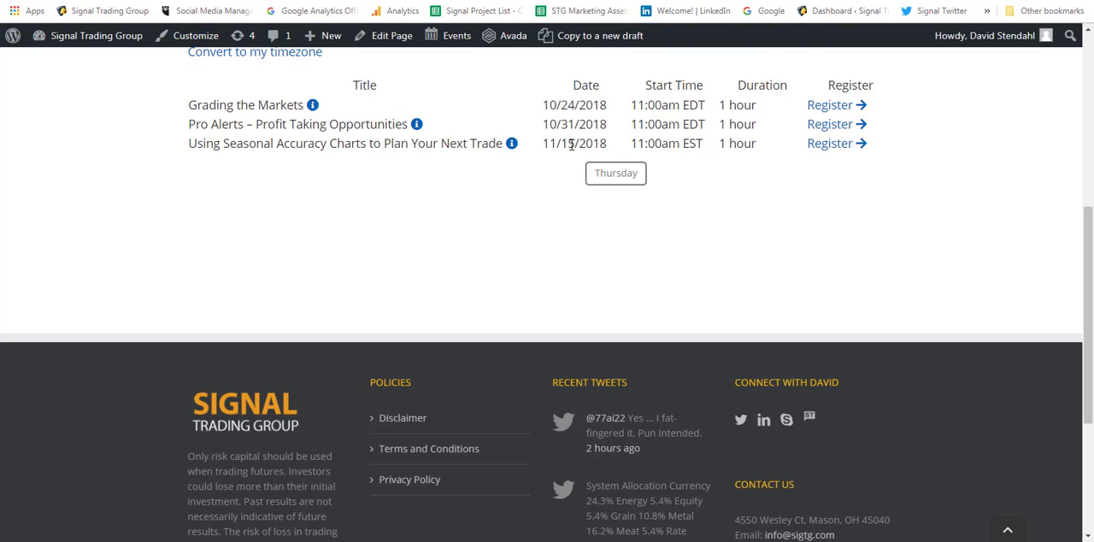
{"action": "mouse_move", "coordinate": [567, 161]}
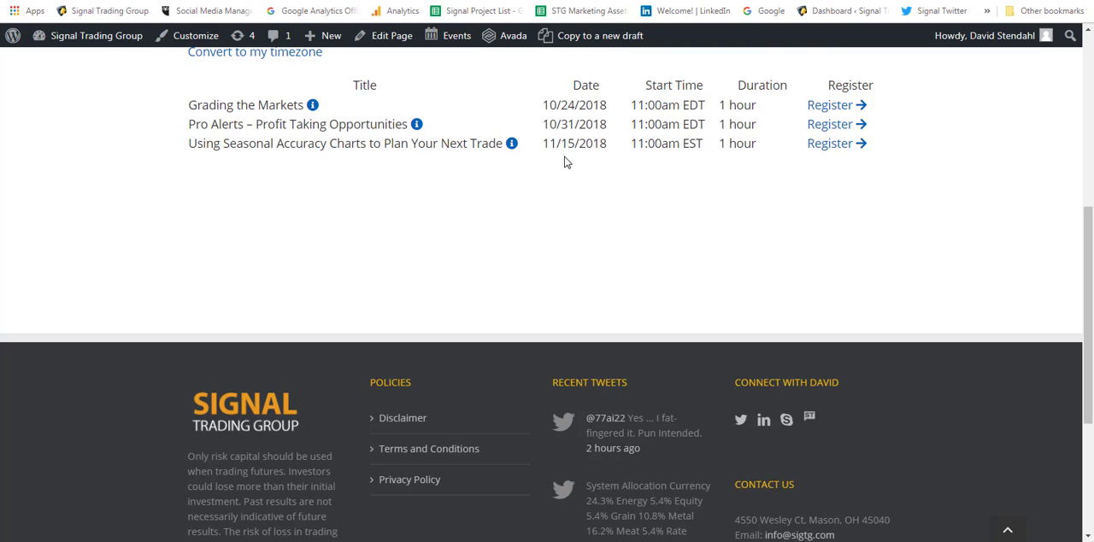
{"action": "mouse_move", "coordinate": [561, 215]}
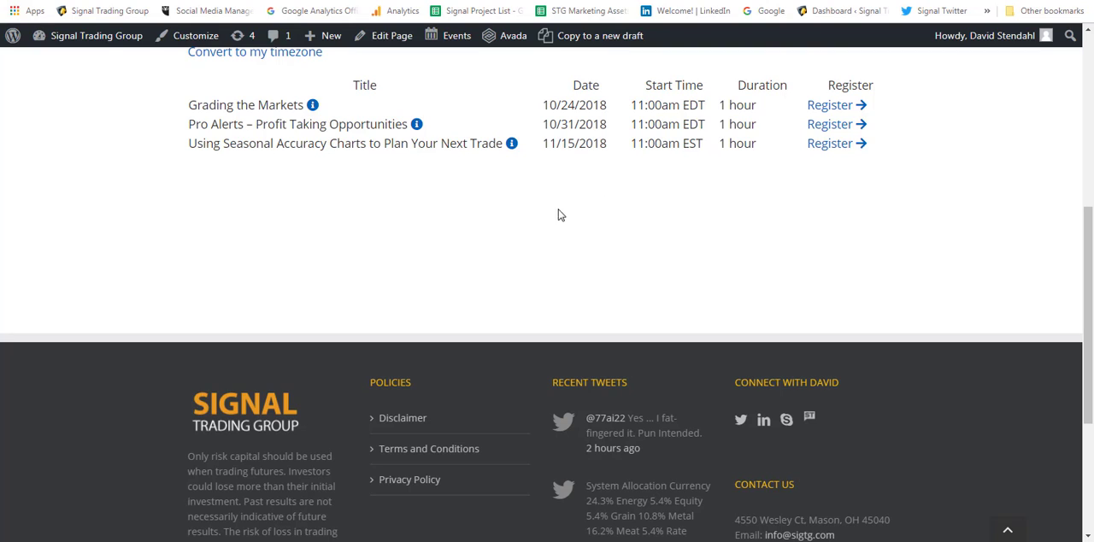
{"action": "mouse_move", "coordinate": [291, 174]}
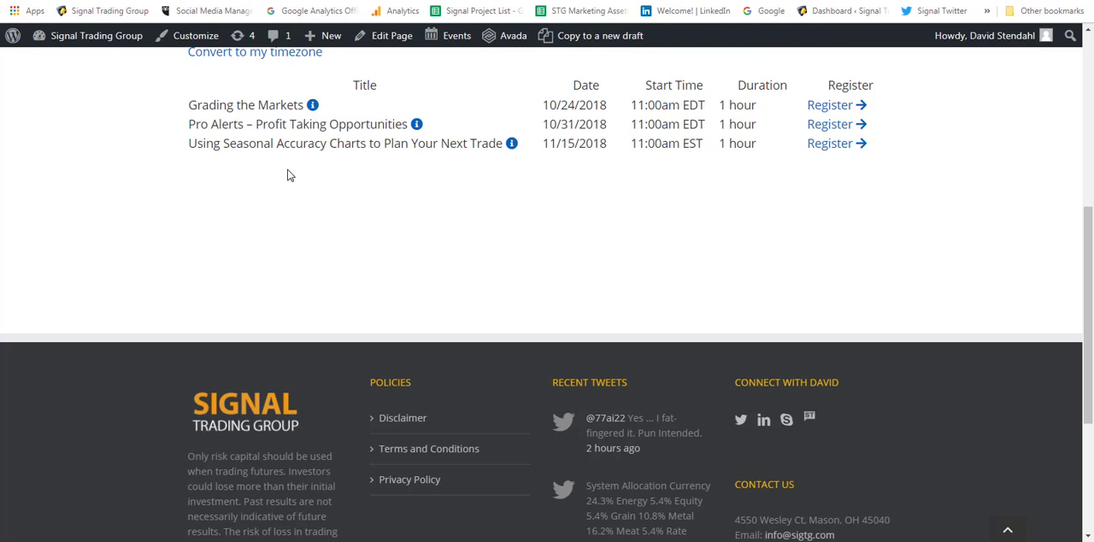
{"action": "mouse_move", "coordinate": [387, 195]}
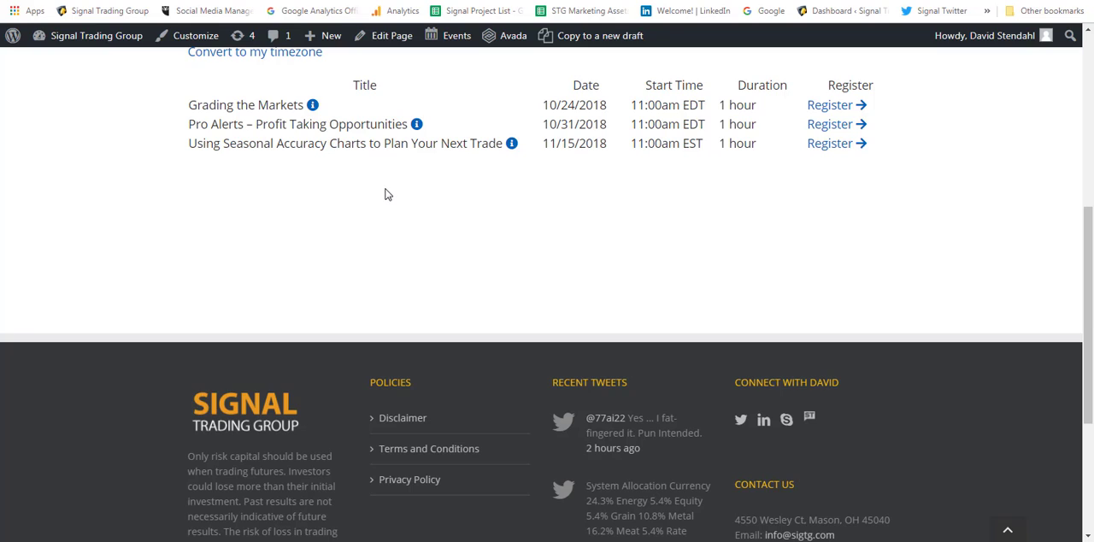
{"action": "mouse_move", "coordinate": [249, 120]}
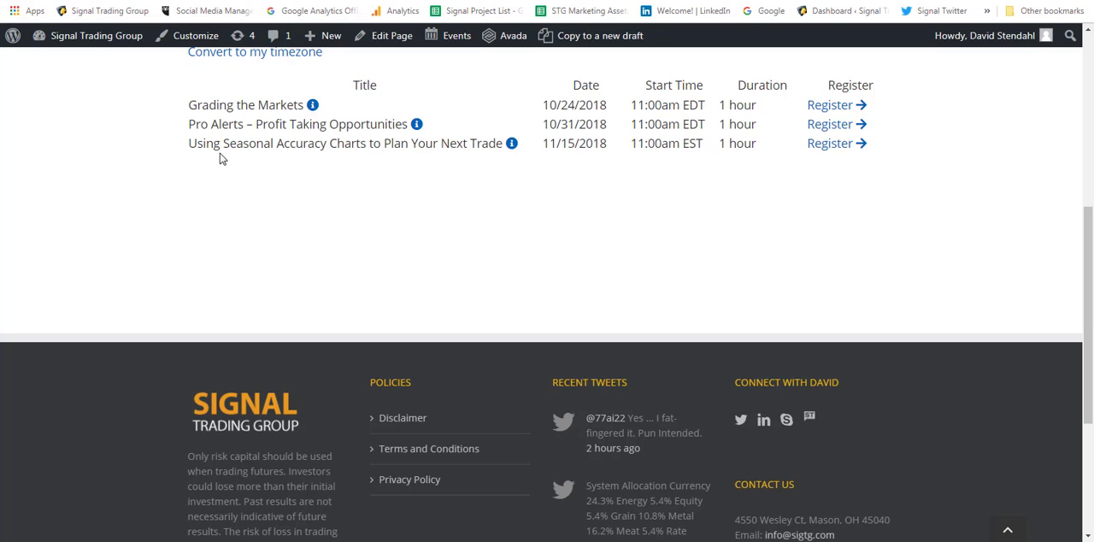
{"action": "mouse_move", "coordinate": [263, 167]}
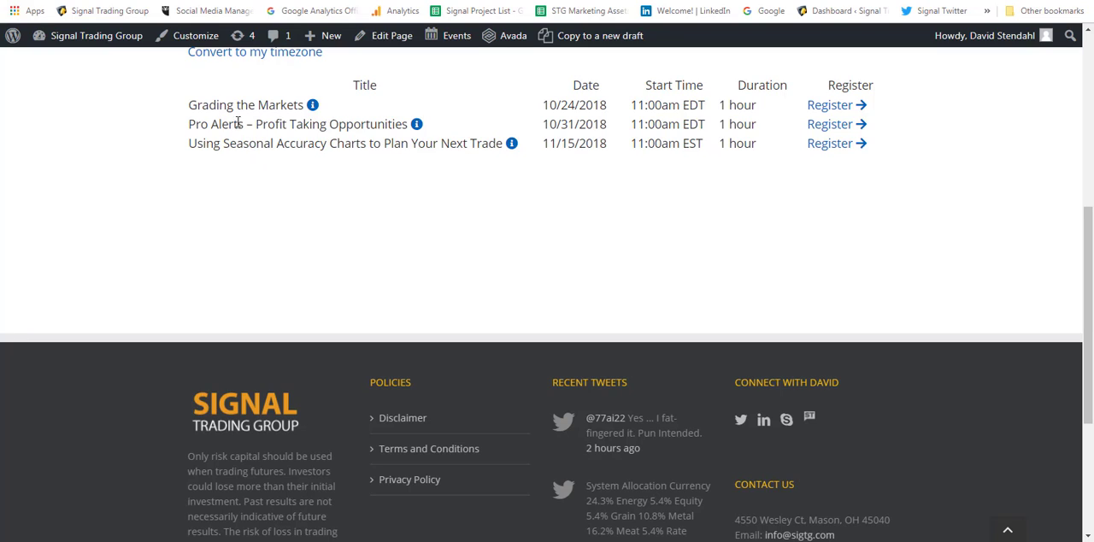
{"action": "mouse_move", "coordinate": [217, 110]}
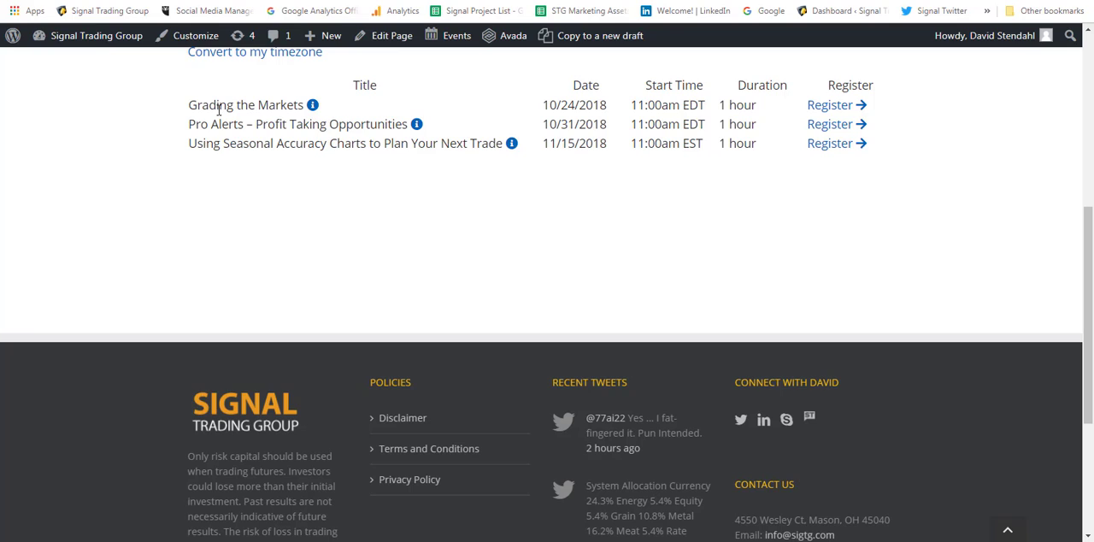
{"action": "mouse_move", "coordinate": [266, 104]}
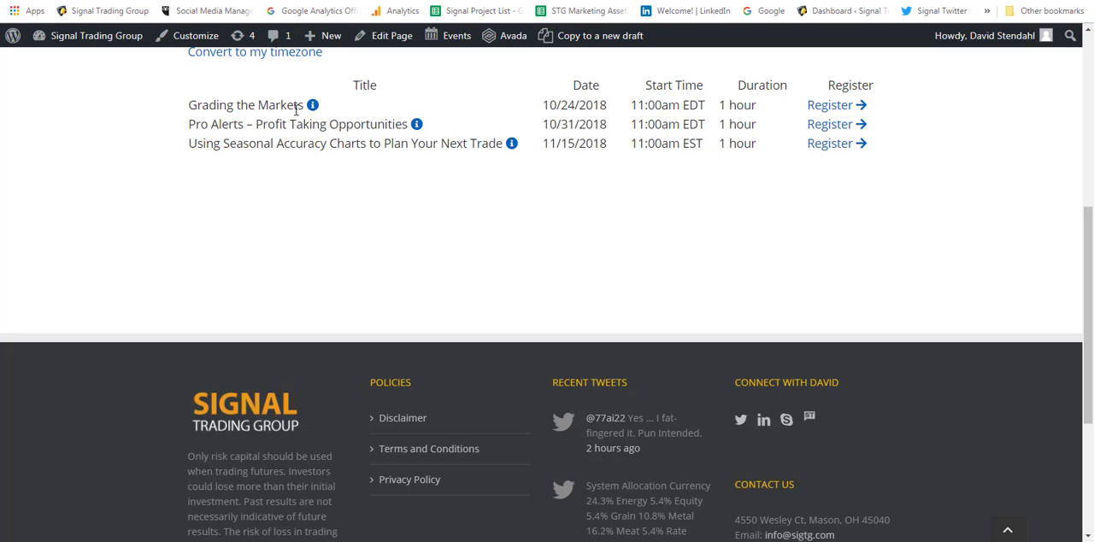
{"action": "mouse_move", "coordinate": [292, 127]}
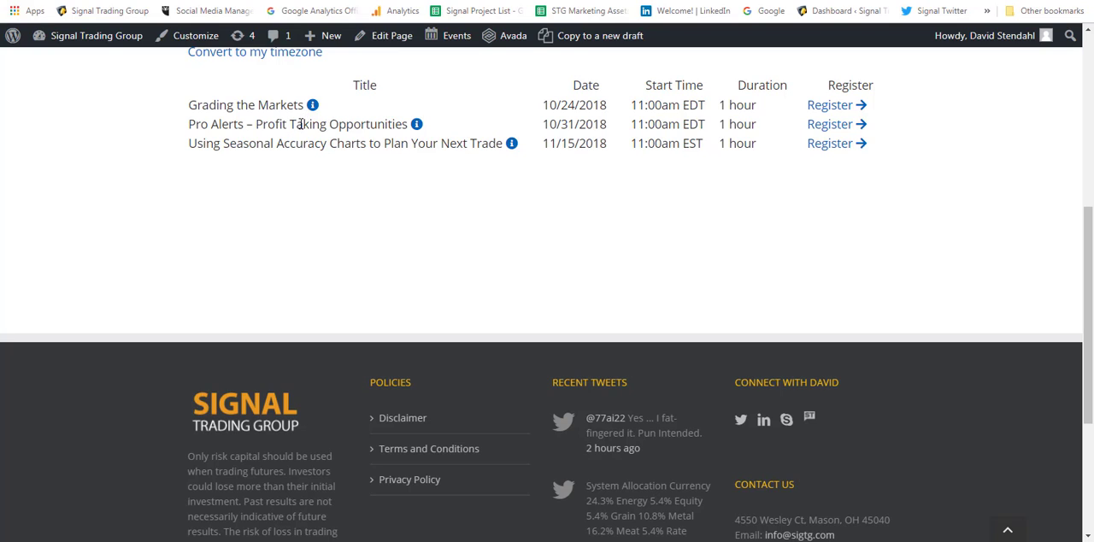
{"action": "mouse_move", "coordinate": [308, 118]}
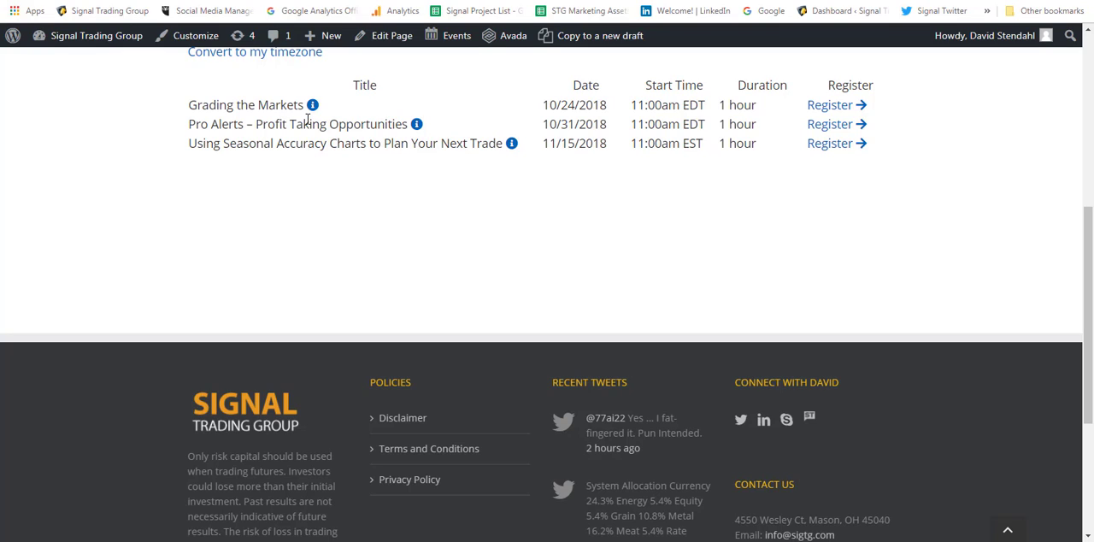
{"action": "mouse_move", "coordinate": [298, 82]}
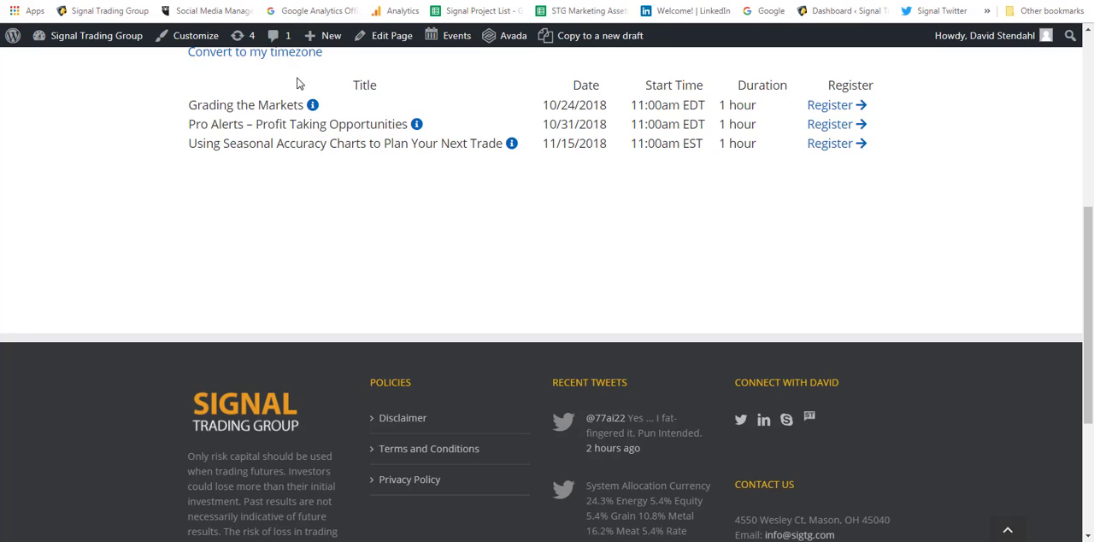
{"action": "mouse_move", "coordinate": [284, 191]}
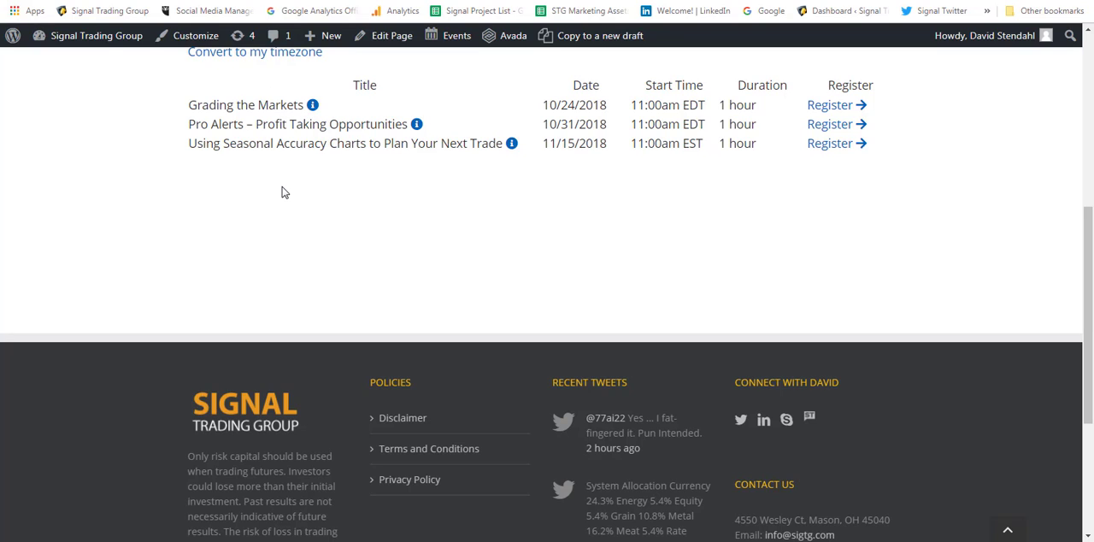
{"action": "mouse_move", "coordinate": [212, 104]}
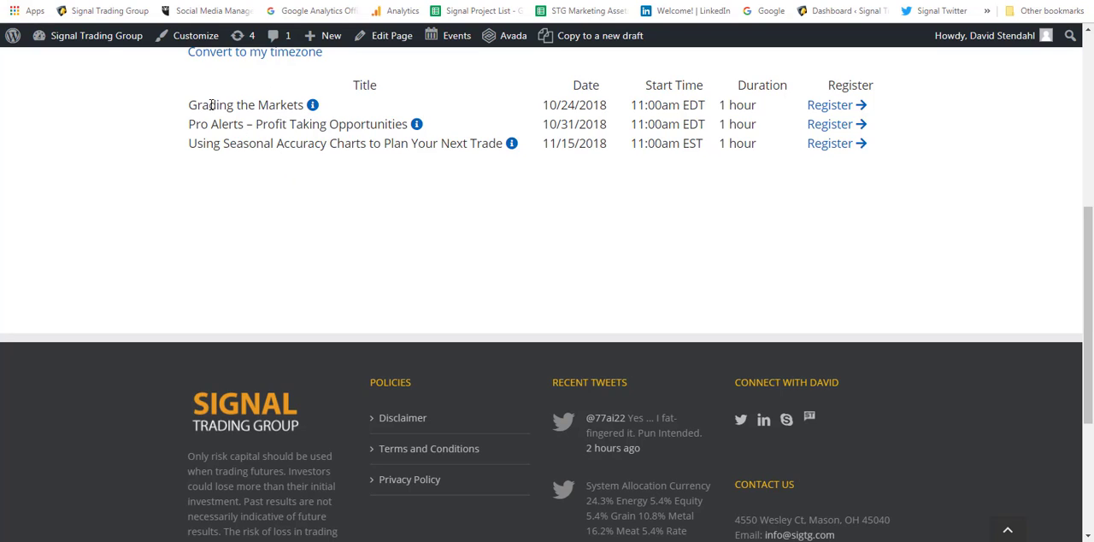
{"action": "mouse_move", "coordinate": [275, 144]}
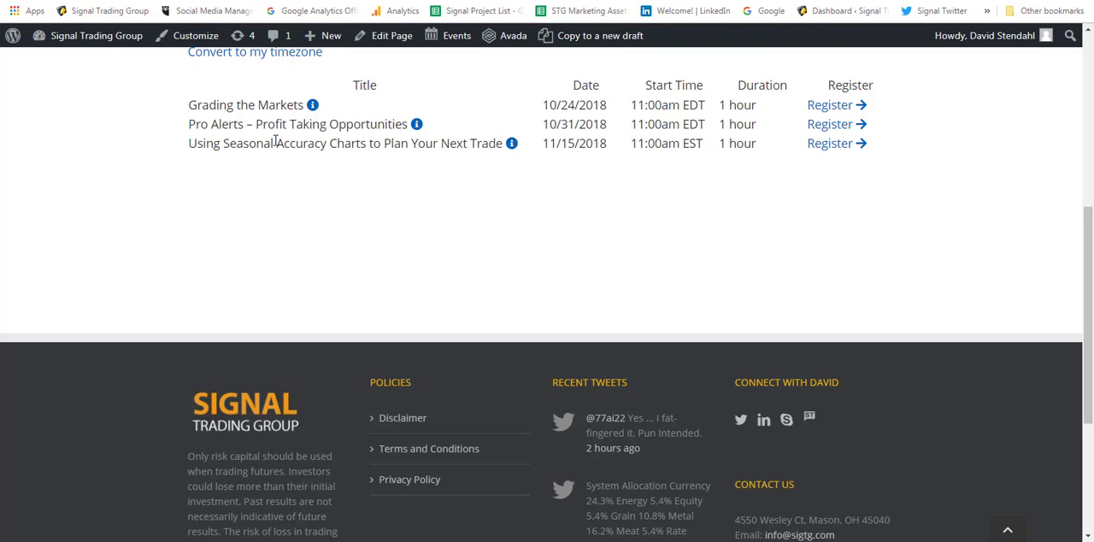
{"action": "mouse_move", "coordinate": [482, 144]}
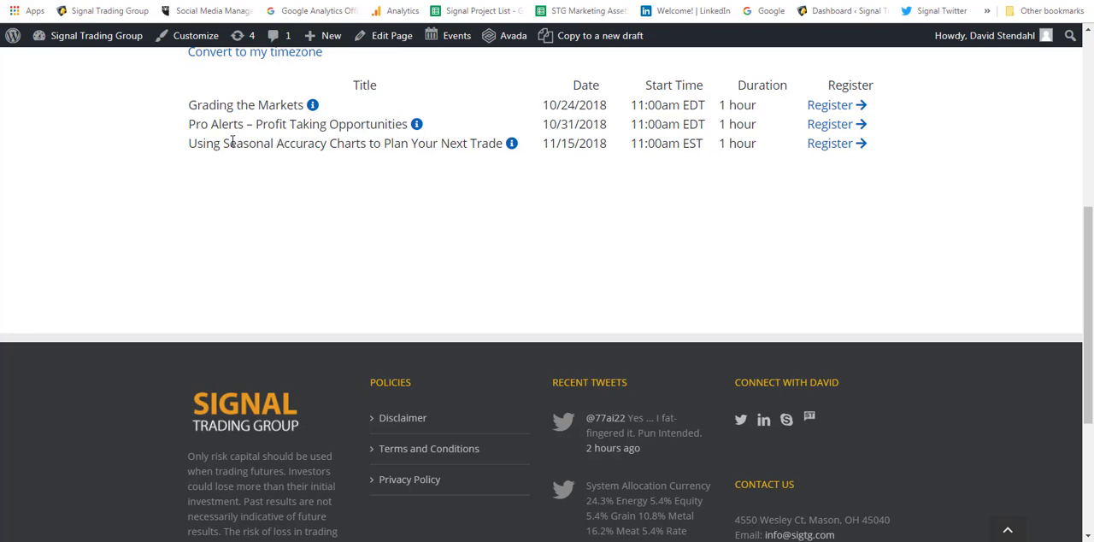
{"action": "mouse_move", "coordinate": [229, 191]}
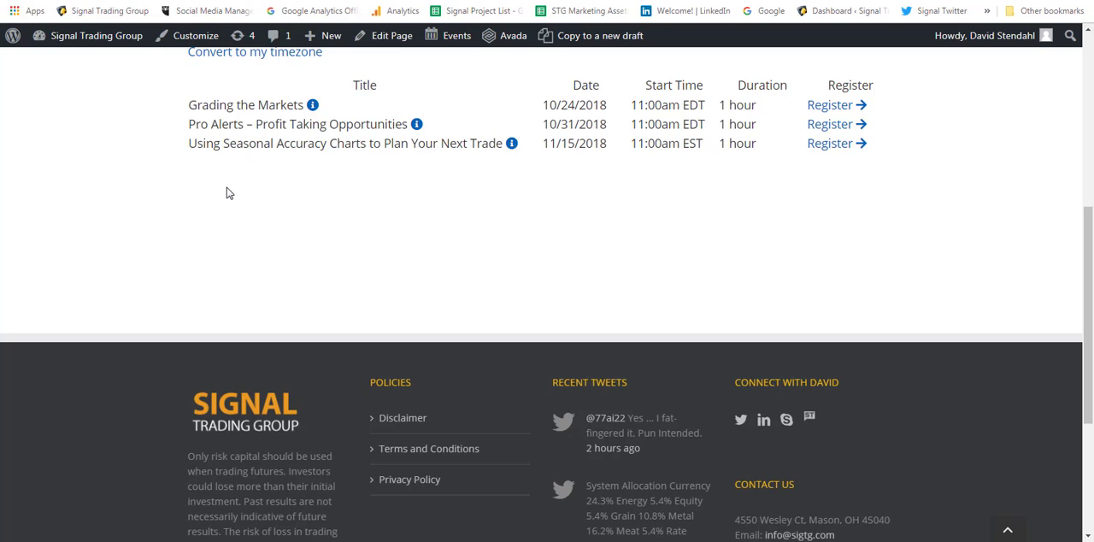
{"action": "mouse_move", "coordinate": [235, 188]}
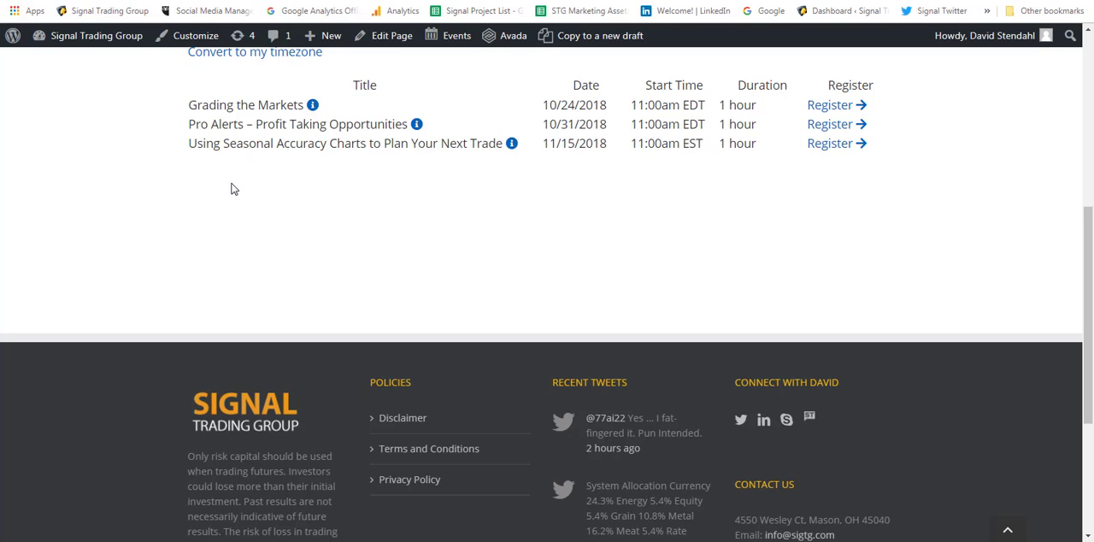
{"action": "mouse_move", "coordinate": [239, 184]}
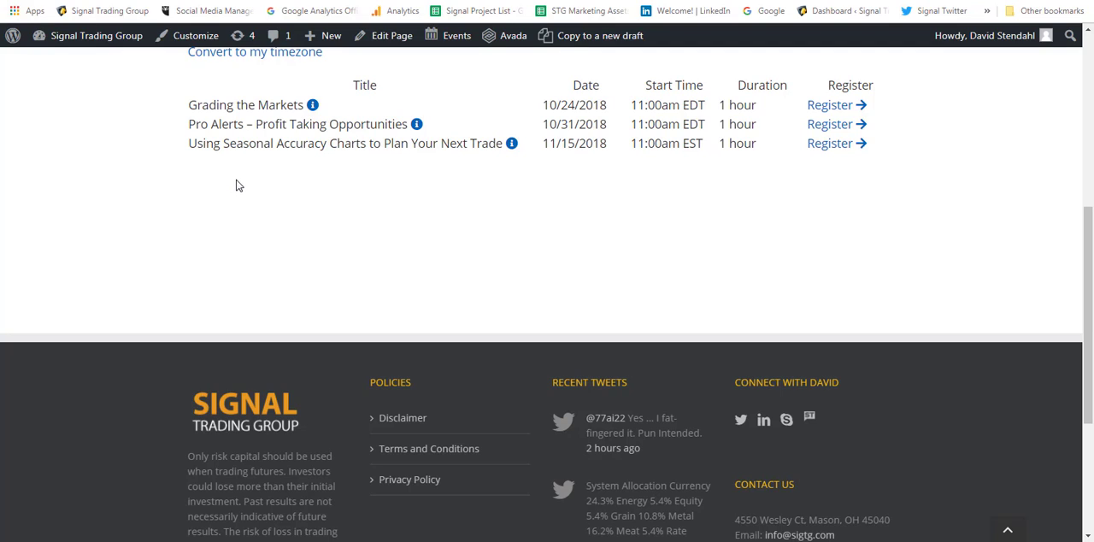